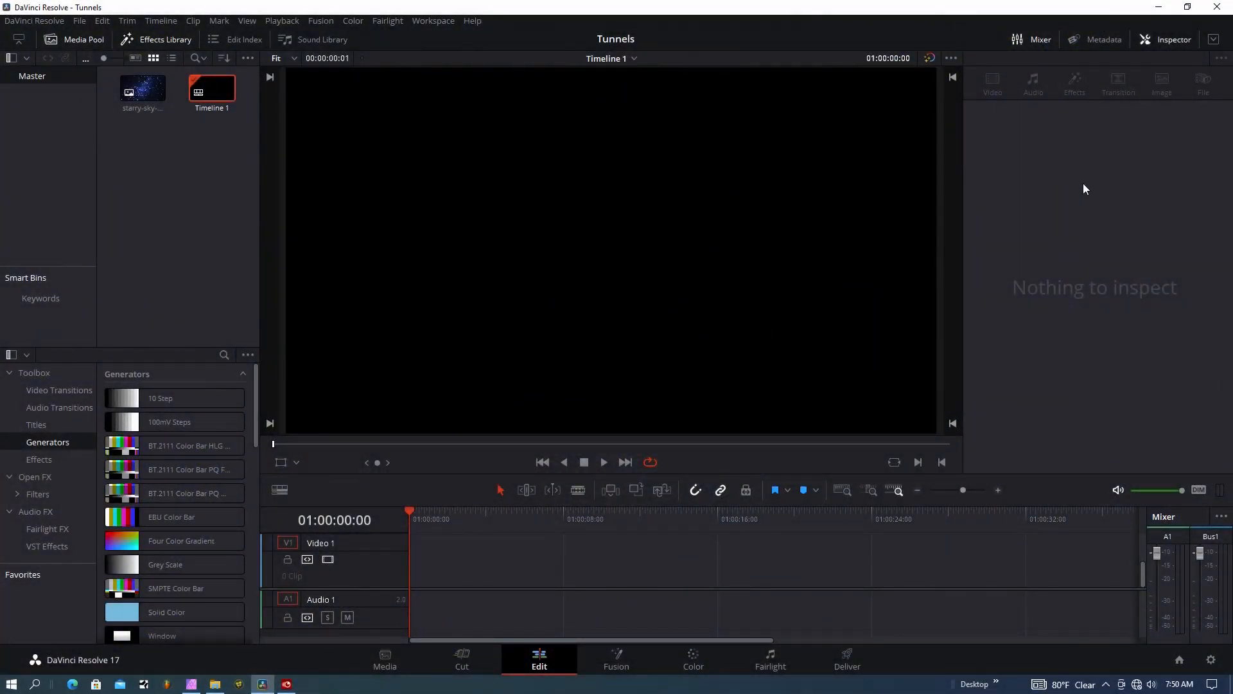
mouse_move(299, 295)
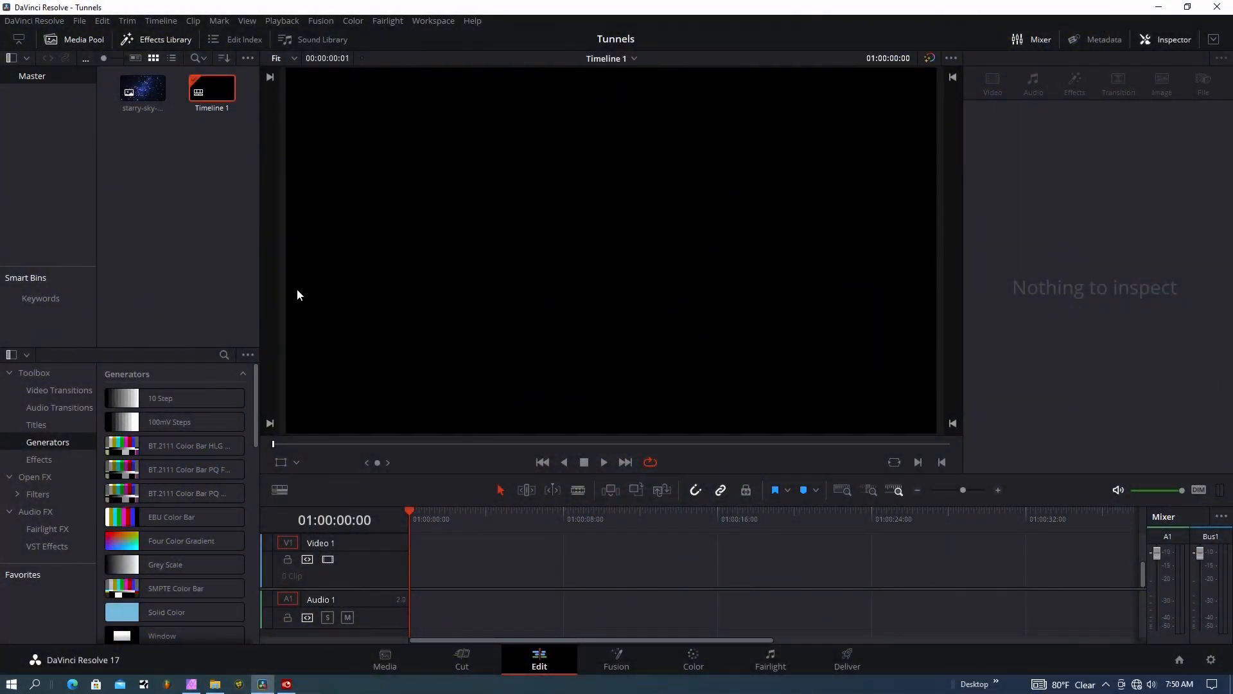
mouse_move(249, 273)
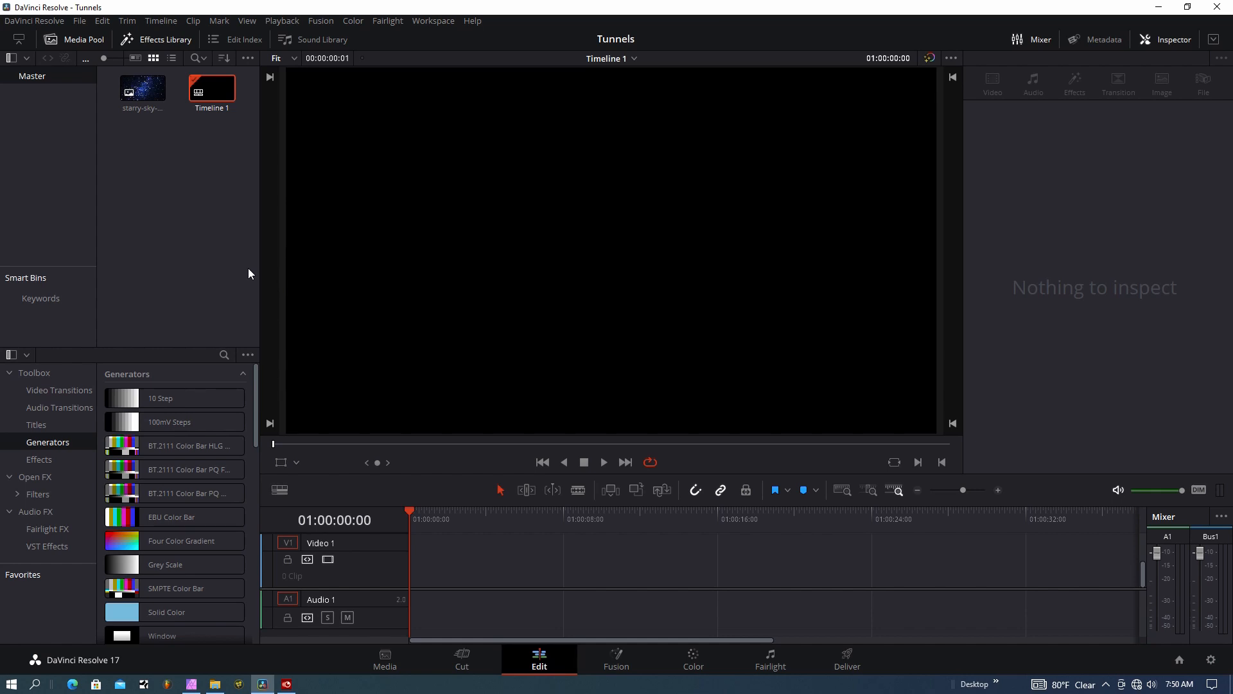
mouse_move(244, 277)
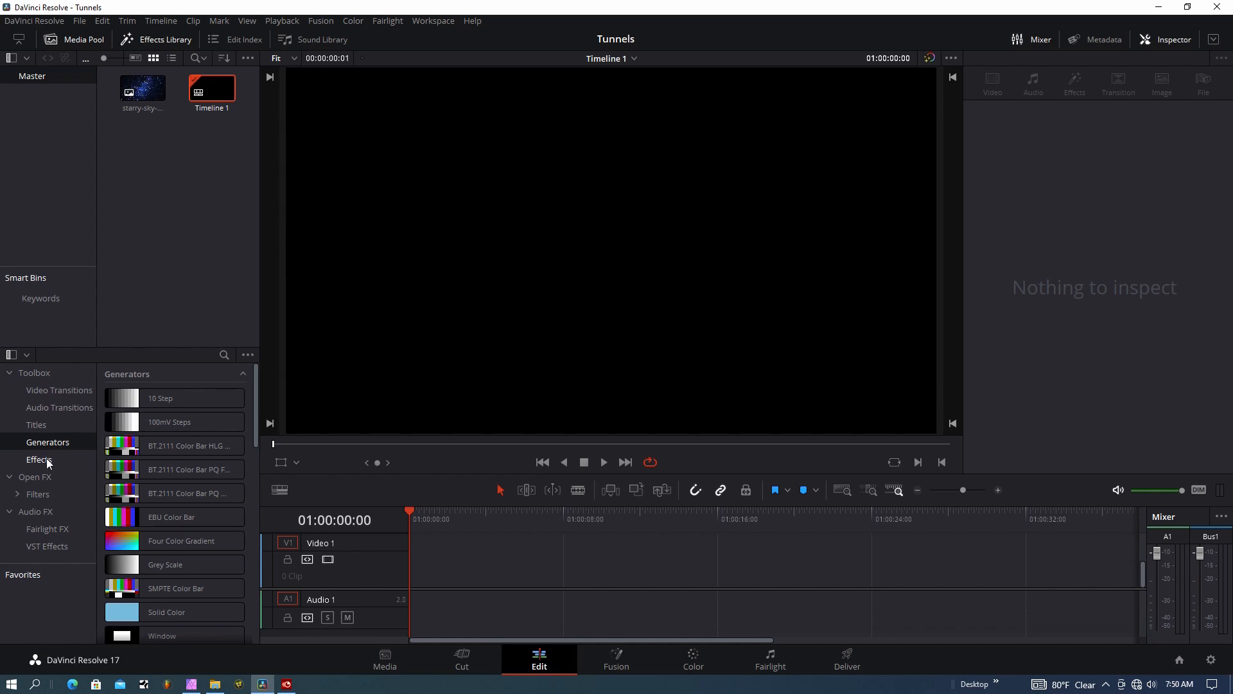
- Drag a Fusion Composition from Effects onto the start of the Video 1 track
left_click(38, 459)
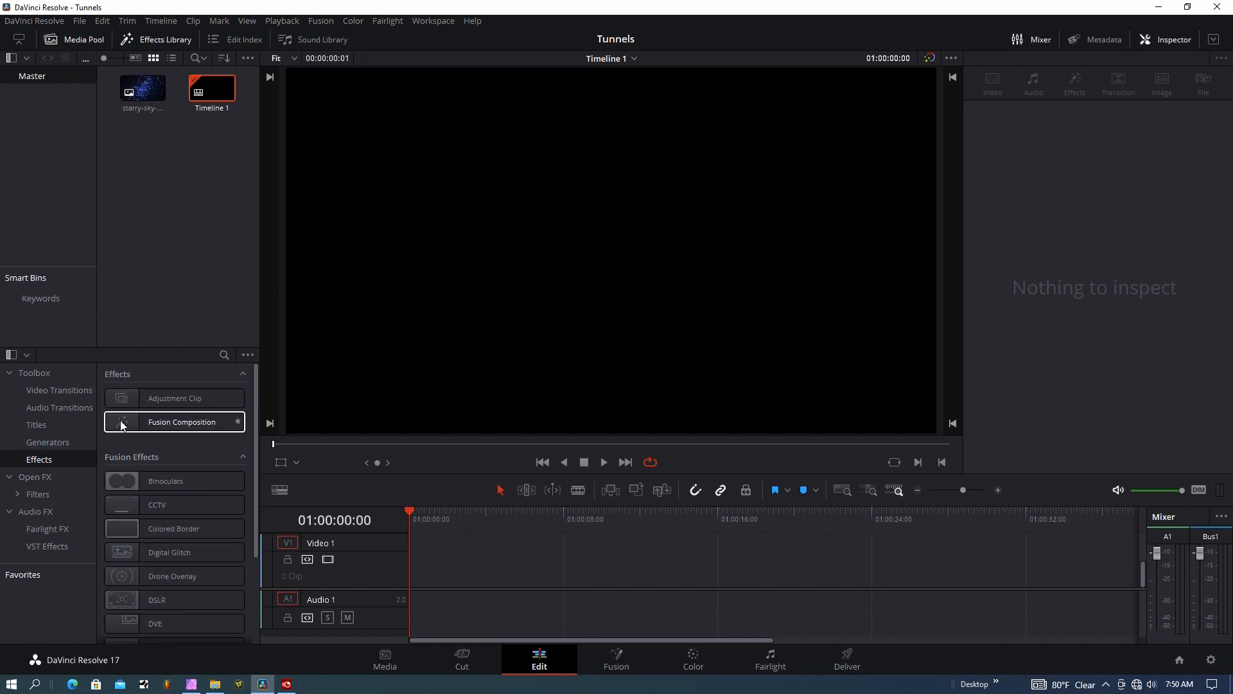
left_click_drag(175, 421, 472, 559)
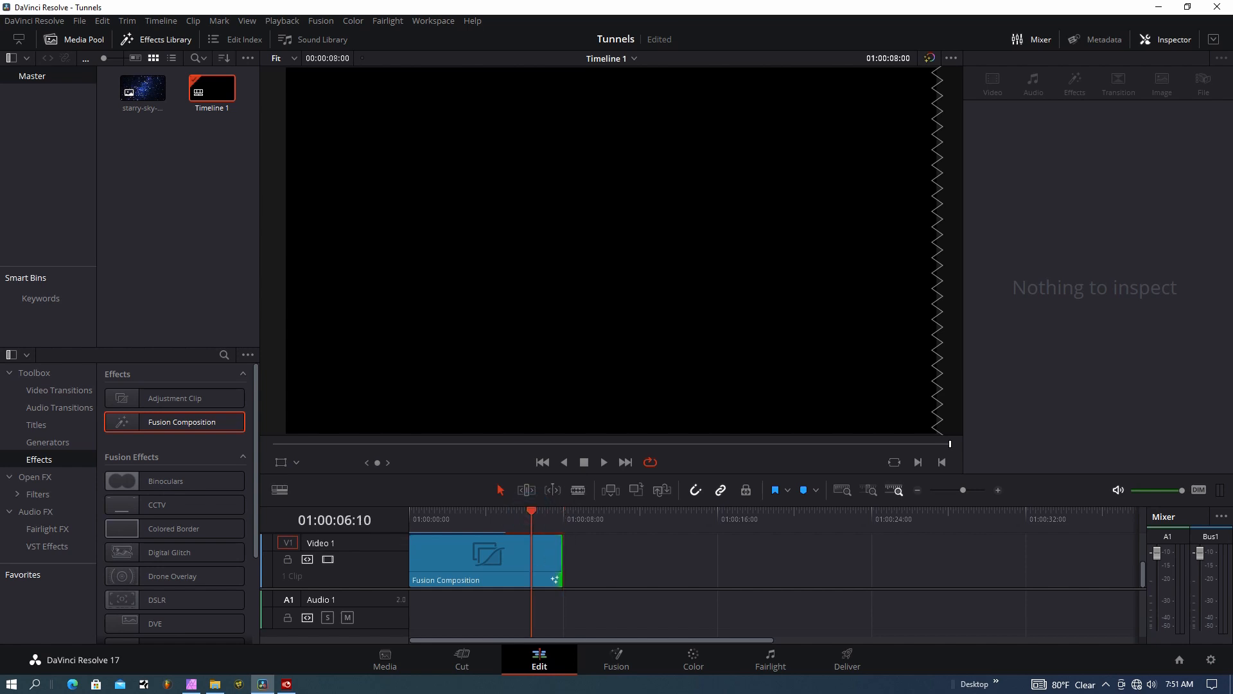
mouse_move(616, 665)
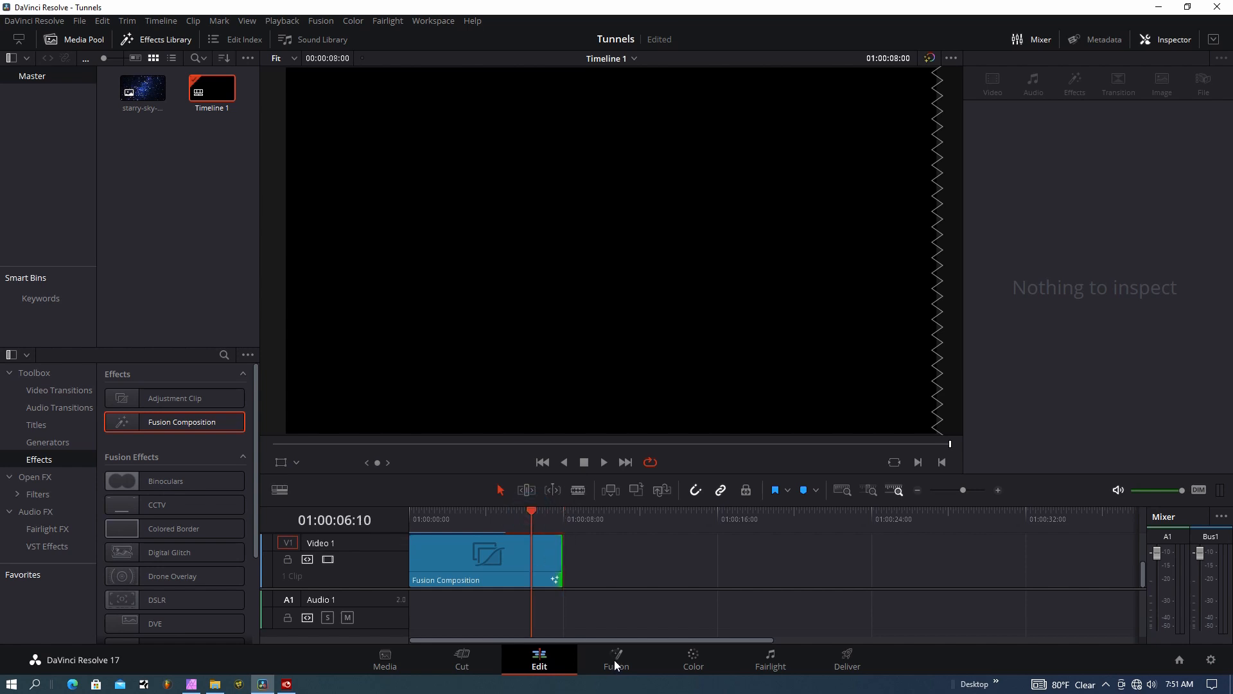
- Bring the Fusion Composition clip into the Fusion page and select its MediaOut1 node
left_click(471, 561)
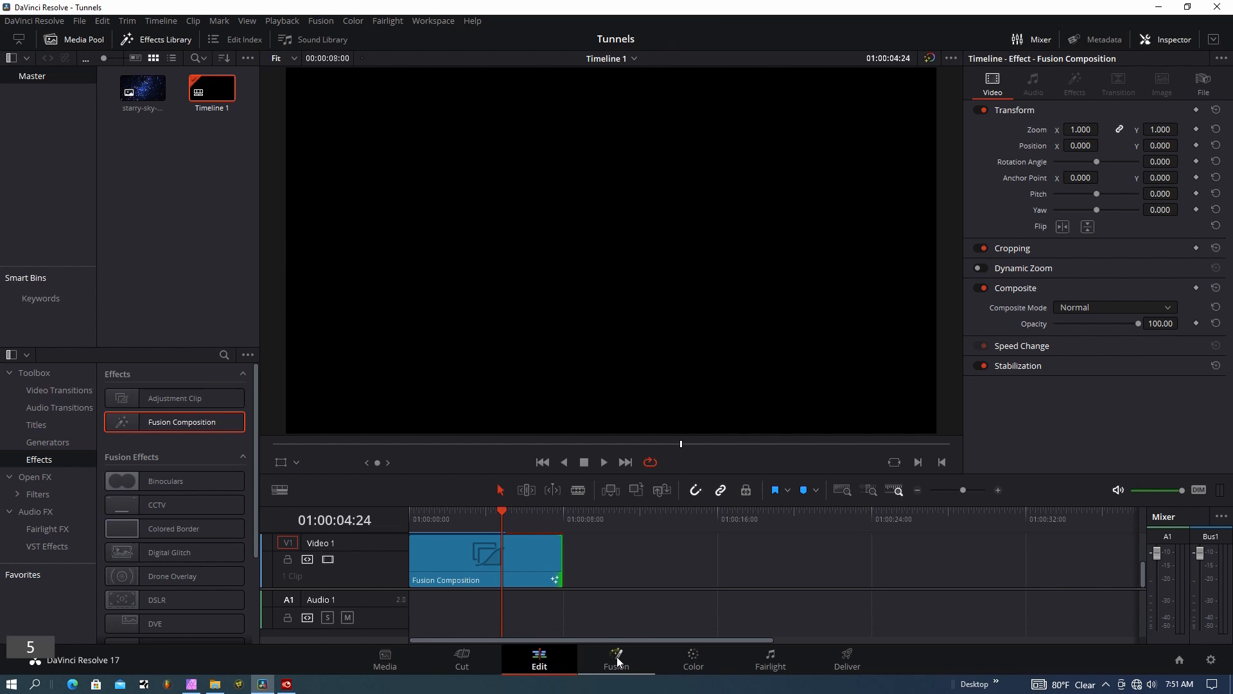
left_click(616, 659)
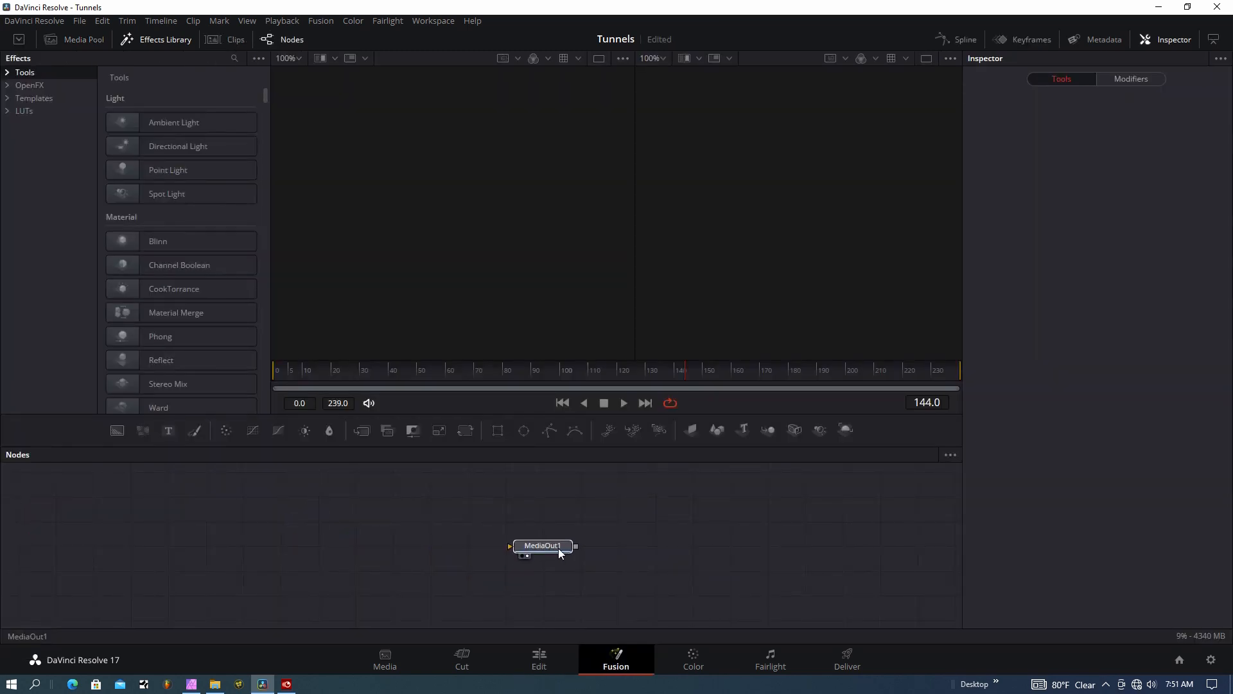
left_click(542, 544)
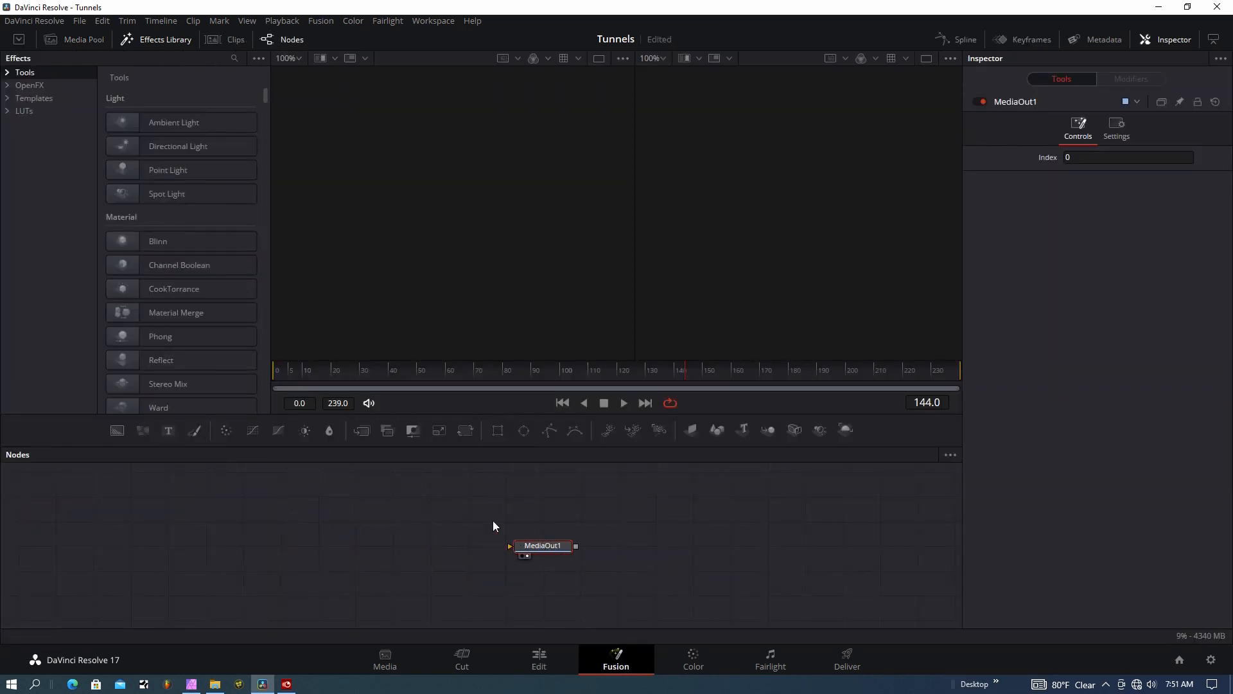
mouse_move(476, 514)
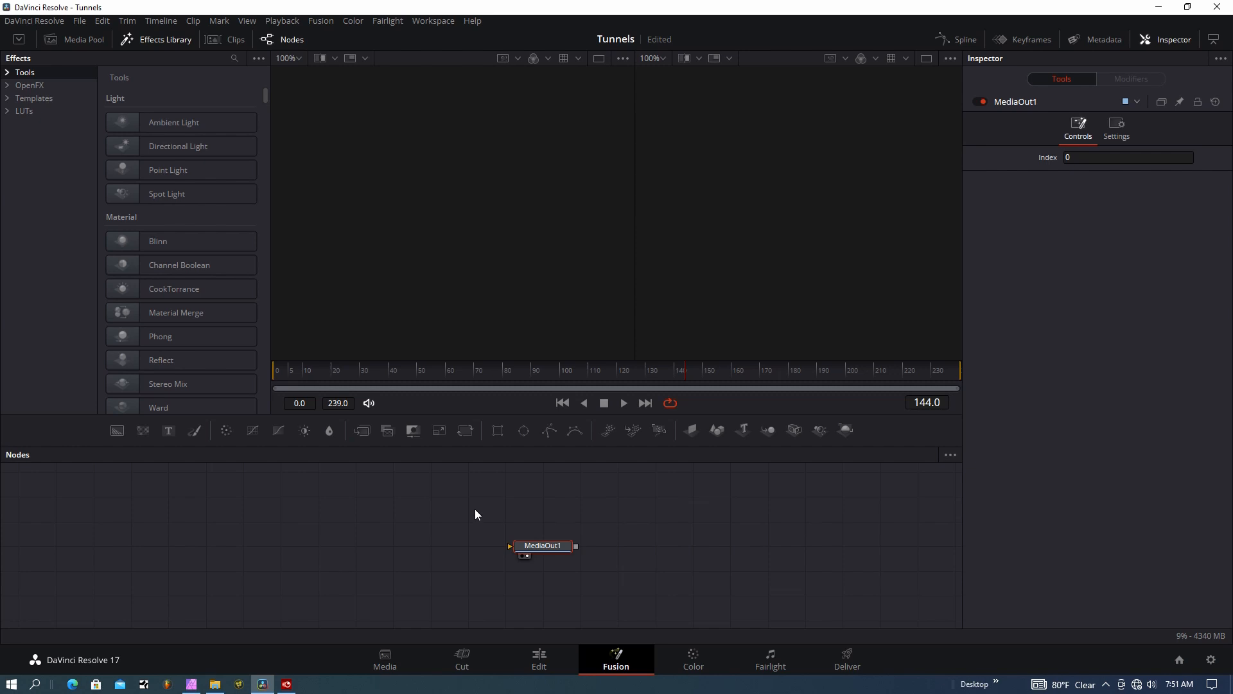
mouse_move(483, 511)
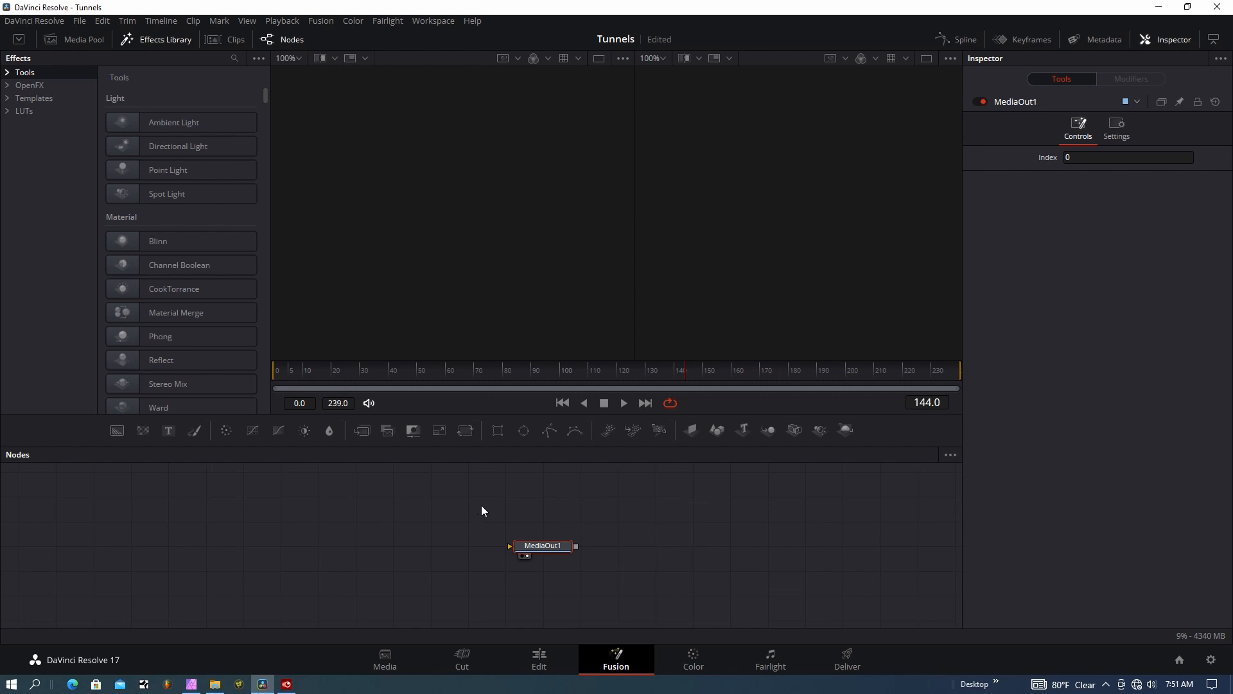
mouse_move(226, 512)
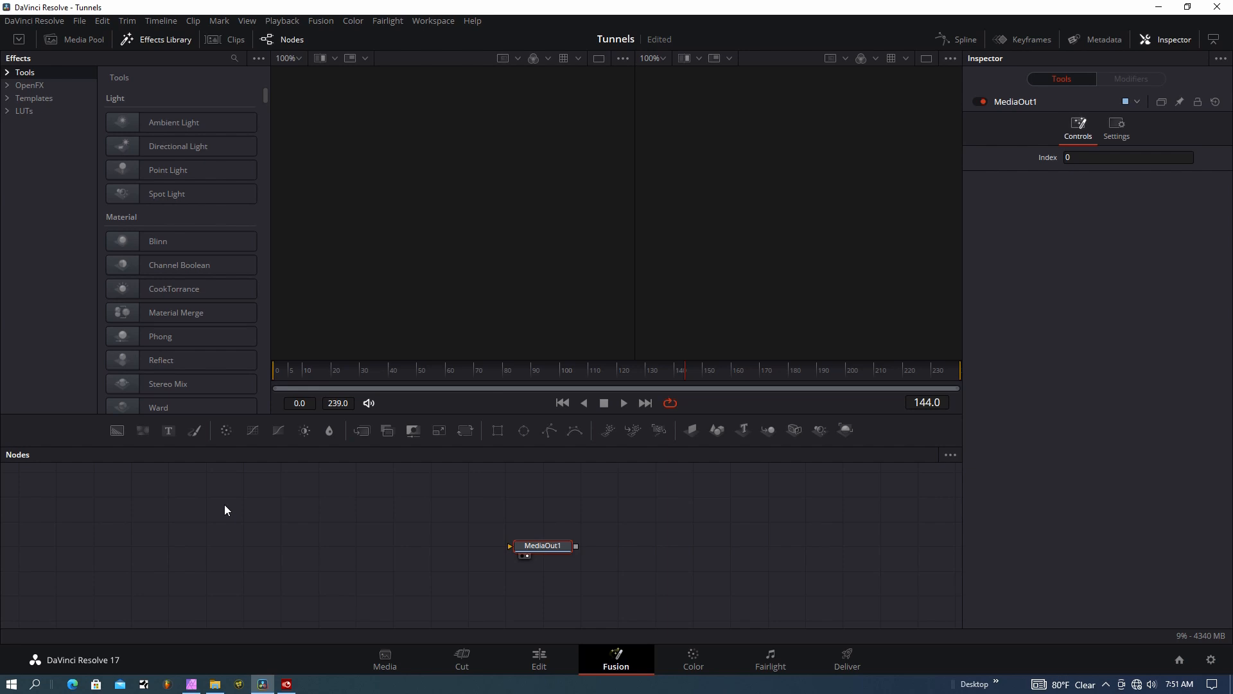
- Add an sEllipse1 shape node and wire it into sRender1 to render a white circle
right_click(226, 510)
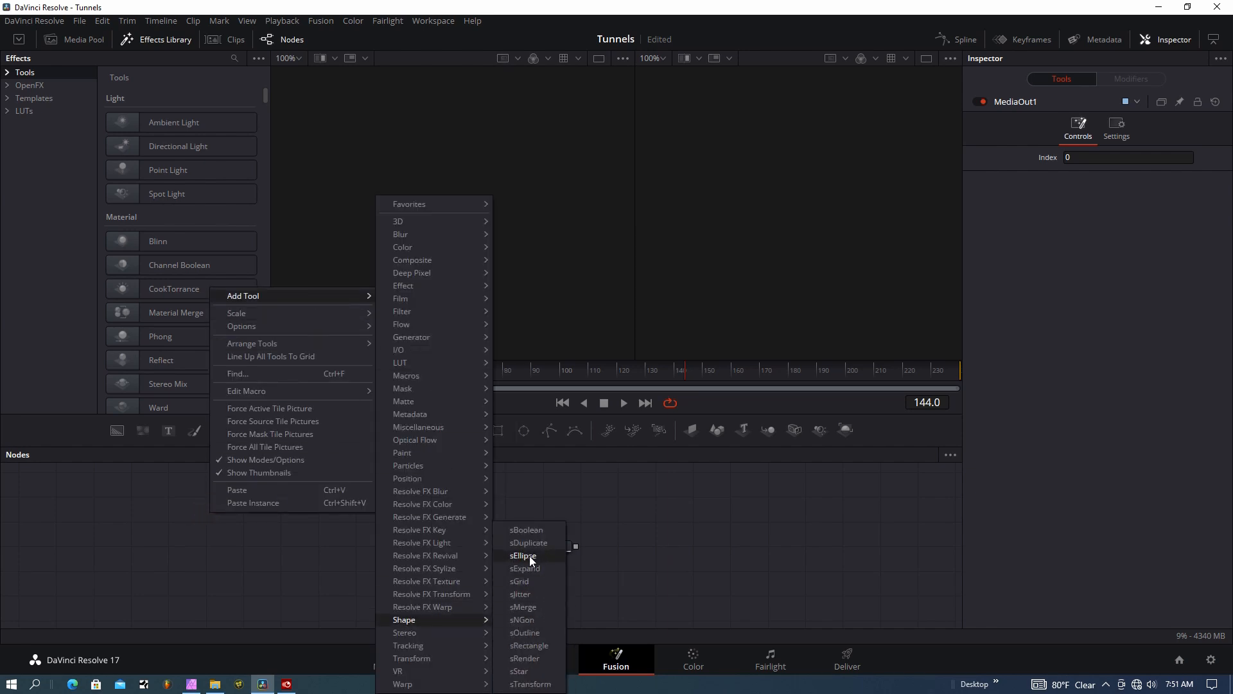
left_click(523, 555)
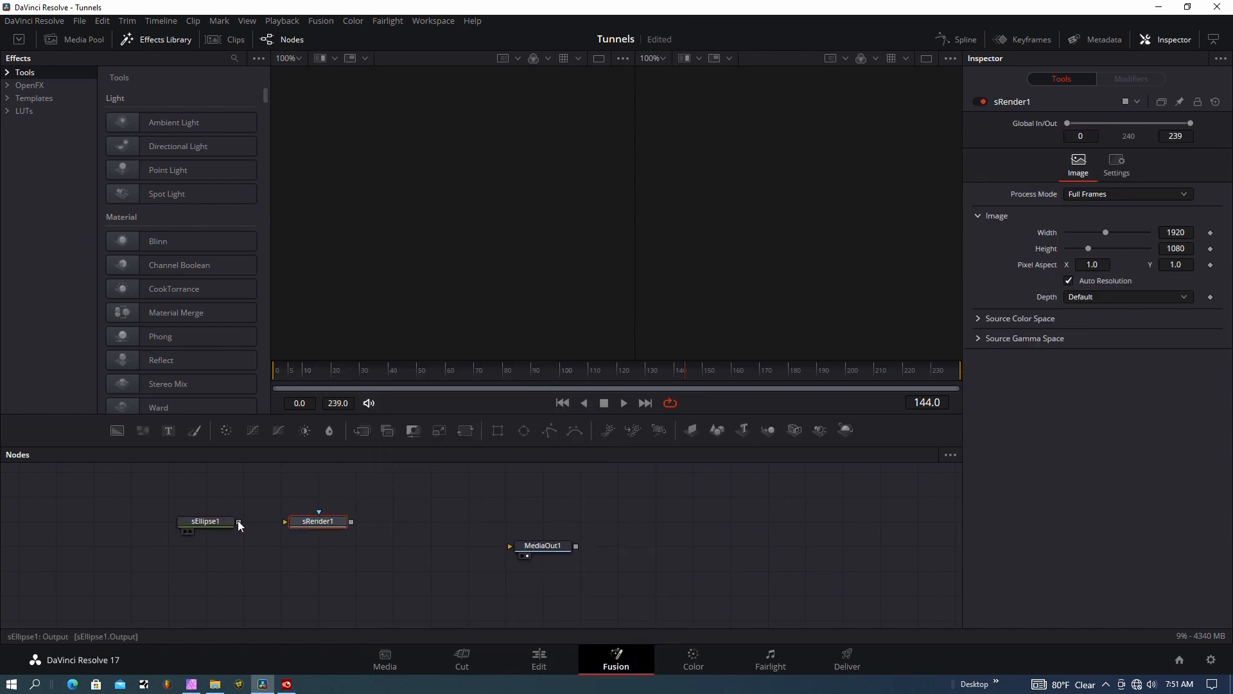
left_click_drag(240, 523, 285, 520)
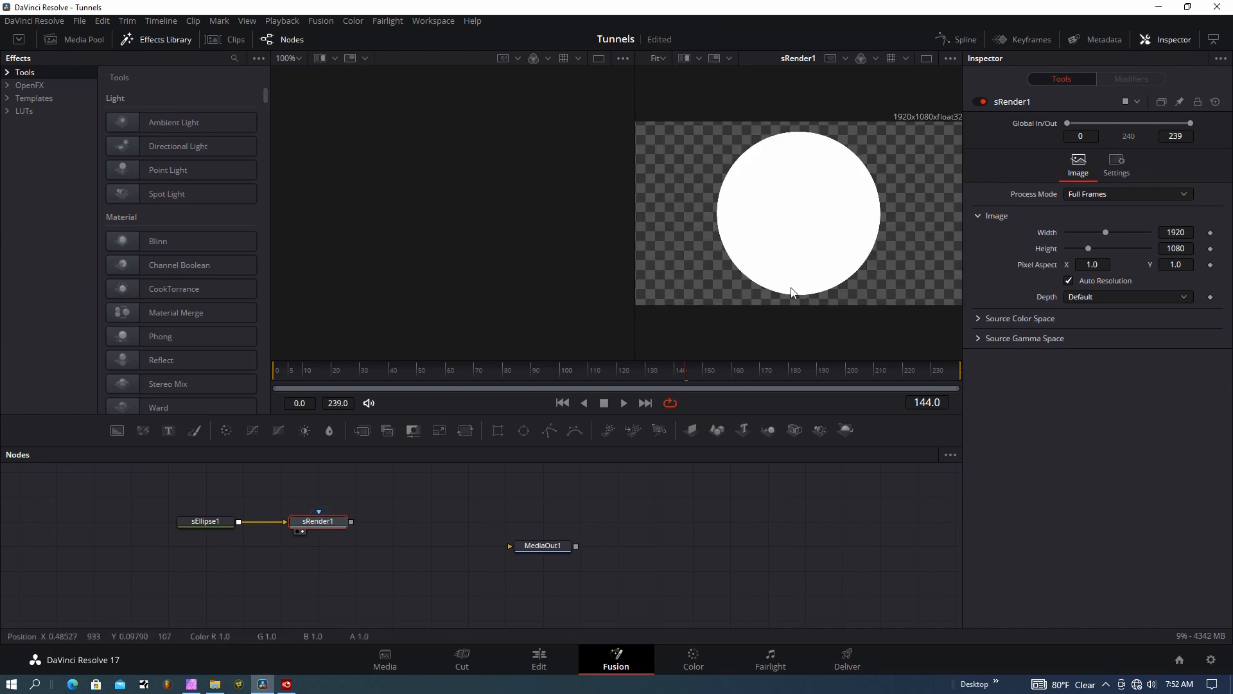
mouse_move(764, 206)
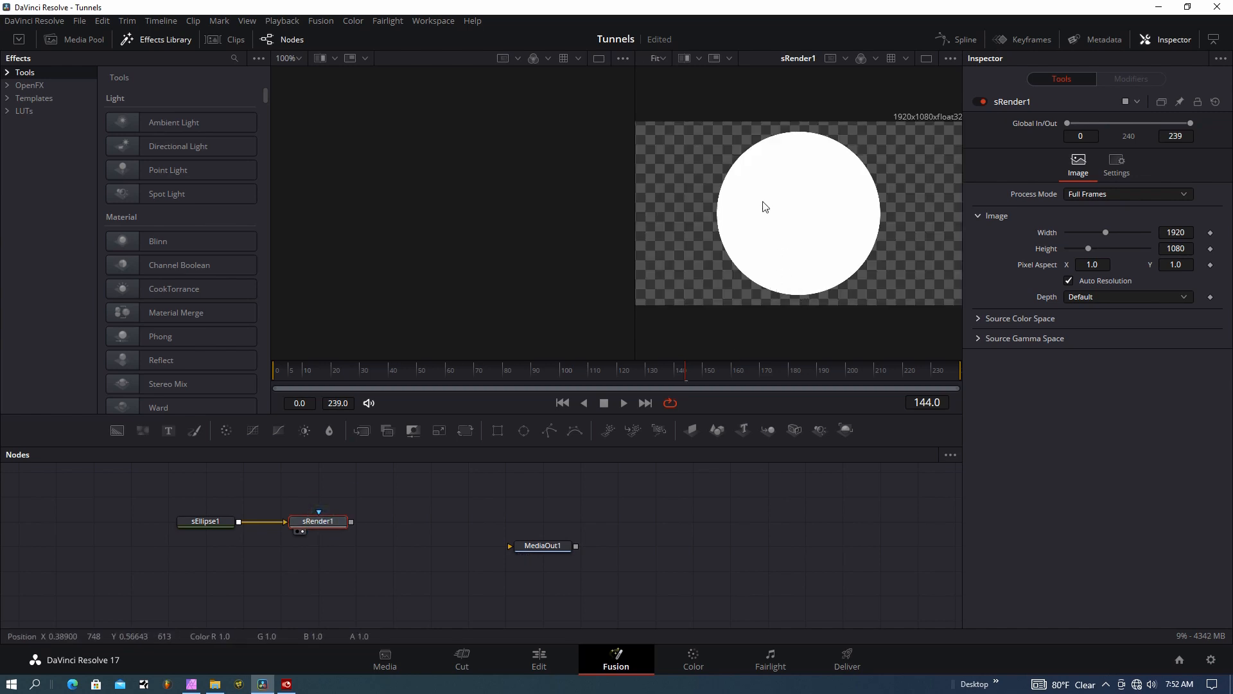
mouse_move(537, 476)
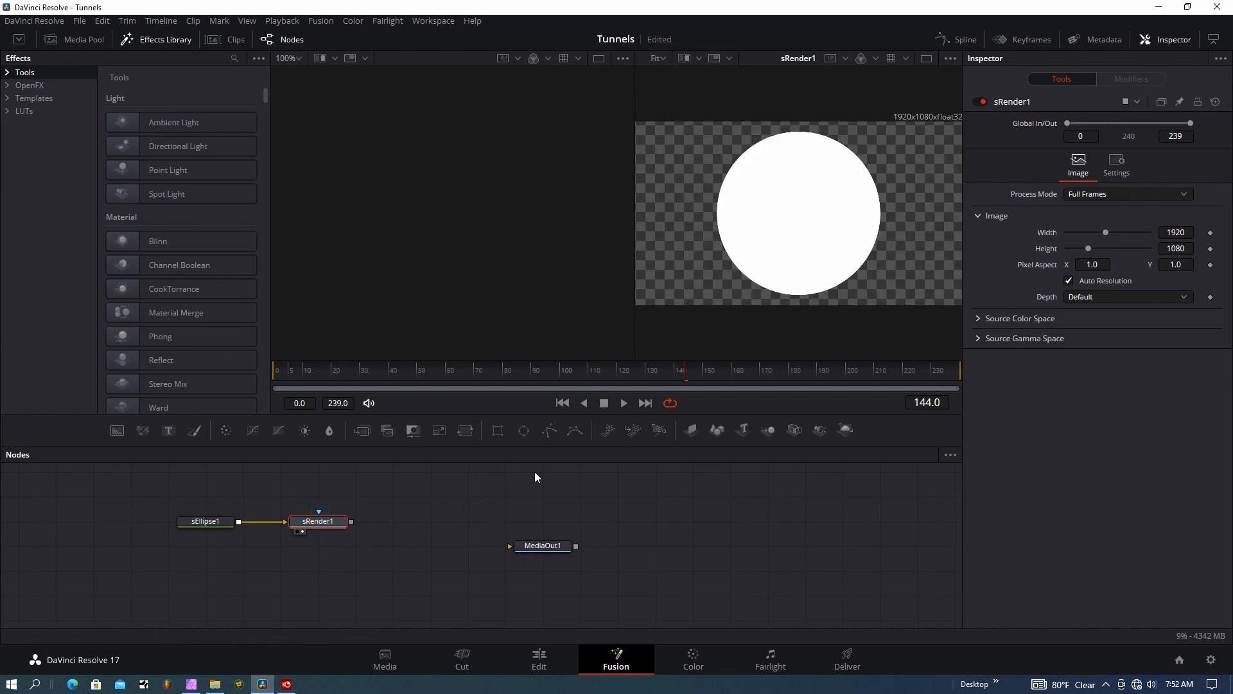
mouse_move(331, 527)
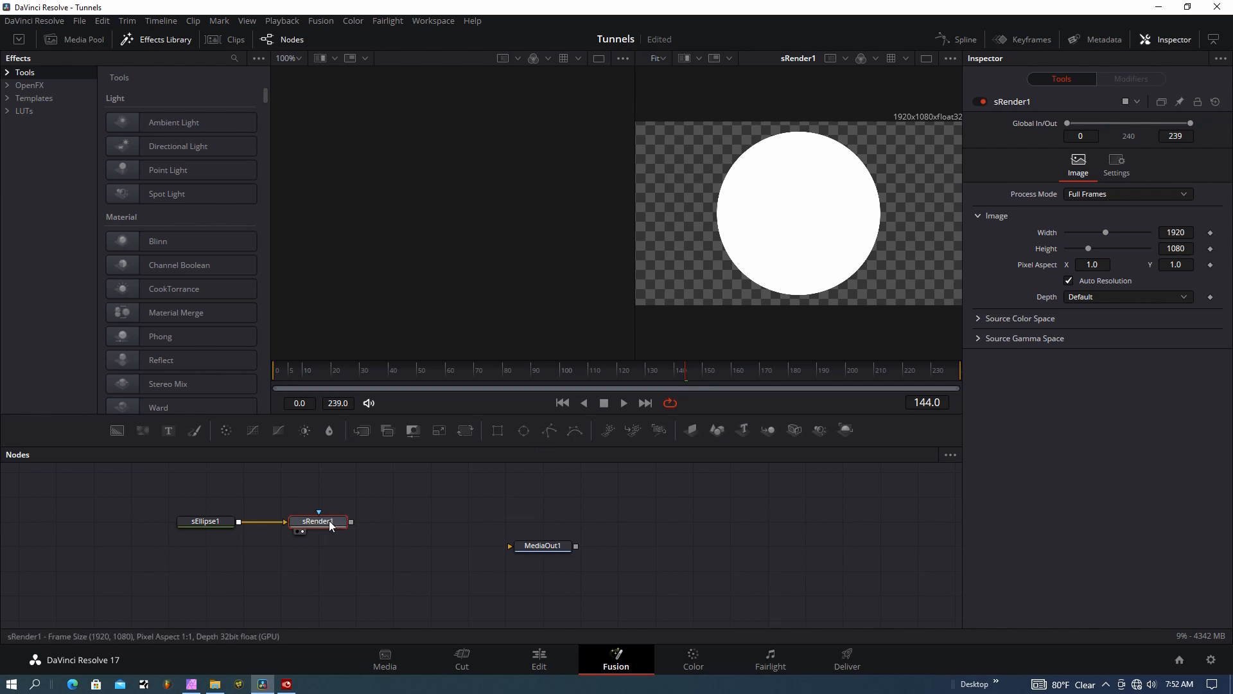
mouse_move(321, 529)
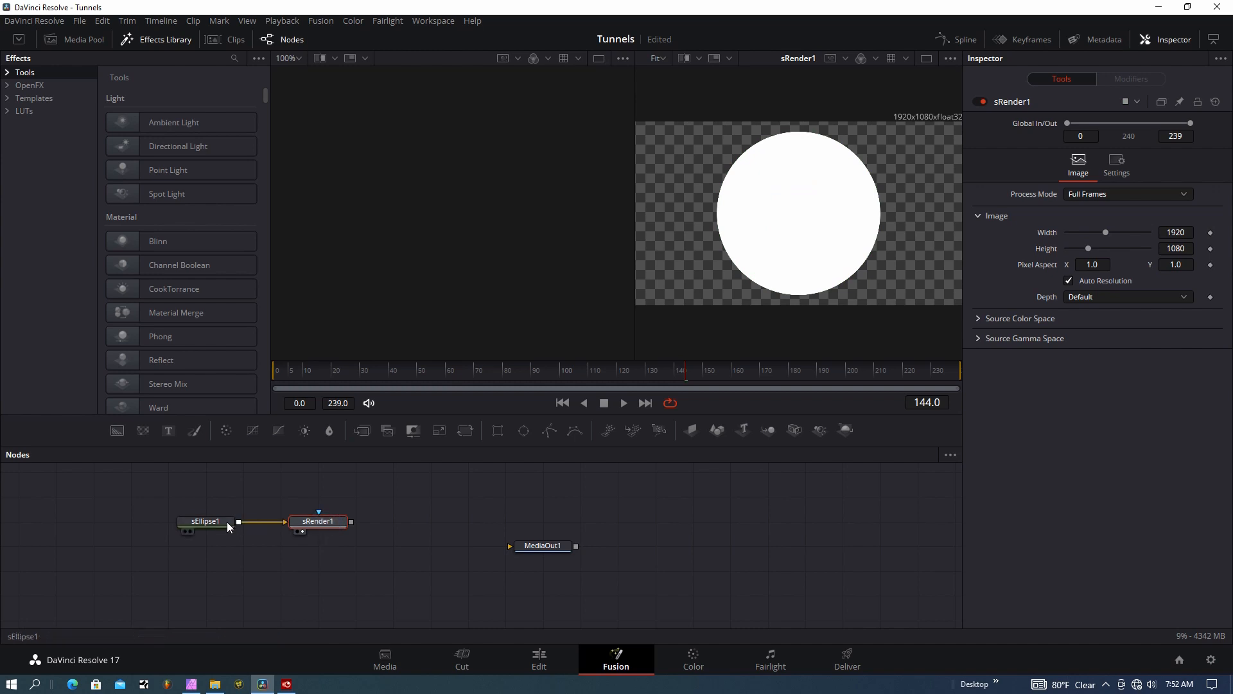
- Make sEllipse1 a hollow ring with border width 0.022 and a light-blue colour
left_click(205, 521)
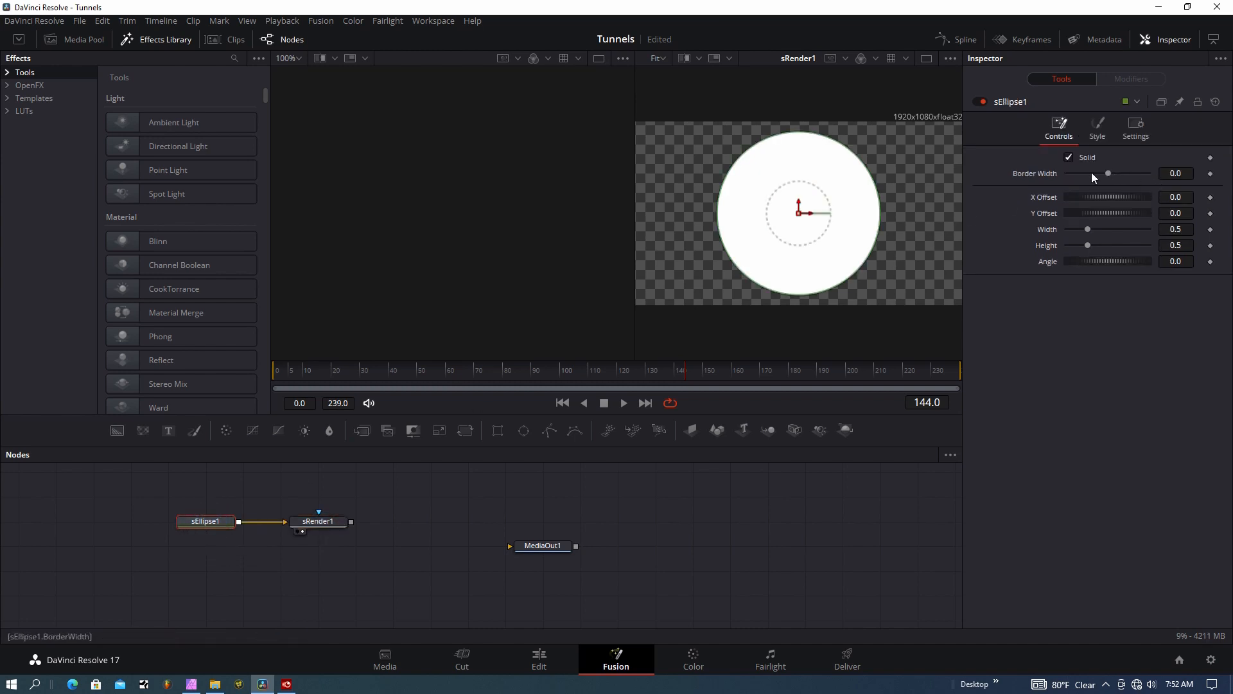
left_click(1069, 156)
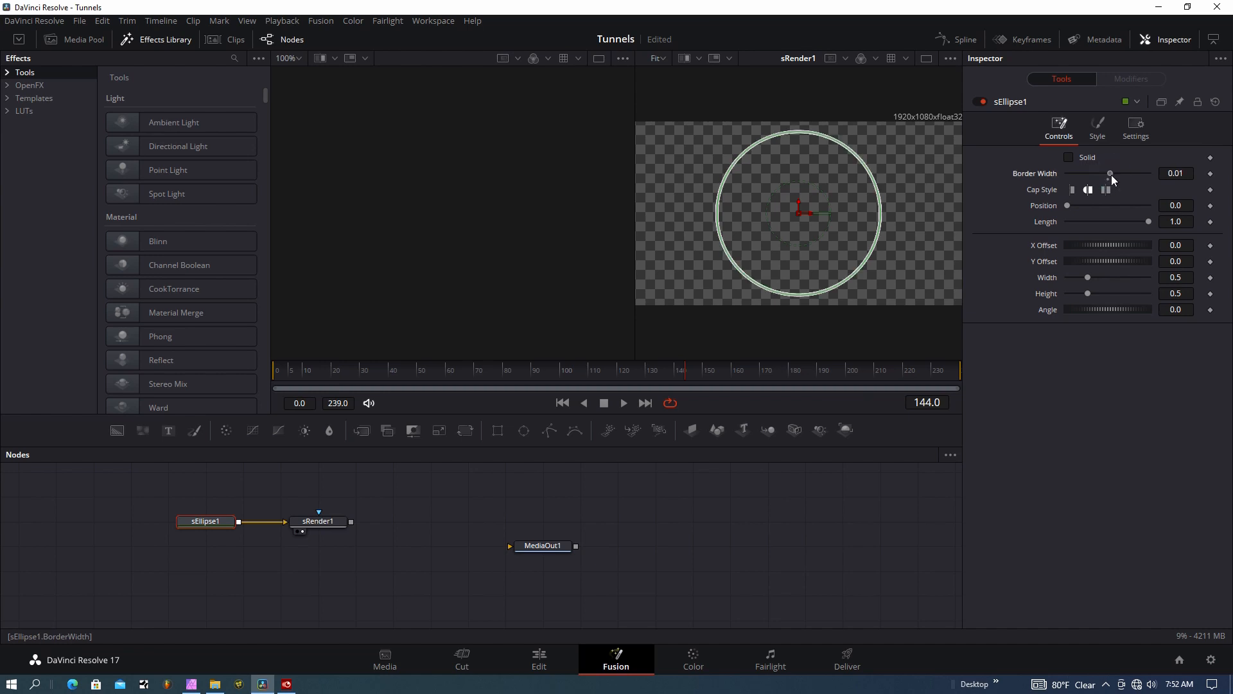
left_click_drag(1109, 173, 1112, 174)
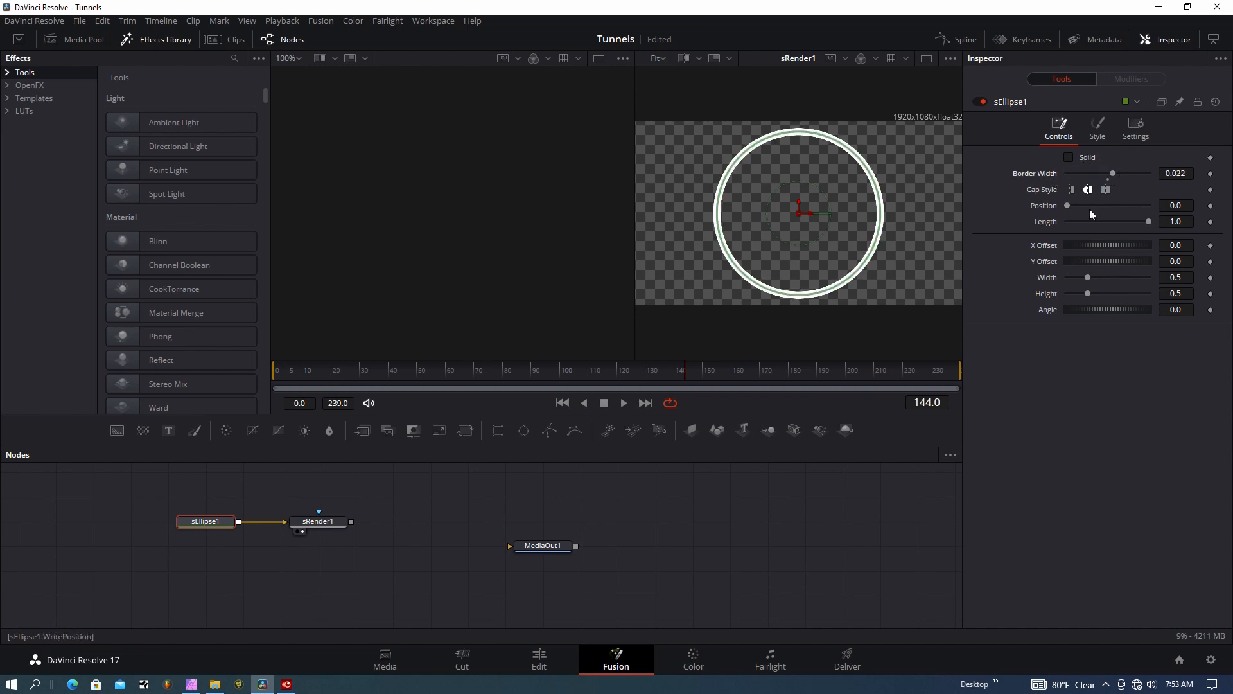
left_click(1103, 157)
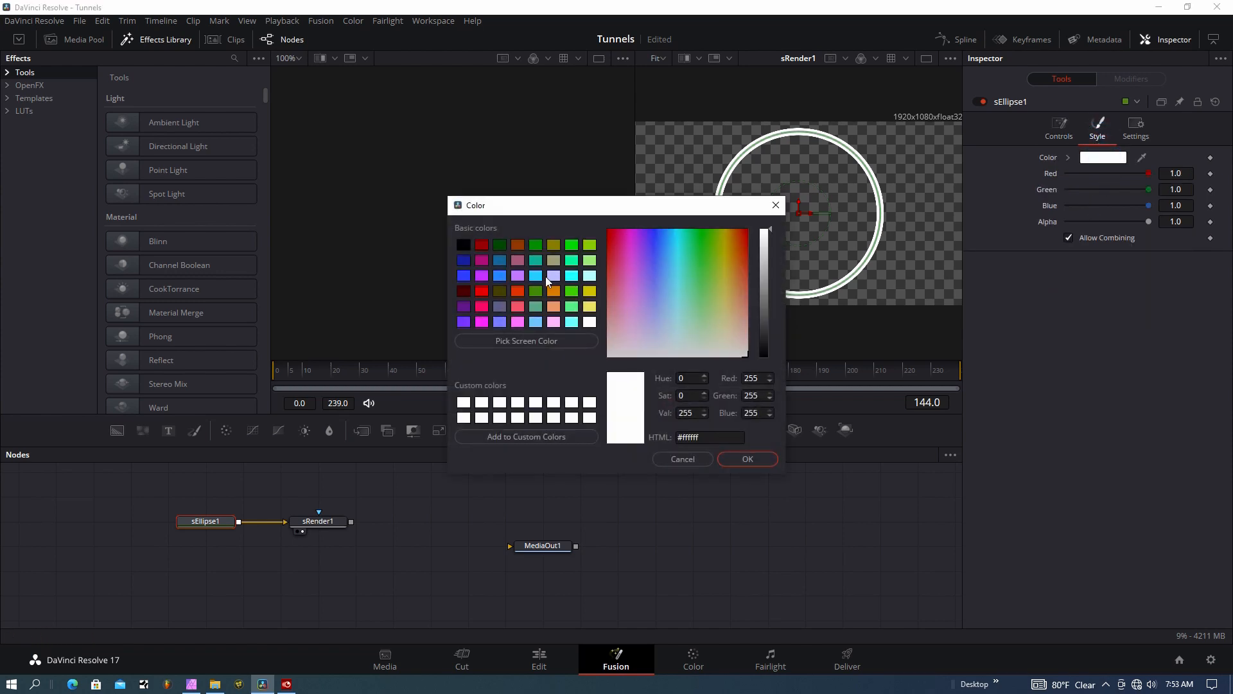
left_click(748, 459)
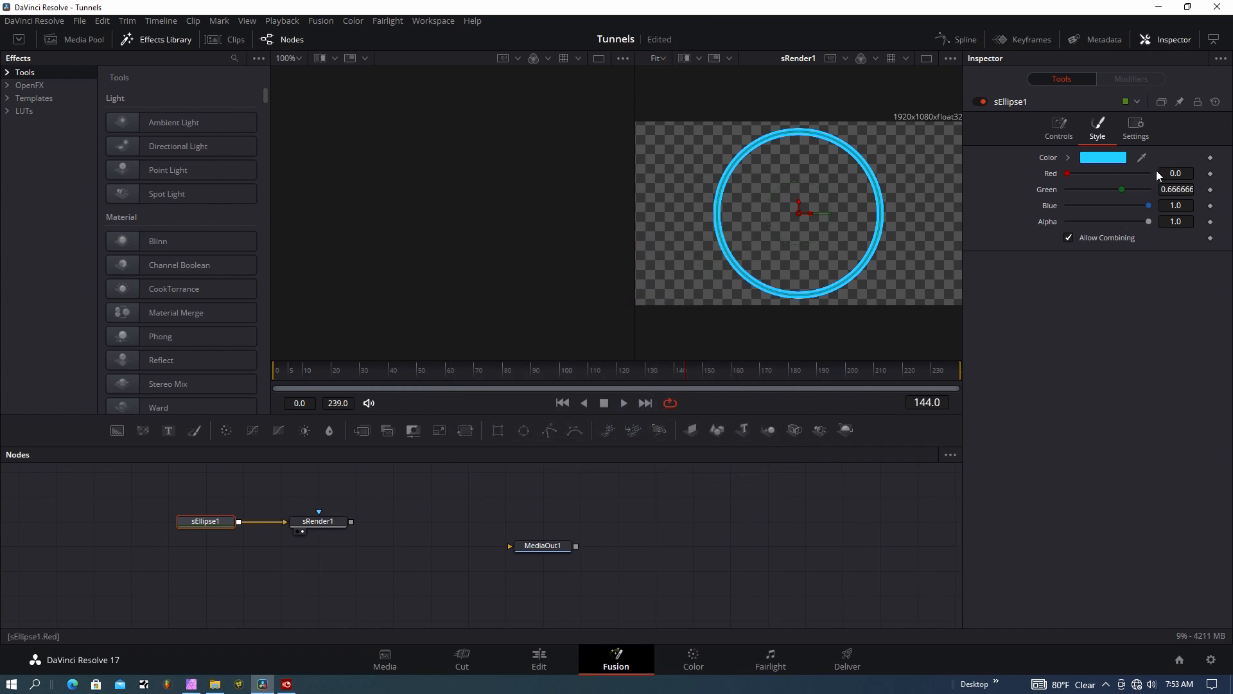
left_click(1058, 127)
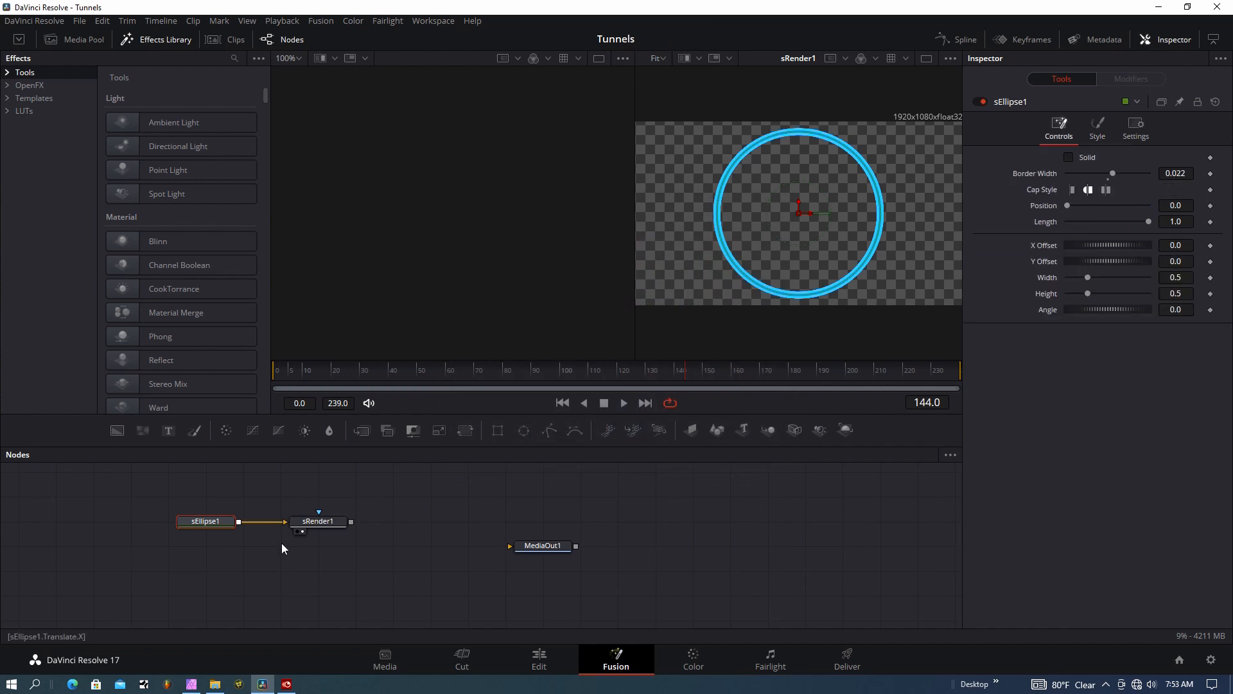
- Duplicate the ring as sEllipse1_1 and feed both rings through an sMerge1 into sRender1
left_click(319, 521)
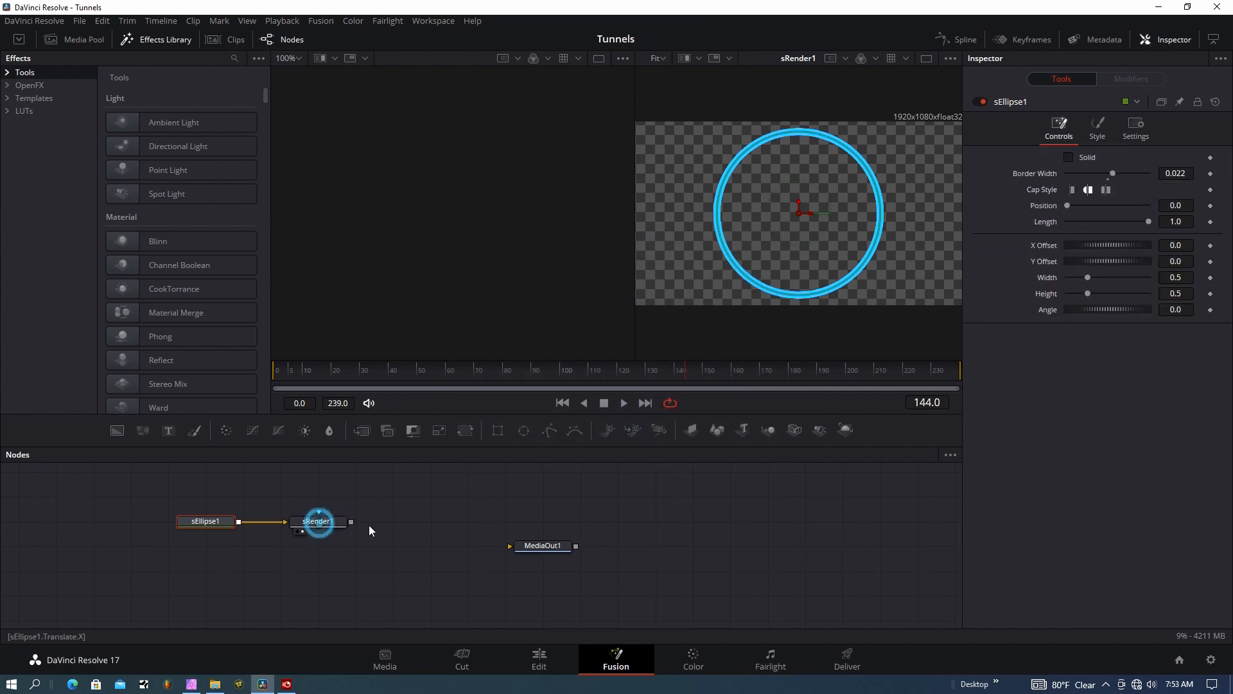
right_click(319, 522)
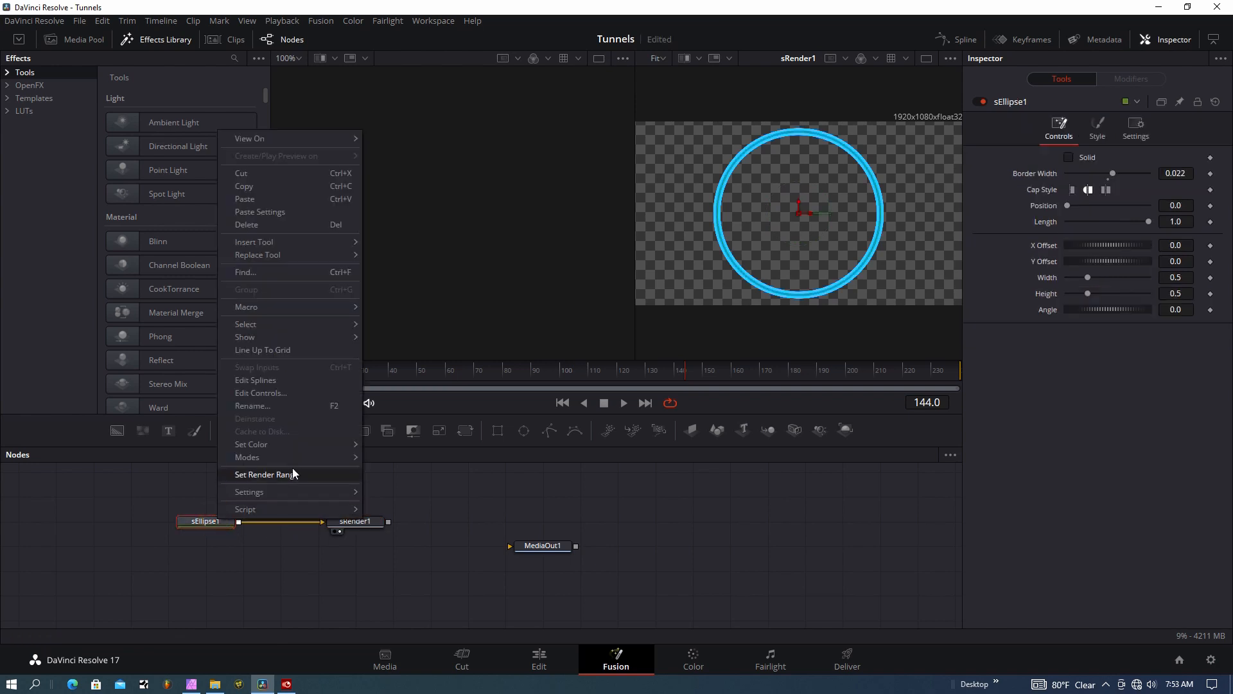
right_click(236, 495)
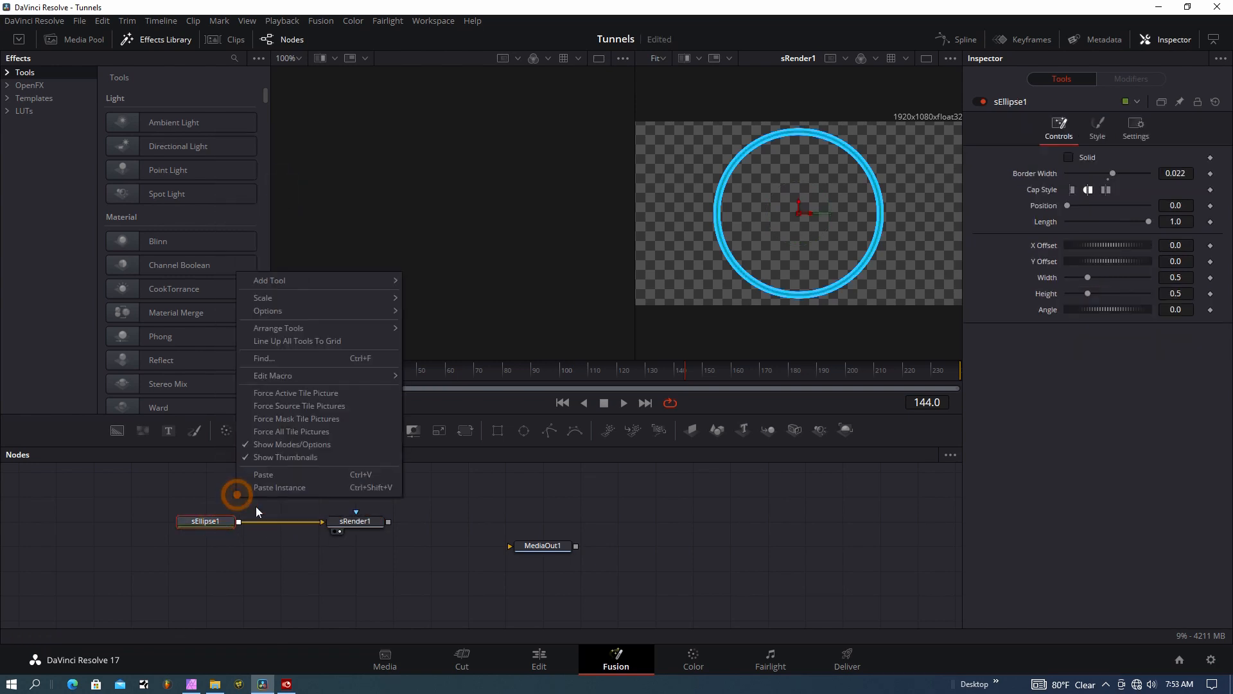
left_click(263, 474)
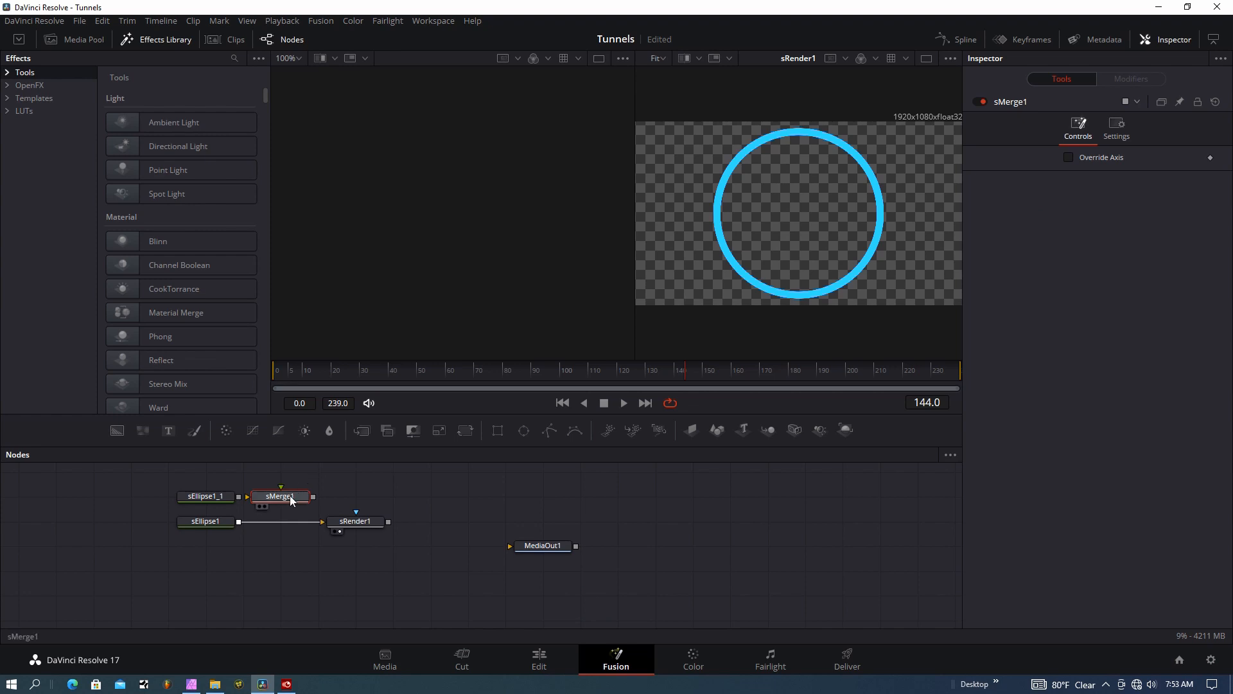
left_click_drag(282, 496, 318, 496)
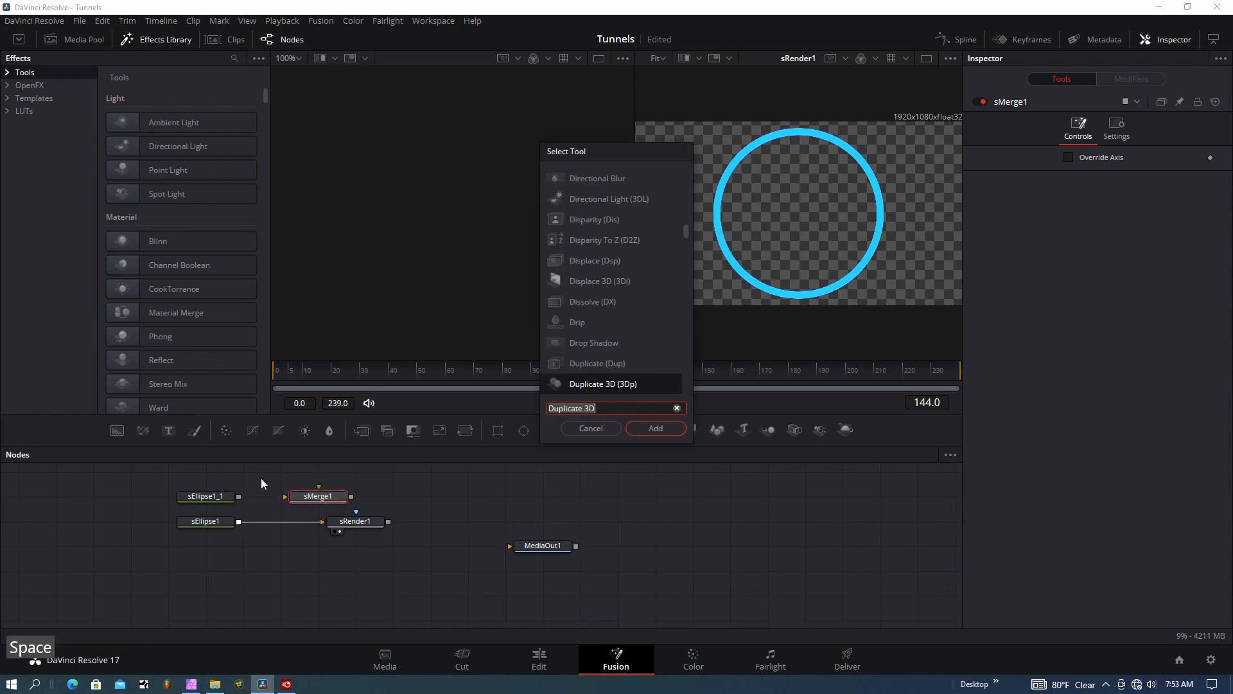
type("SM")
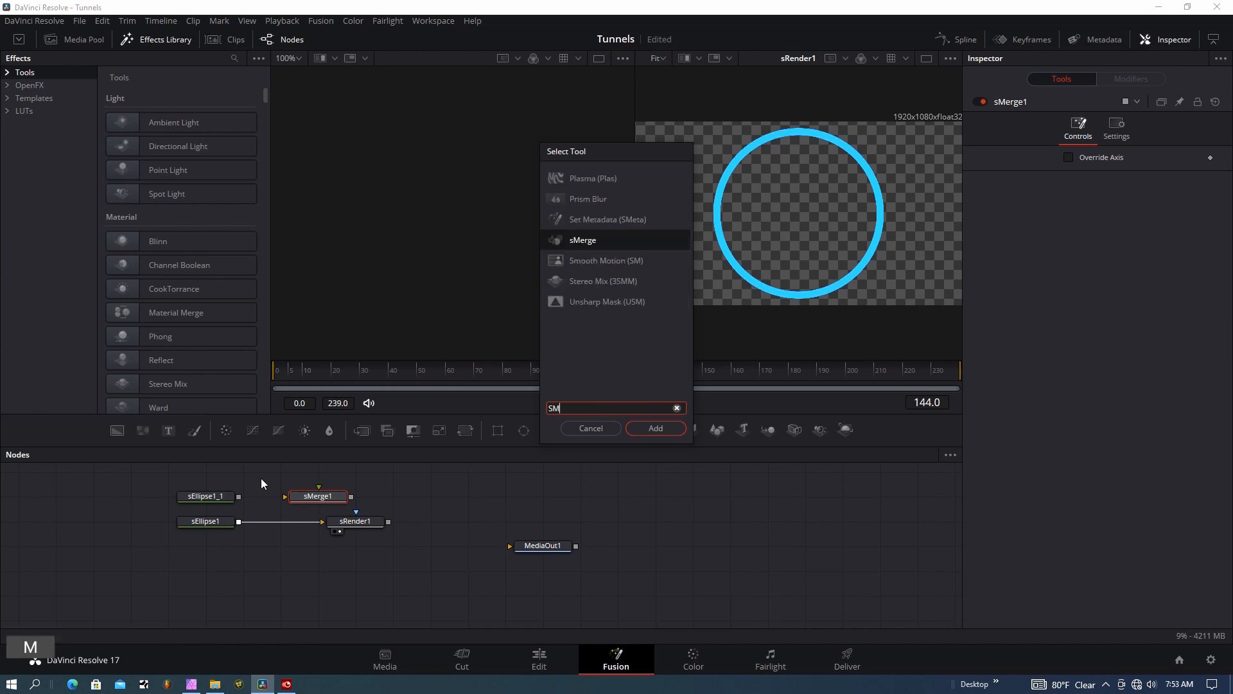
left_click(656, 427)
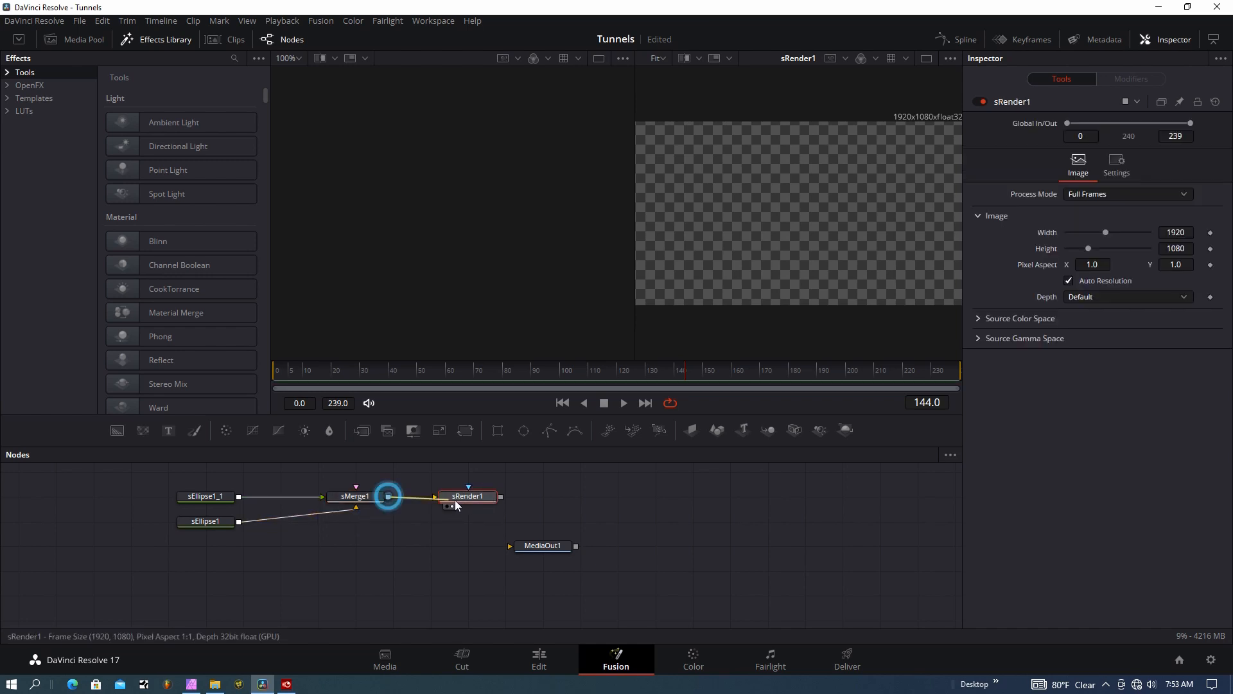
left_click(205, 496)
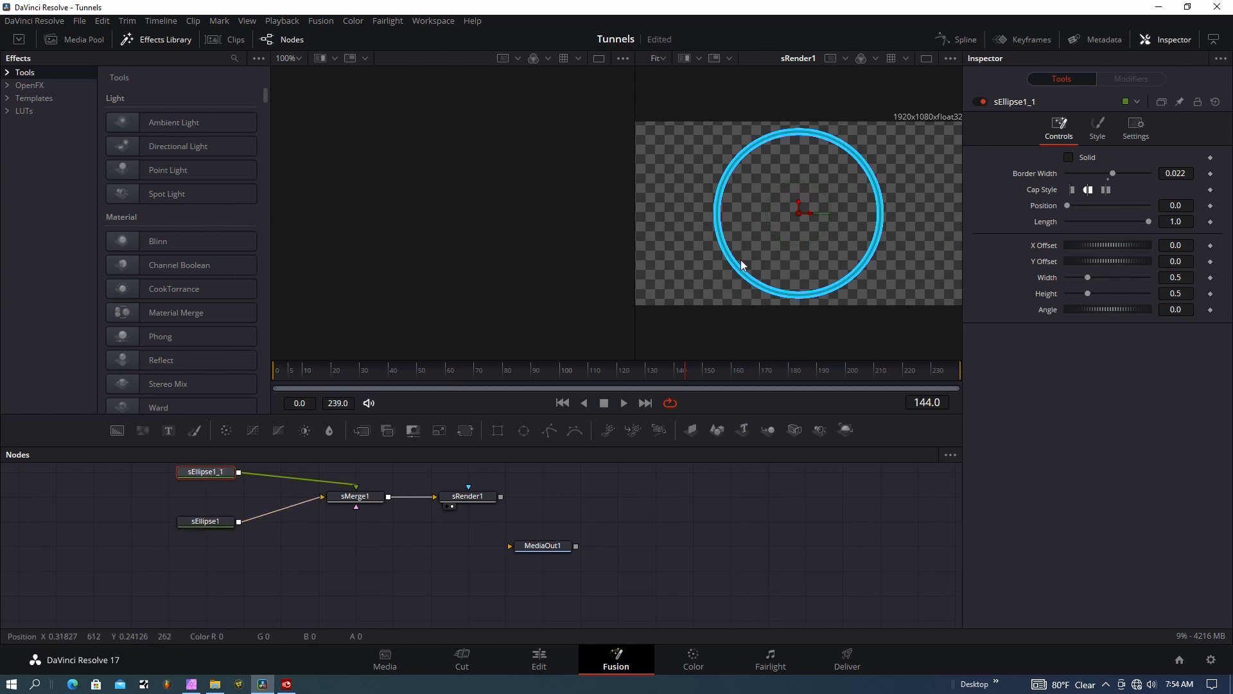
- Recolour the sEllipse1_1 ring from bright blue to a muted grey-blue
left_click(355, 496)
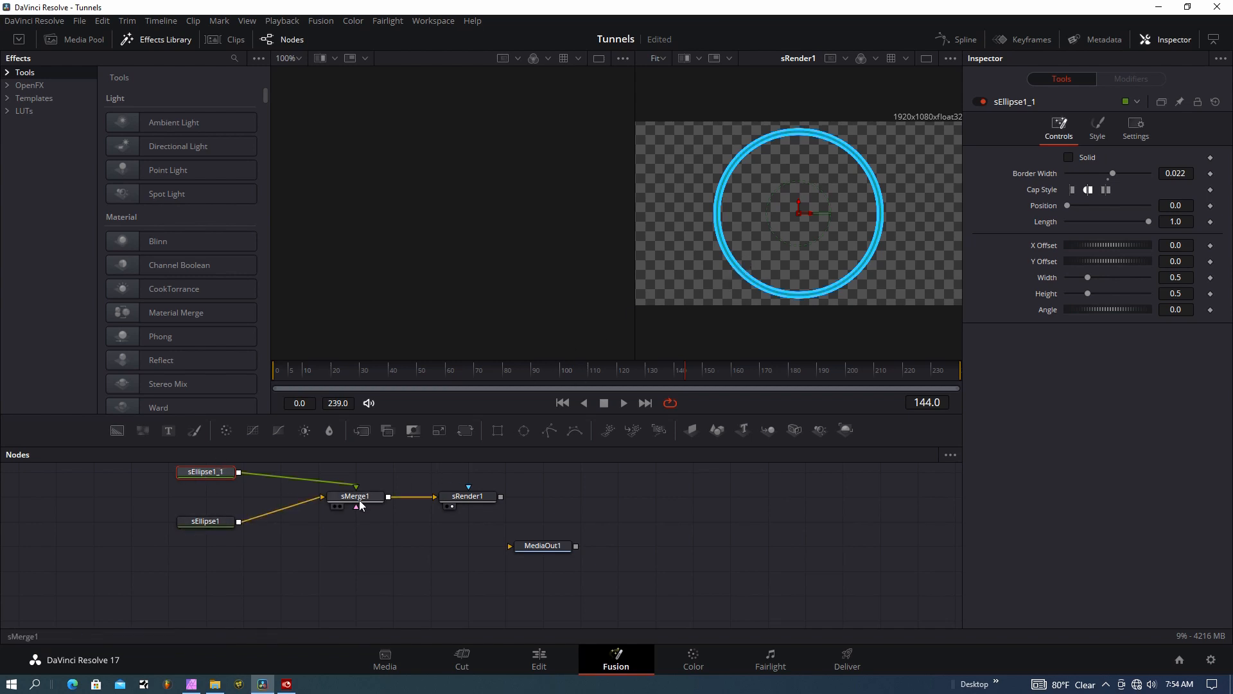
mouse_move(357, 496)
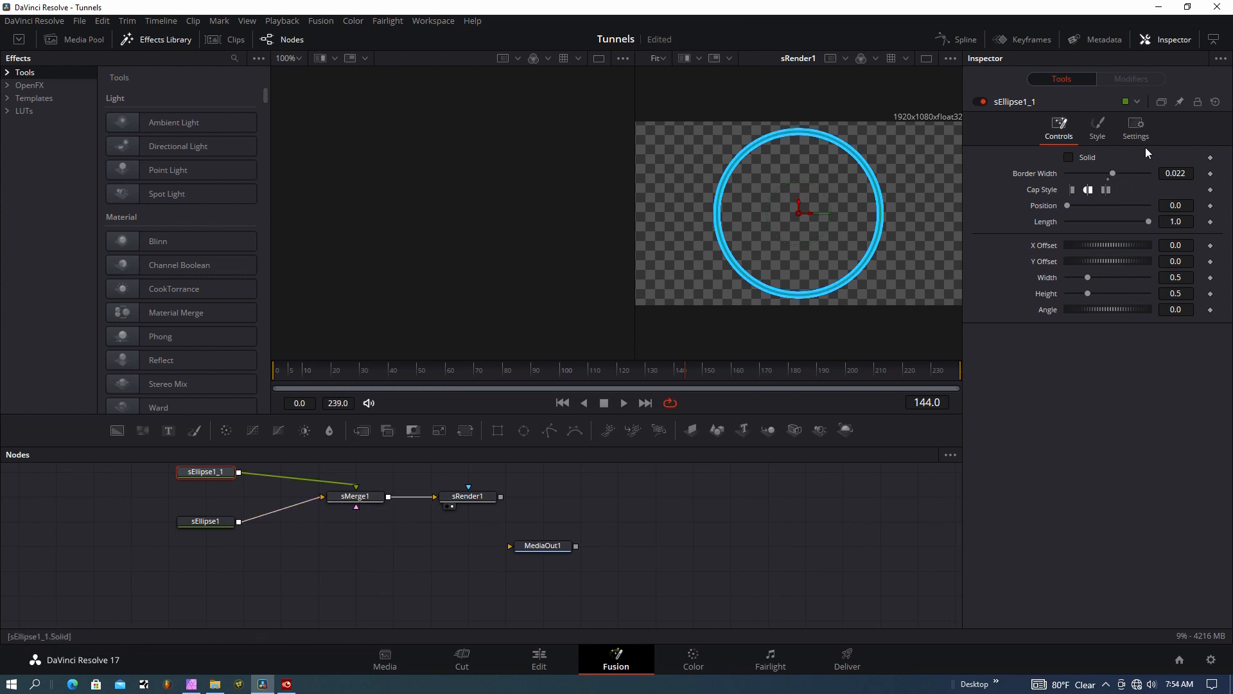
left_click(1097, 126)
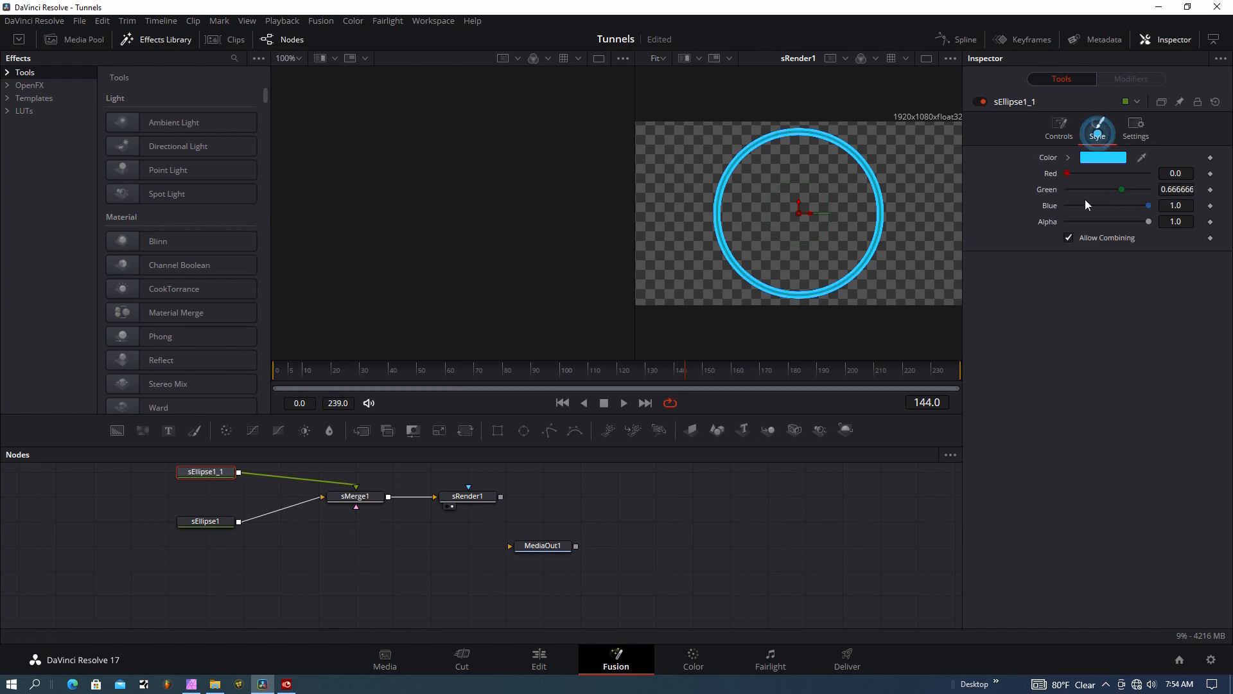
left_click(1104, 157)
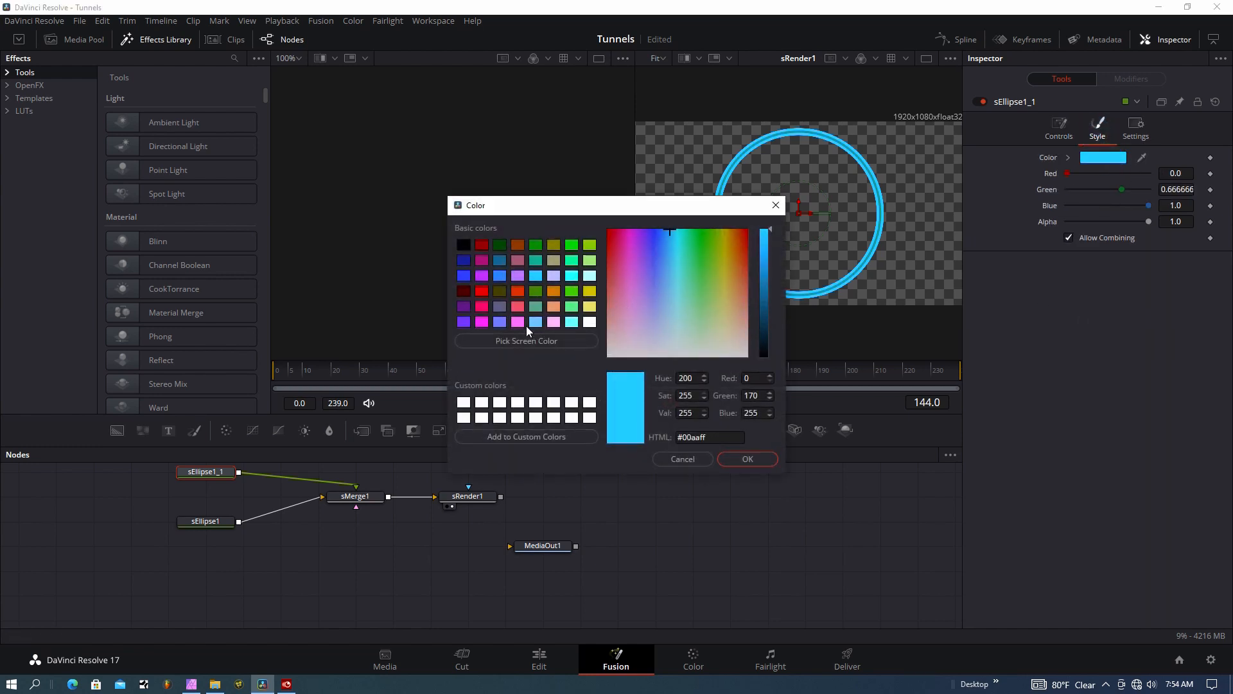
left_click(651, 313)
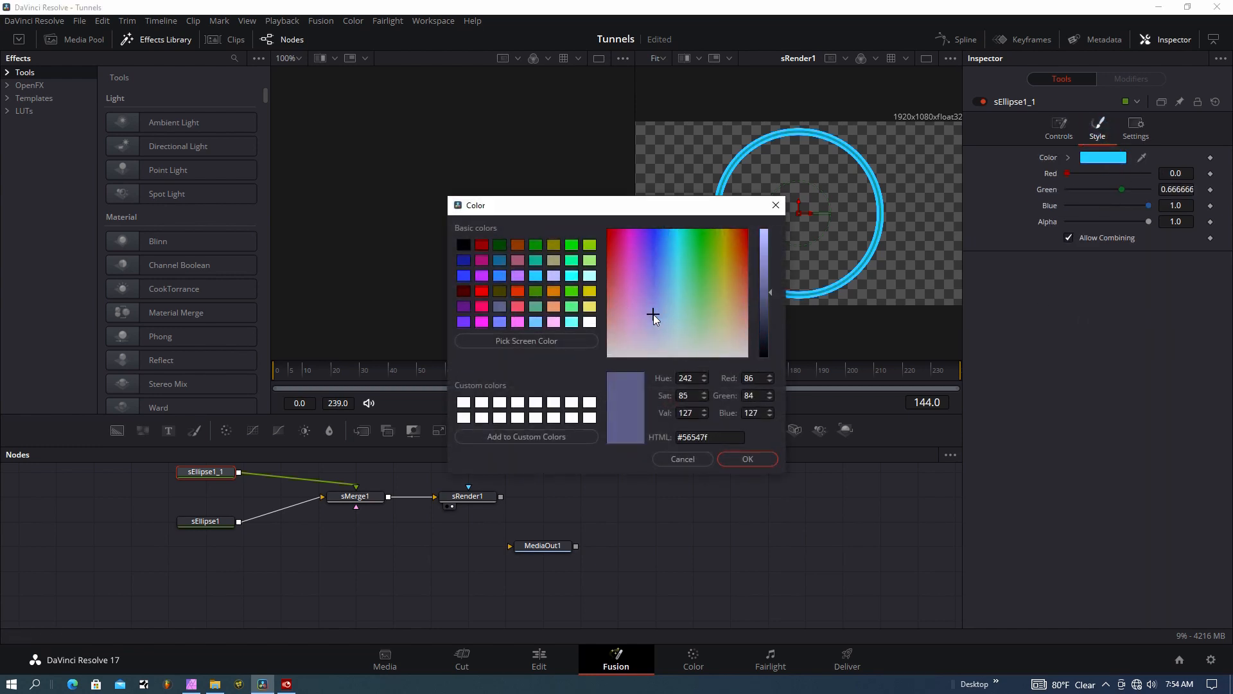
left_click(748, 458)
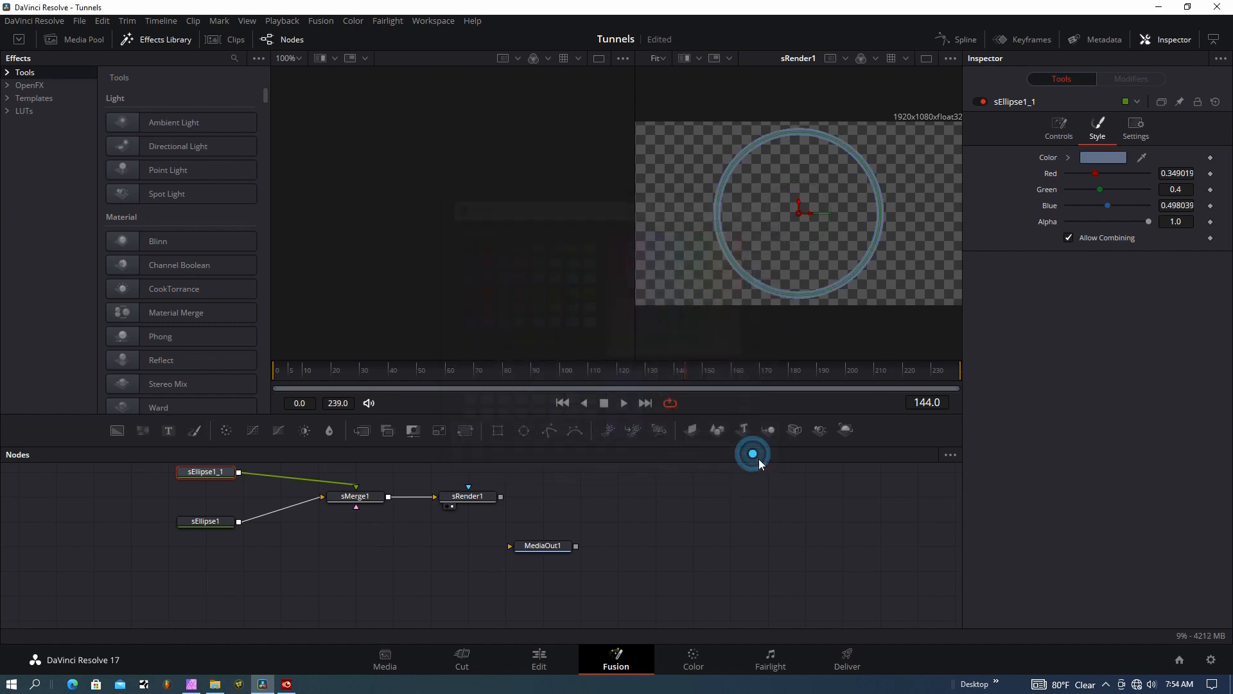
left_click(1058, 126)
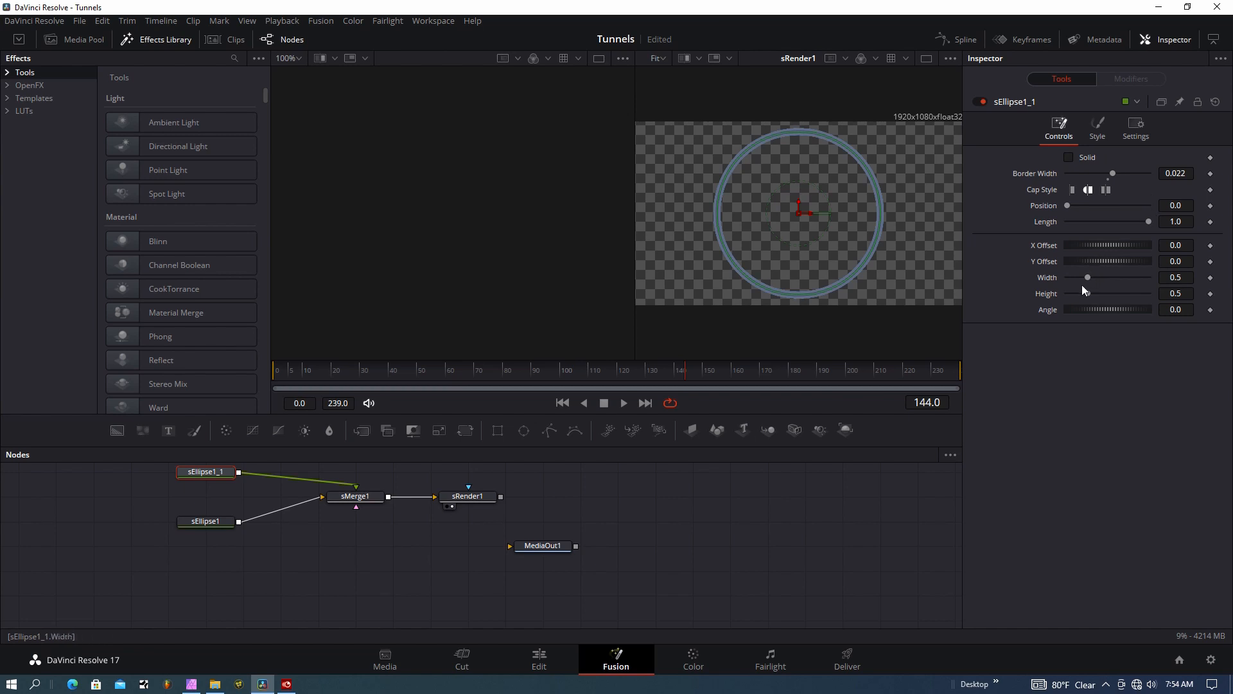
mouse_move(1056, 300)
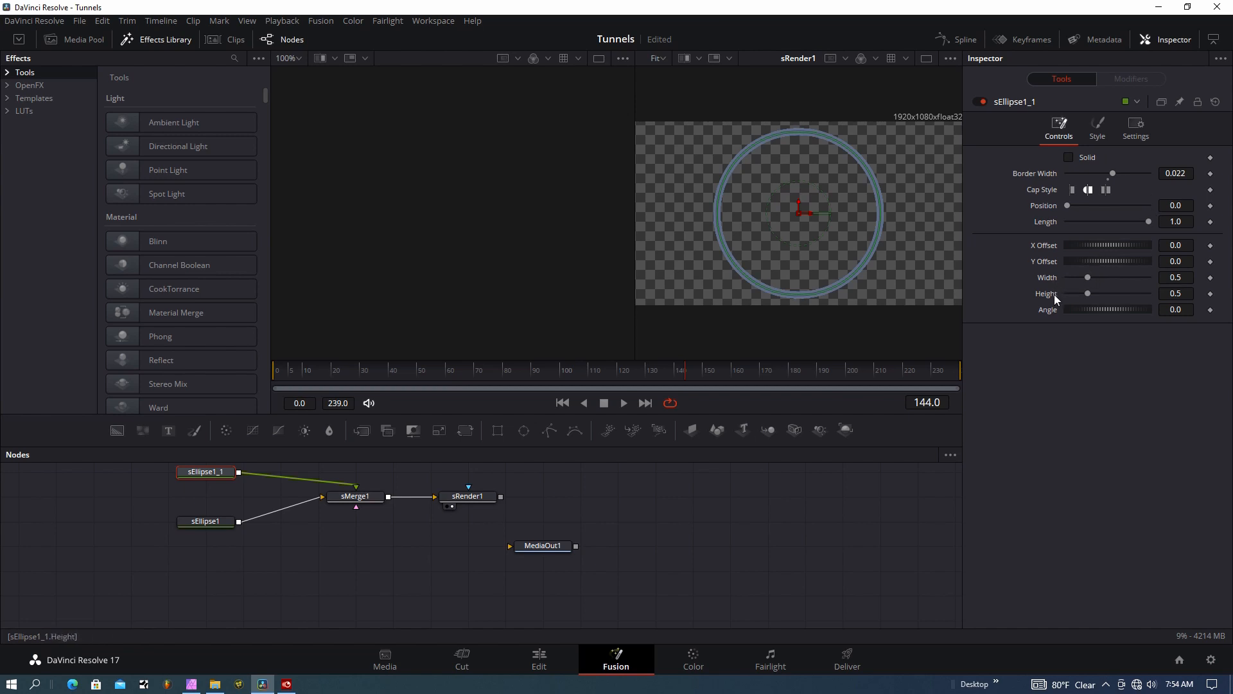
- Link the grey ring's Height to Width by expression and shrink its width to 0.425
right_click(1047, 293)
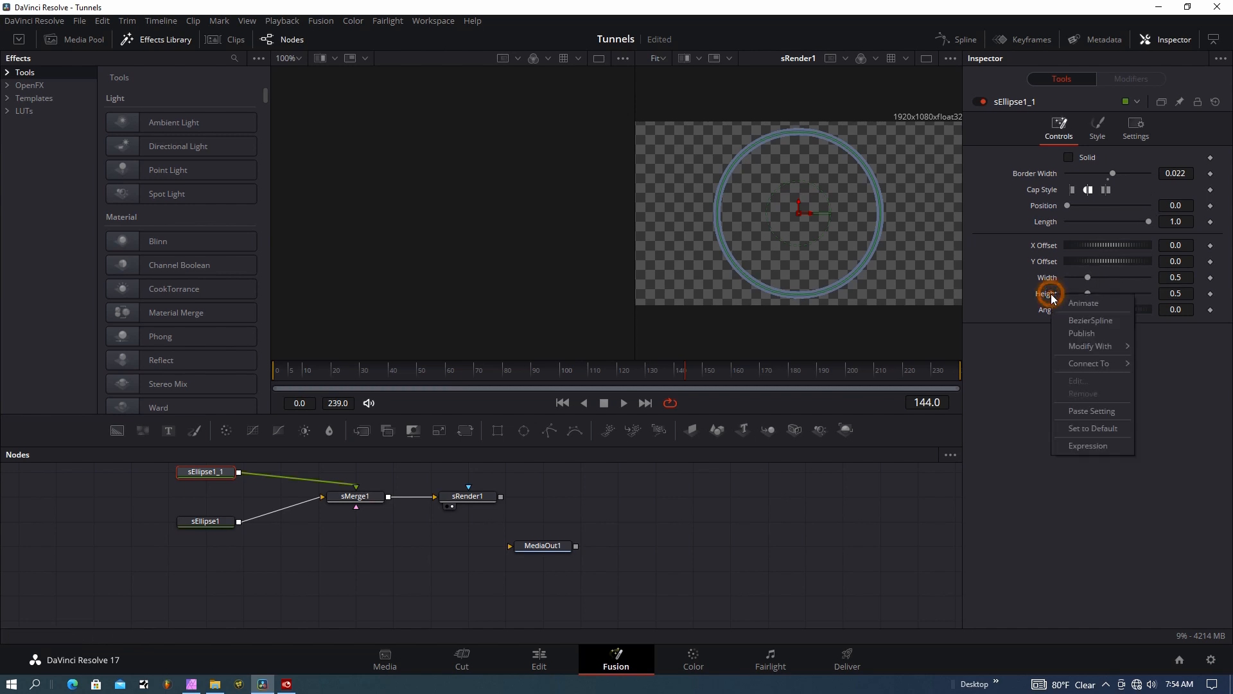
left_click(1083, 447)
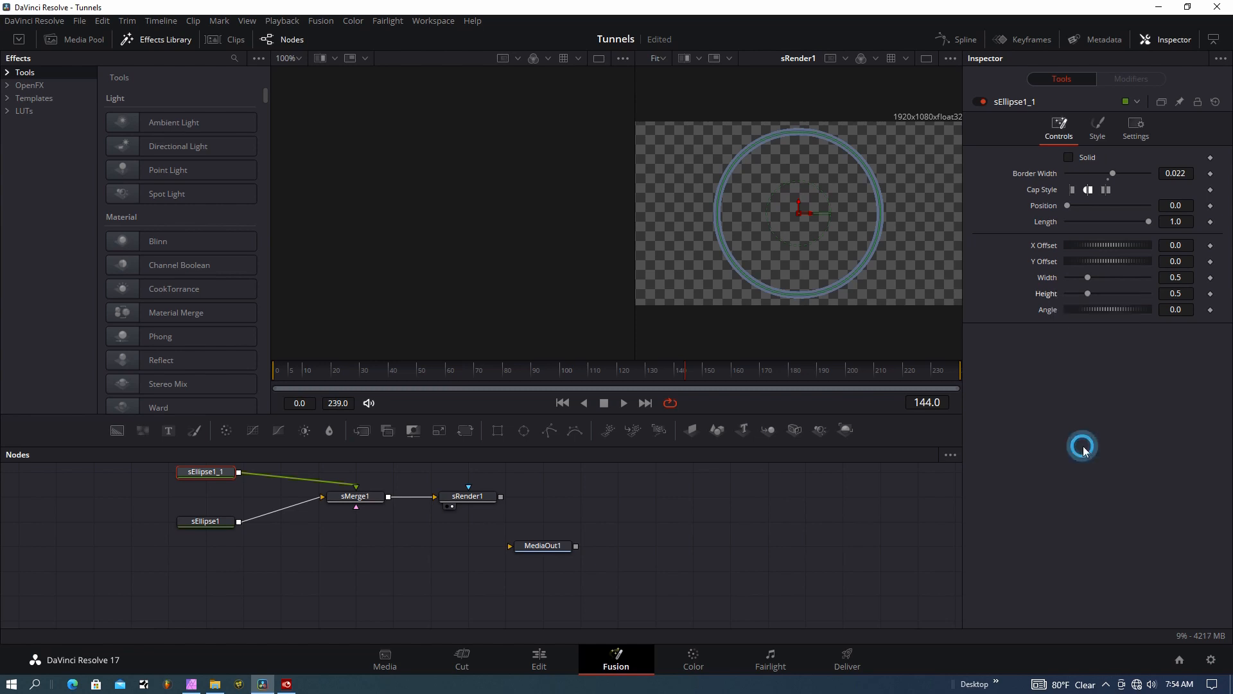
left_click(1088, 293)
type("Width")
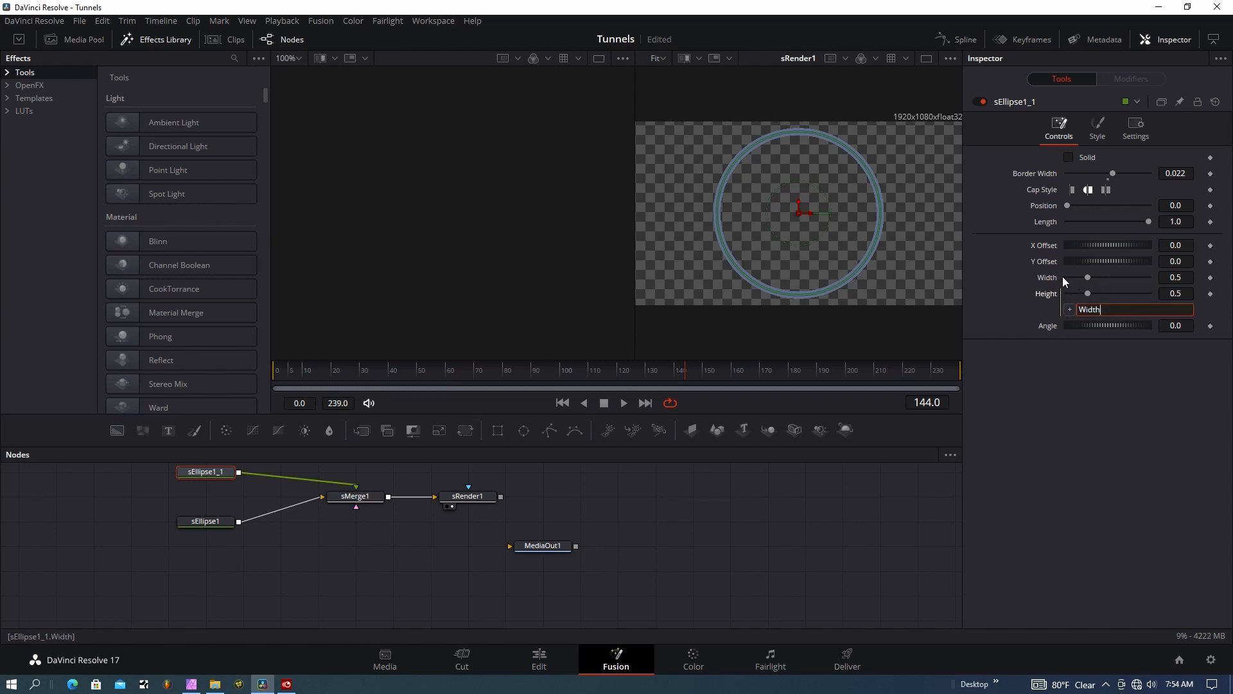
left_click_drag(1088, 277, 1085, 278)
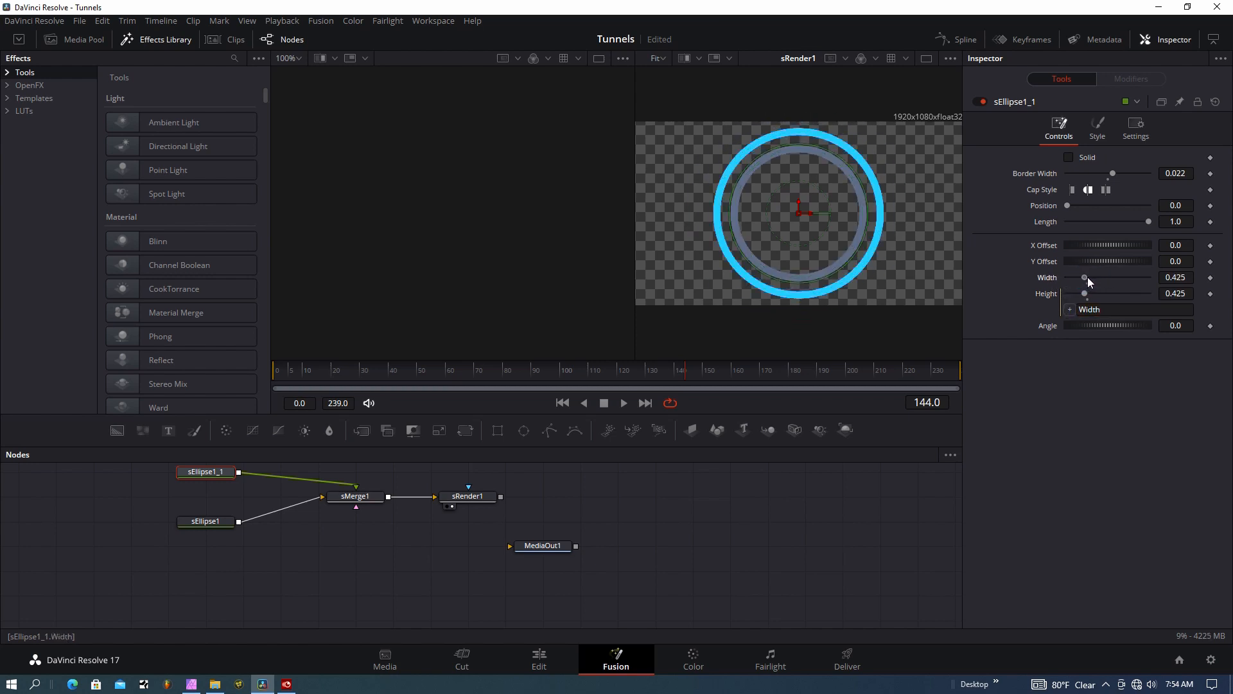
left_click_drag(1084, 278, 1090, 277)
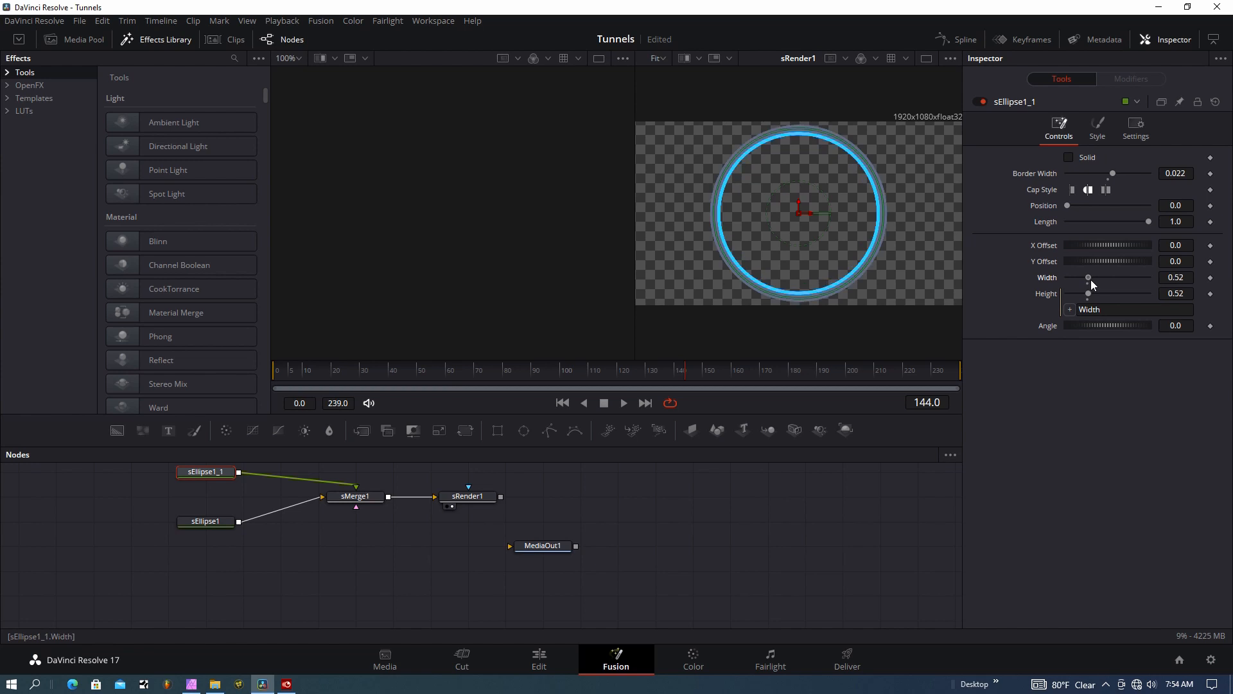
left_click_drag(1088, 278, 1087, 277)
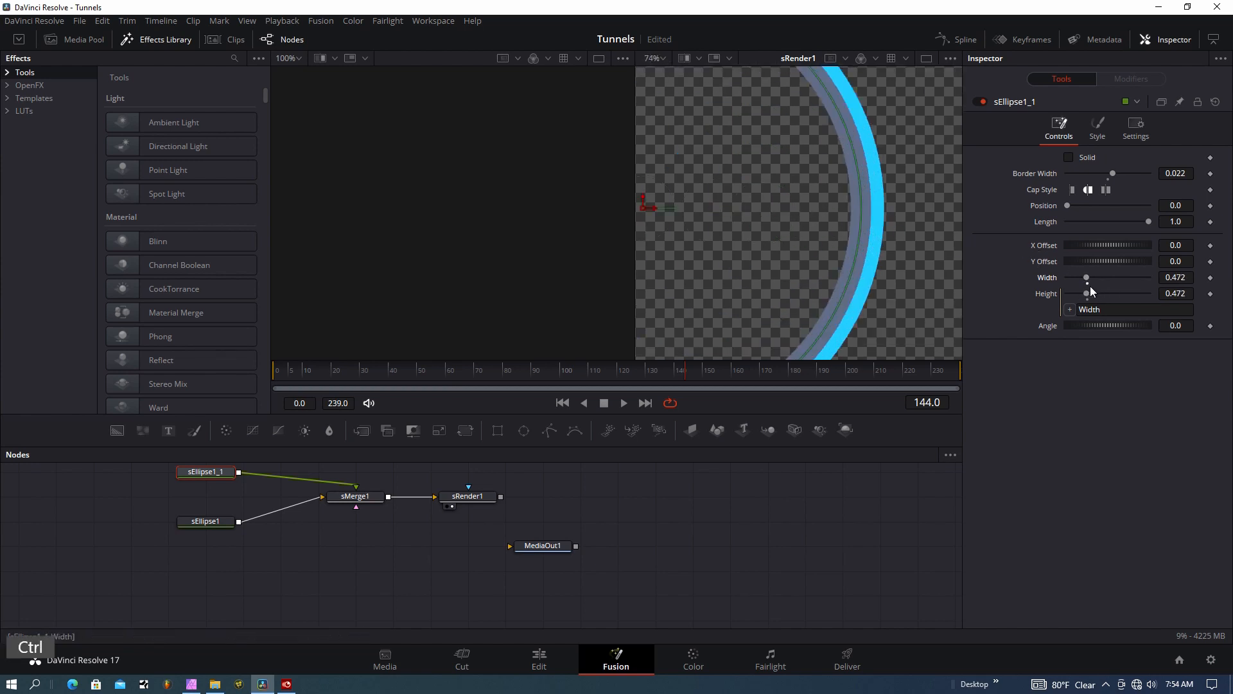
left_click_drag(1094, 277, 1086, 277)
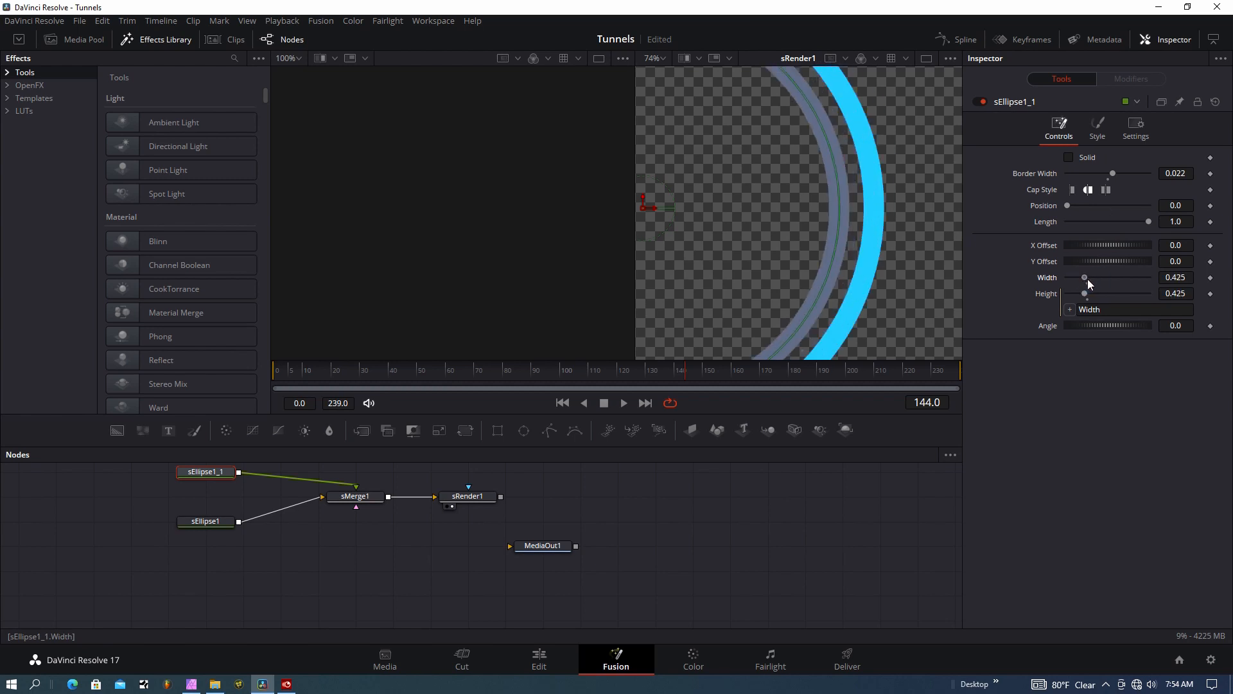
- Enlarge the blue sEllipse1 ring to 0.481 with a thicker border and move MediaOut1 aside
left_click(206, 521)
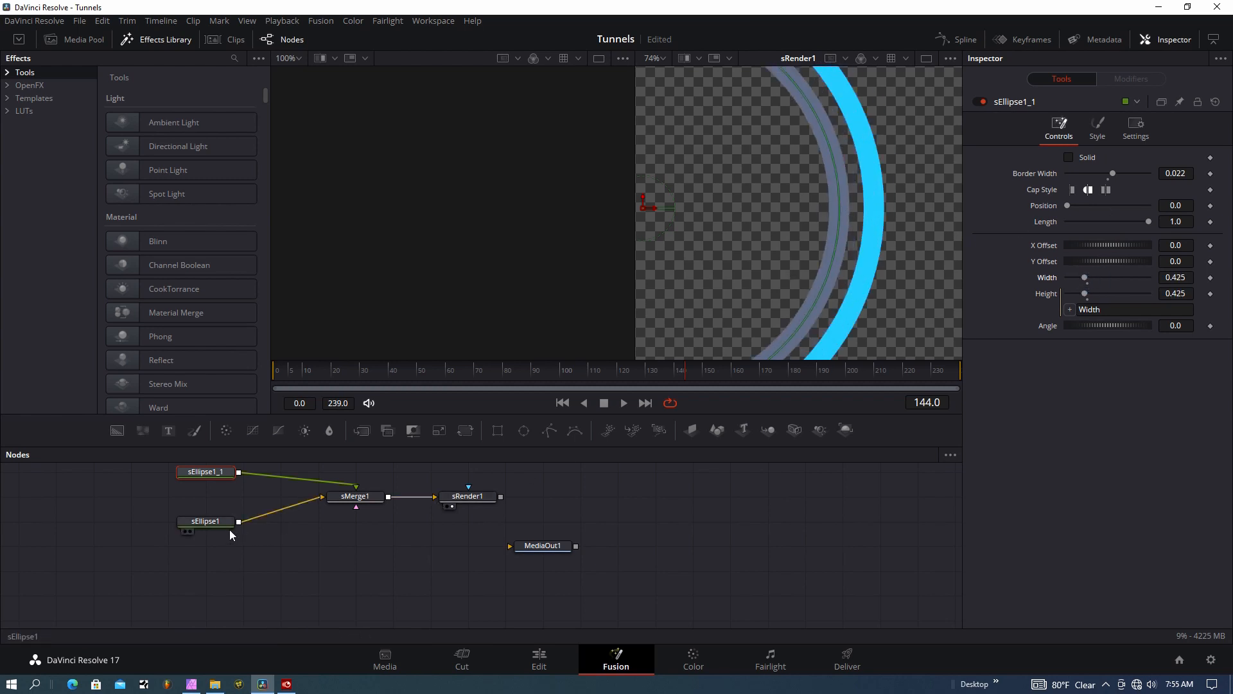
left_click(206, 522)
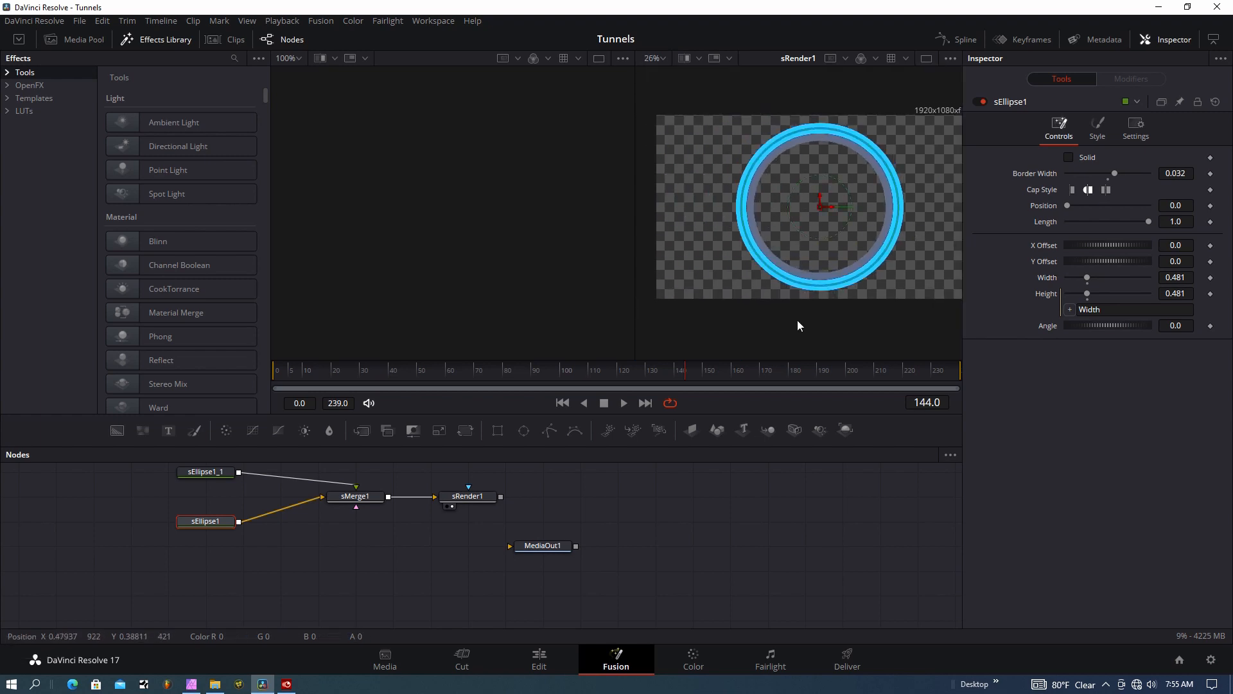
left_click_drag(541, 545, 843, 544)
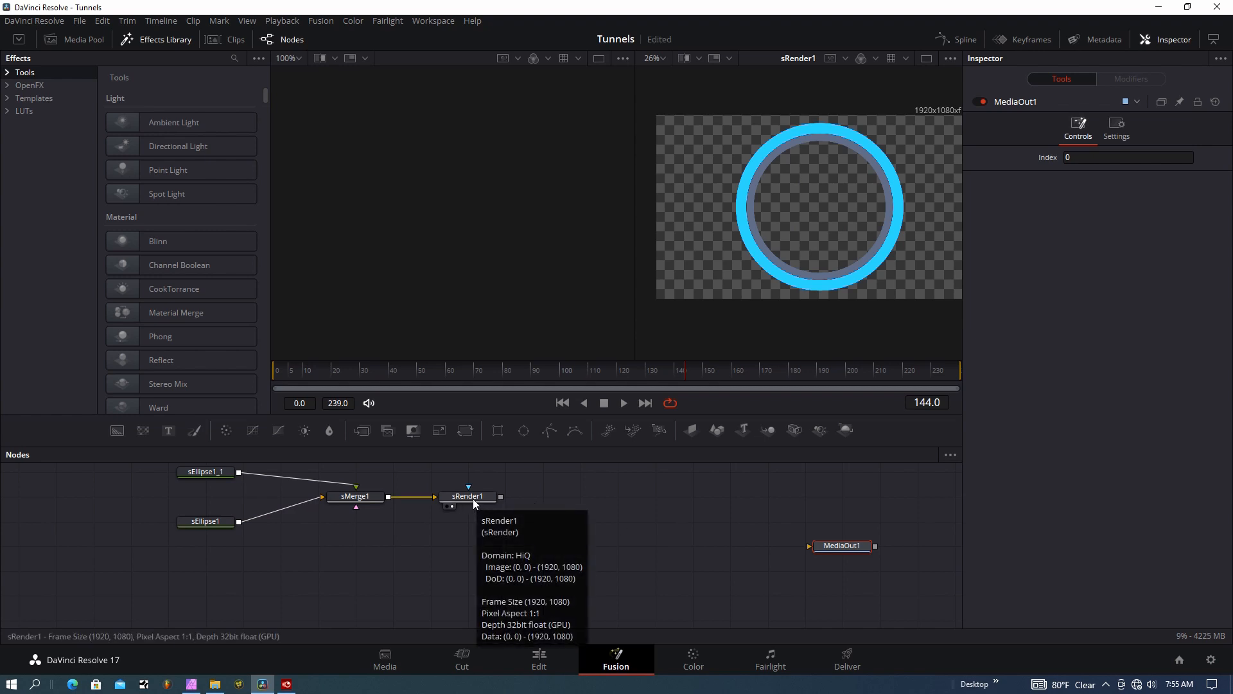
mouse_move(498, 498)
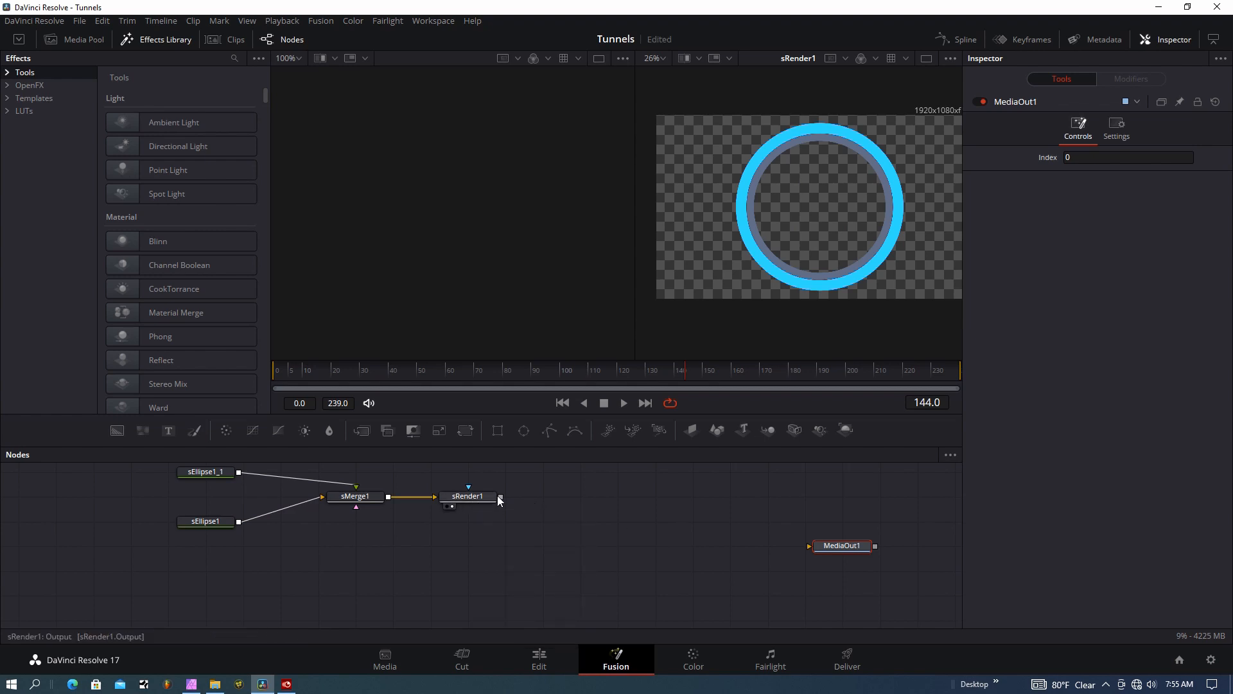
left_click(538, 659)
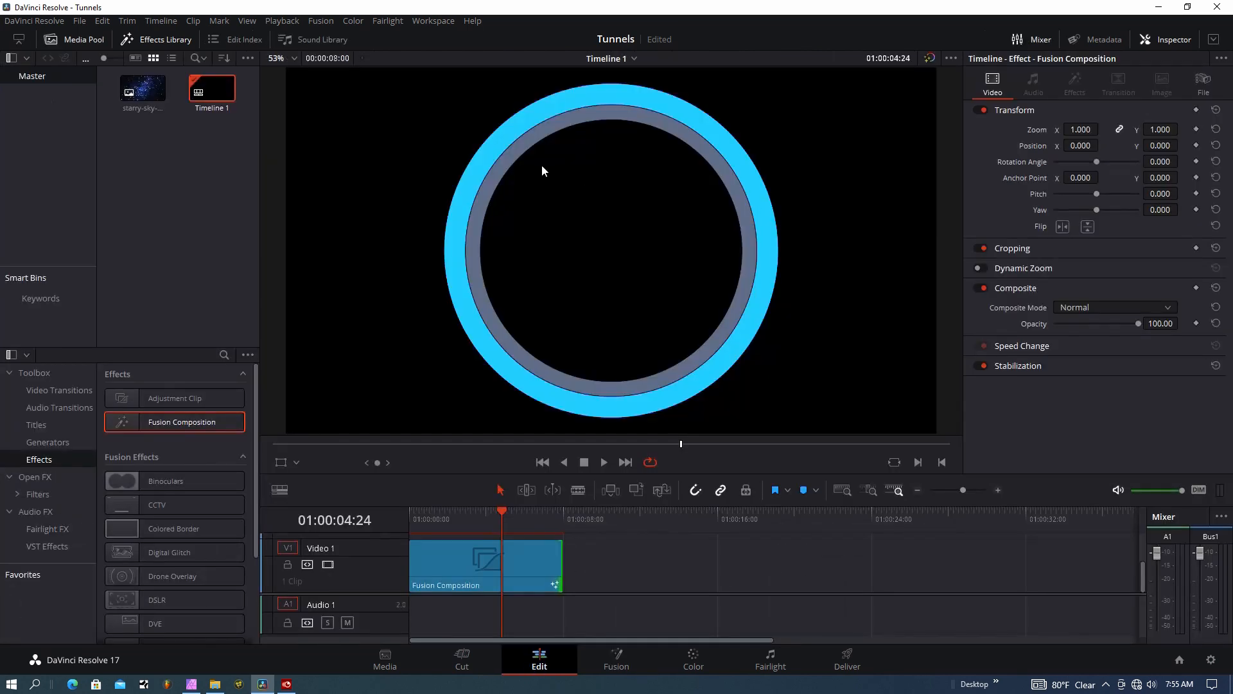
left_click(617, 654)
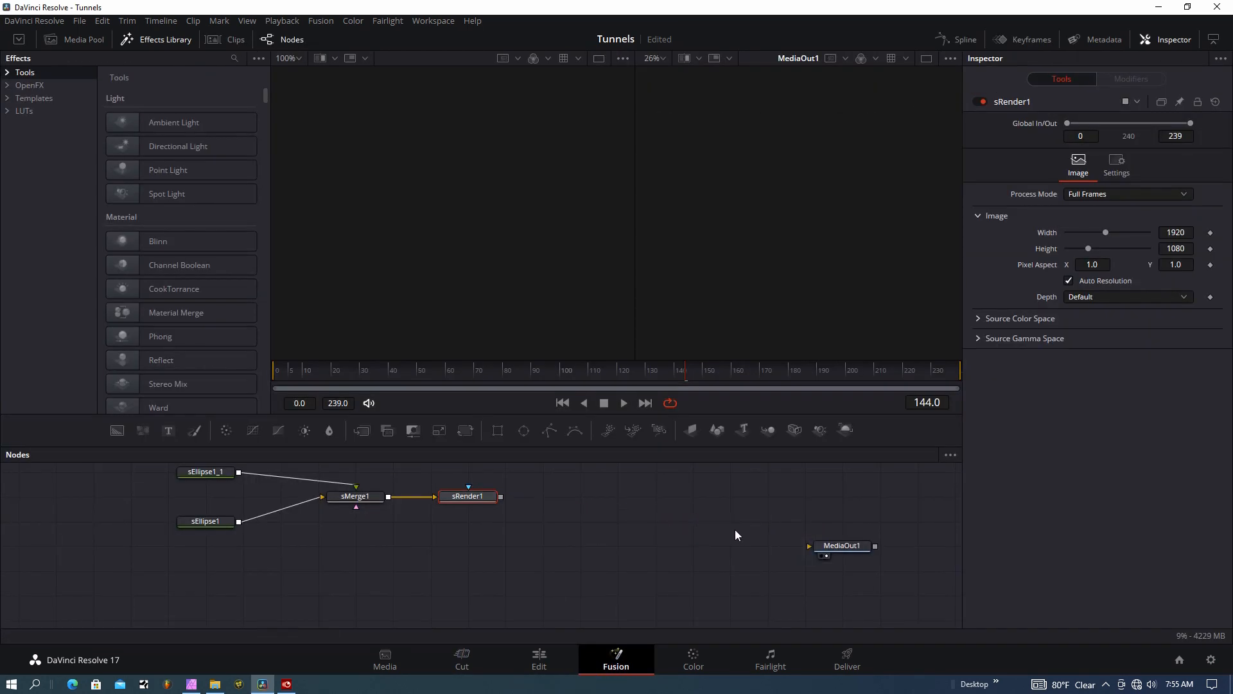
mouse_move(691, 429)
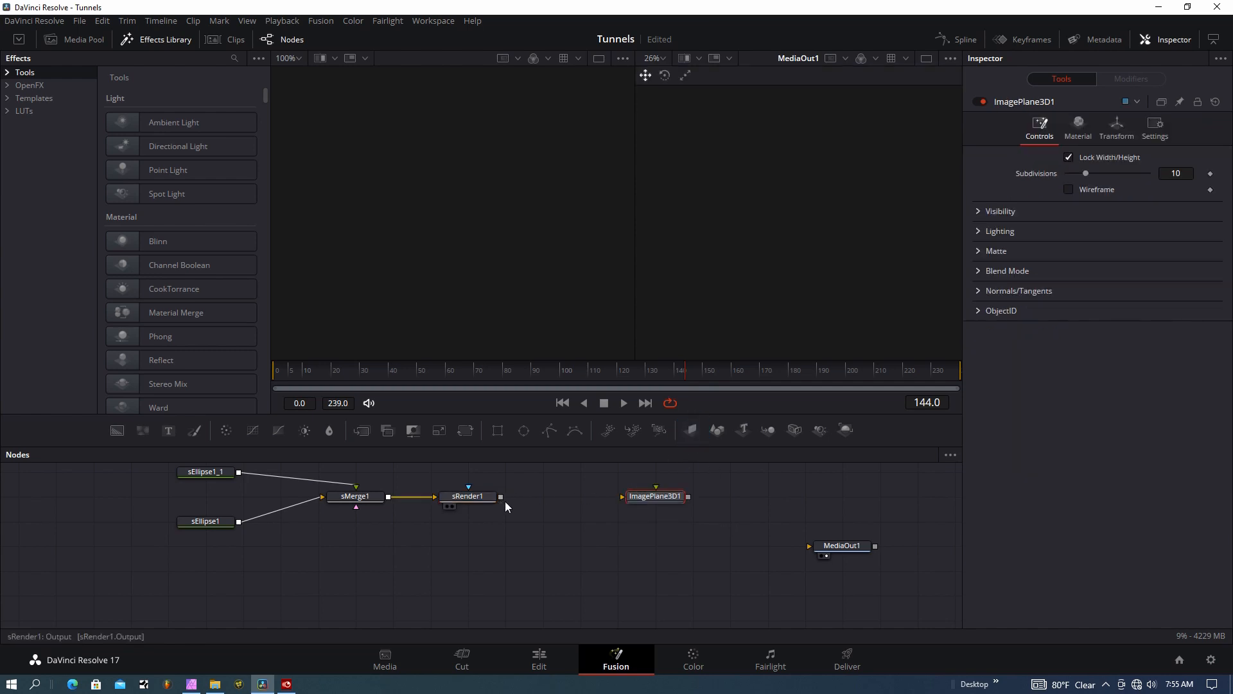
- Wire sRender1 into ImagePlane3D1 and connect the image plane into Merge3D1
left_click_drag(501, 496, 637, 505)
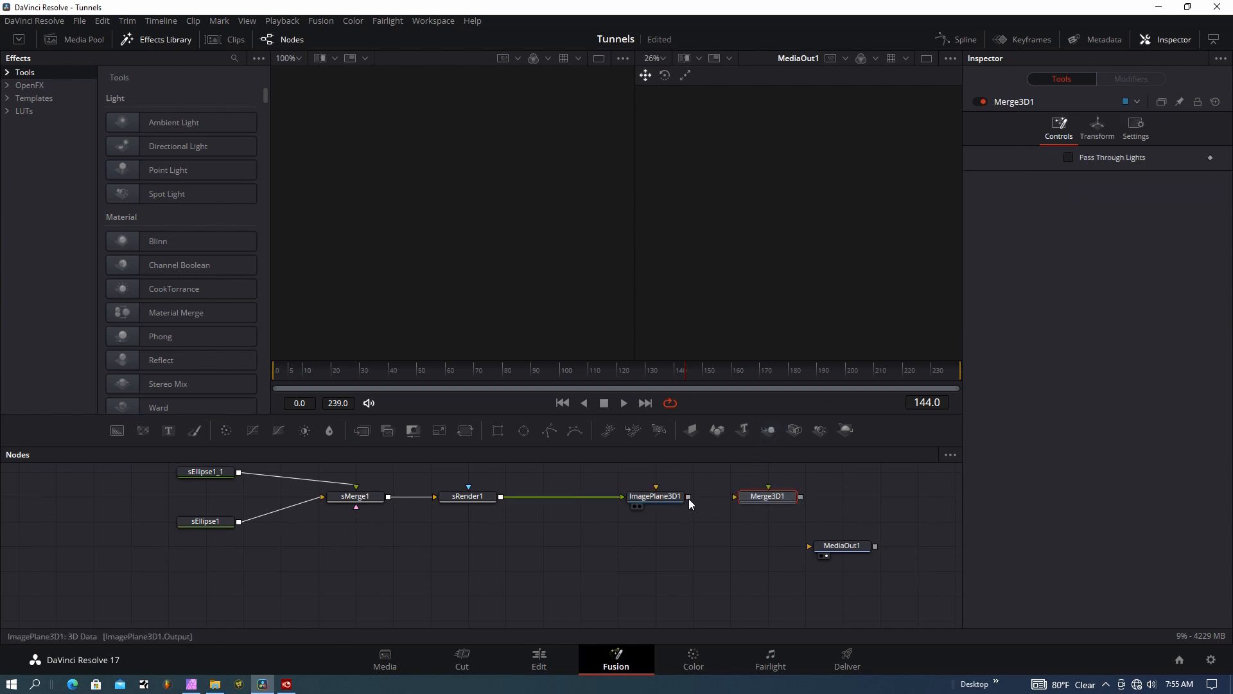
left_click(767, 496)
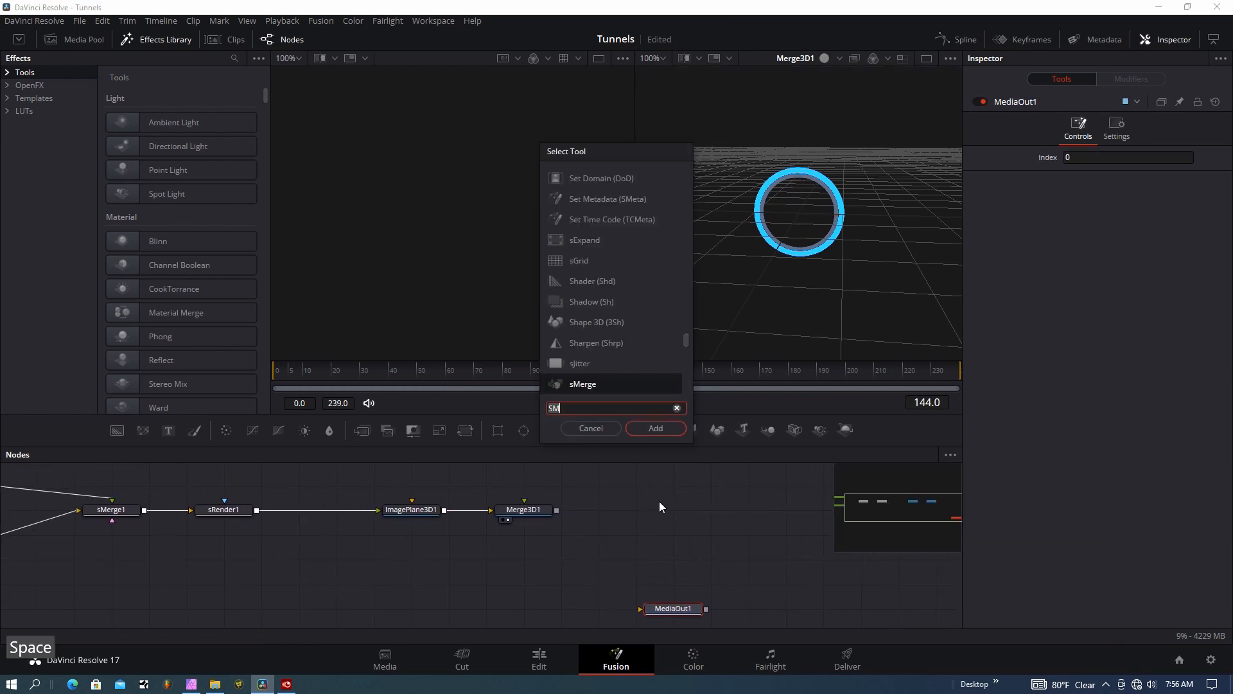
- Insert Duplicate3D1 between ImagePlane3D1 and Merge3D1 with 25 copies offset -0.14 in Z
type("D")
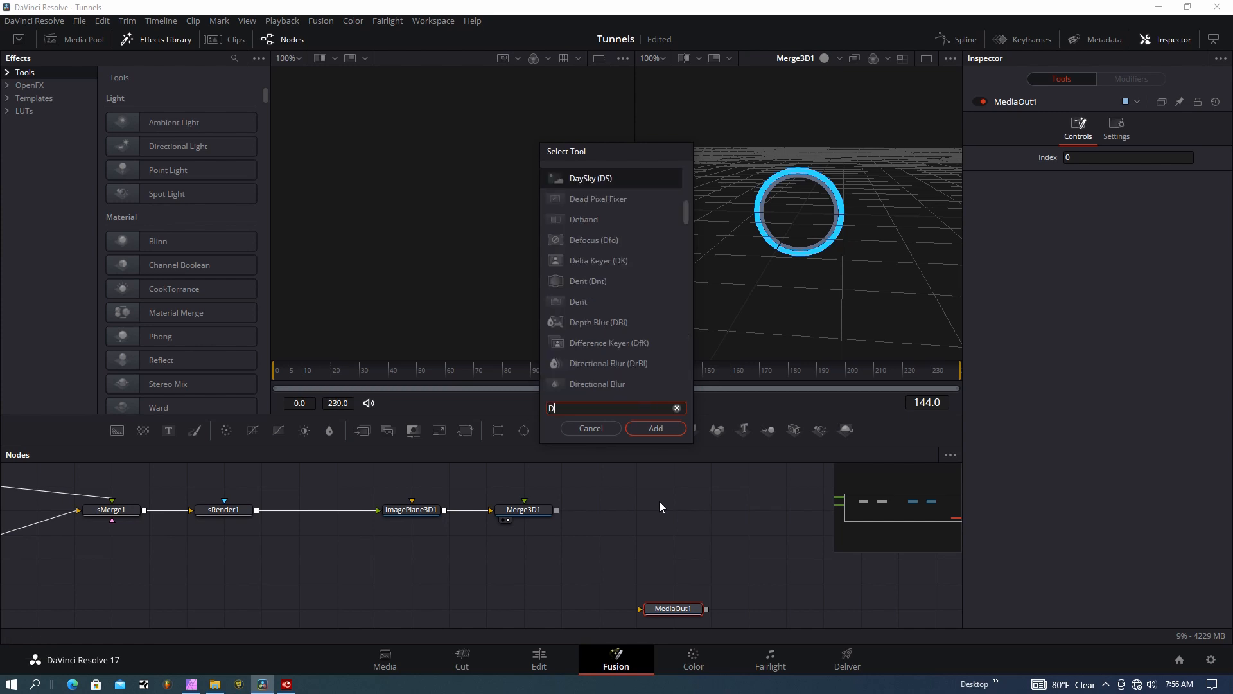
type("UPL")
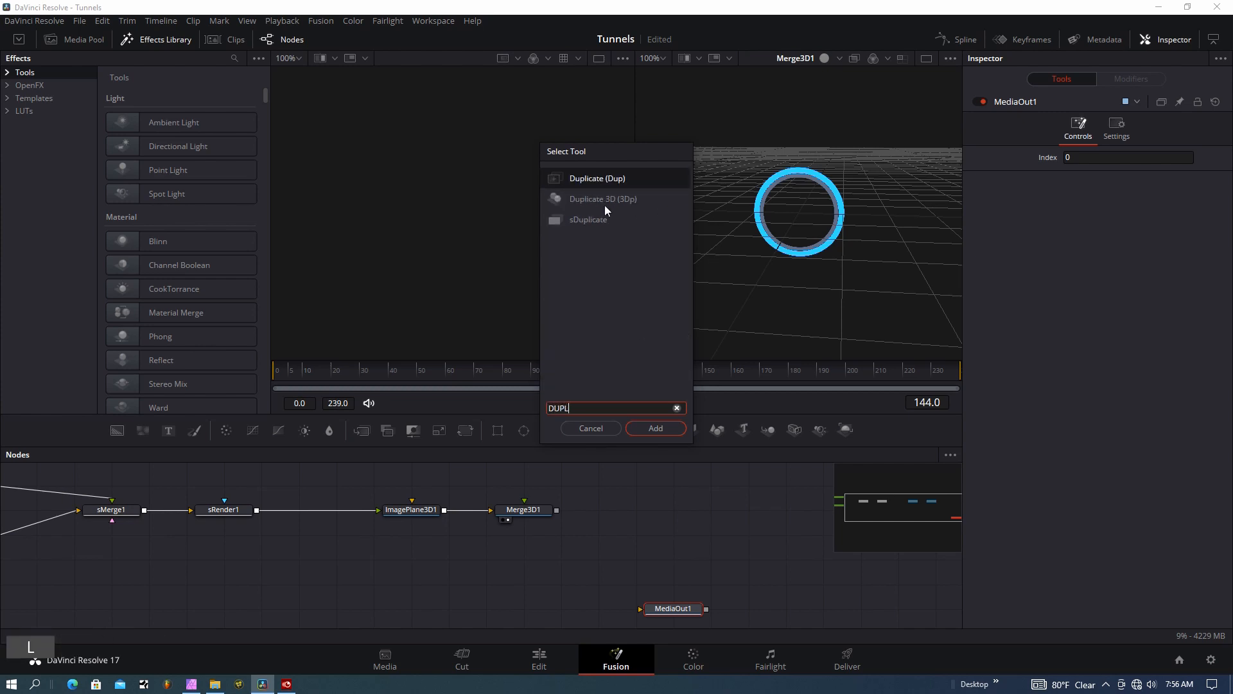
left_click(655, 428)
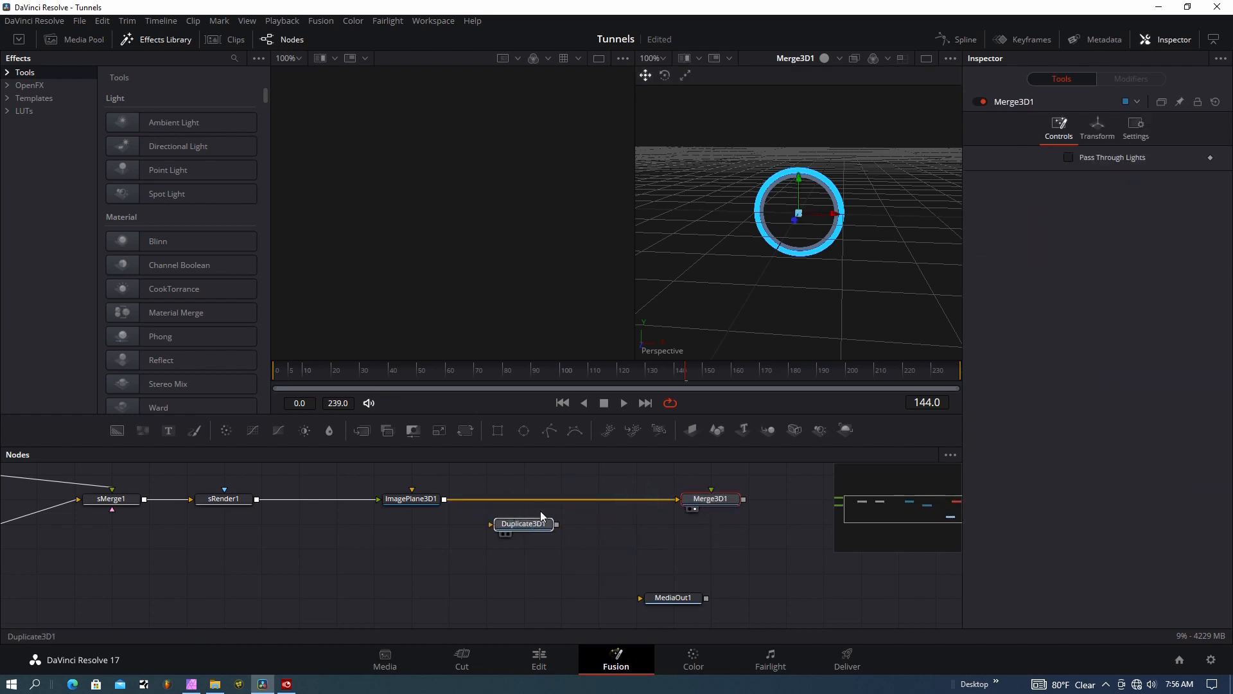
left_click(524, 524)
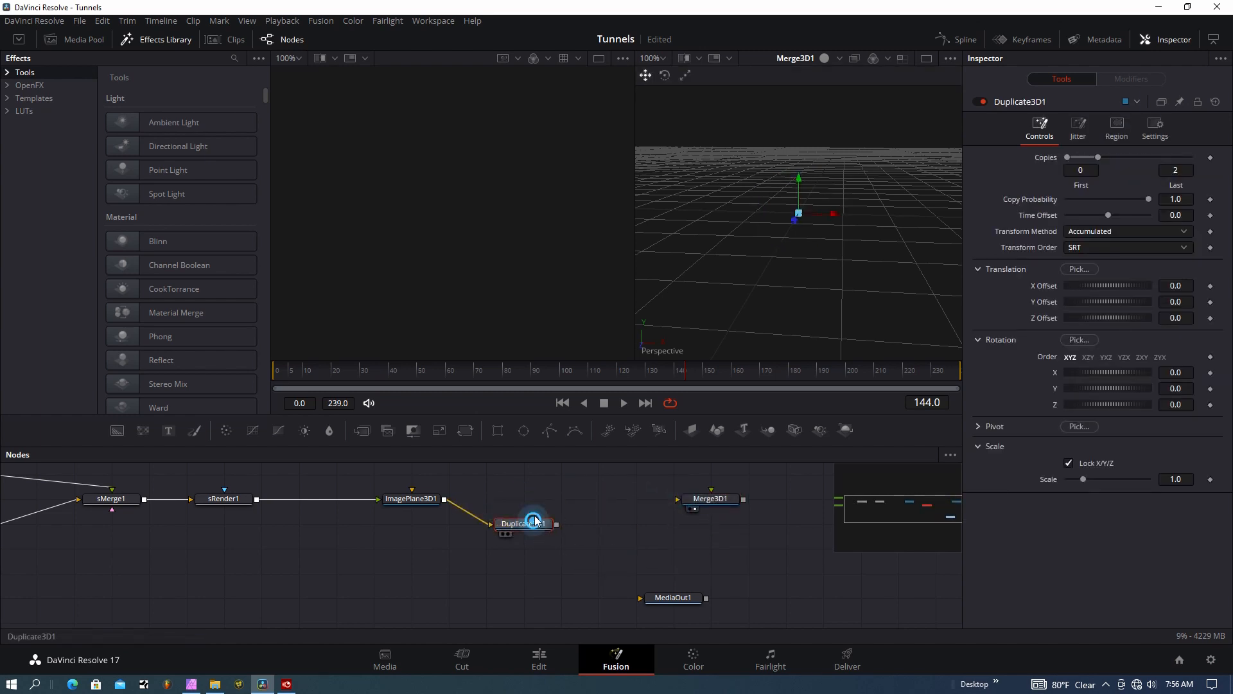
left_click_drag(524, 523, 560, 499)
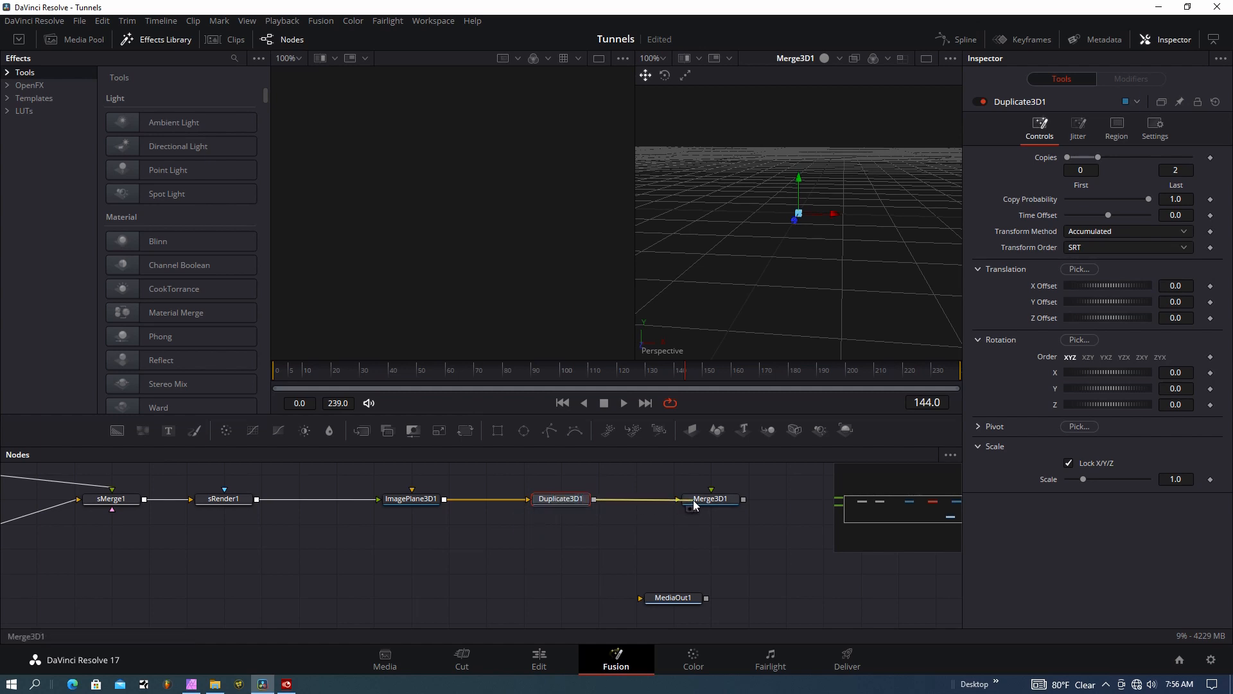
mouse_move(560, 499)
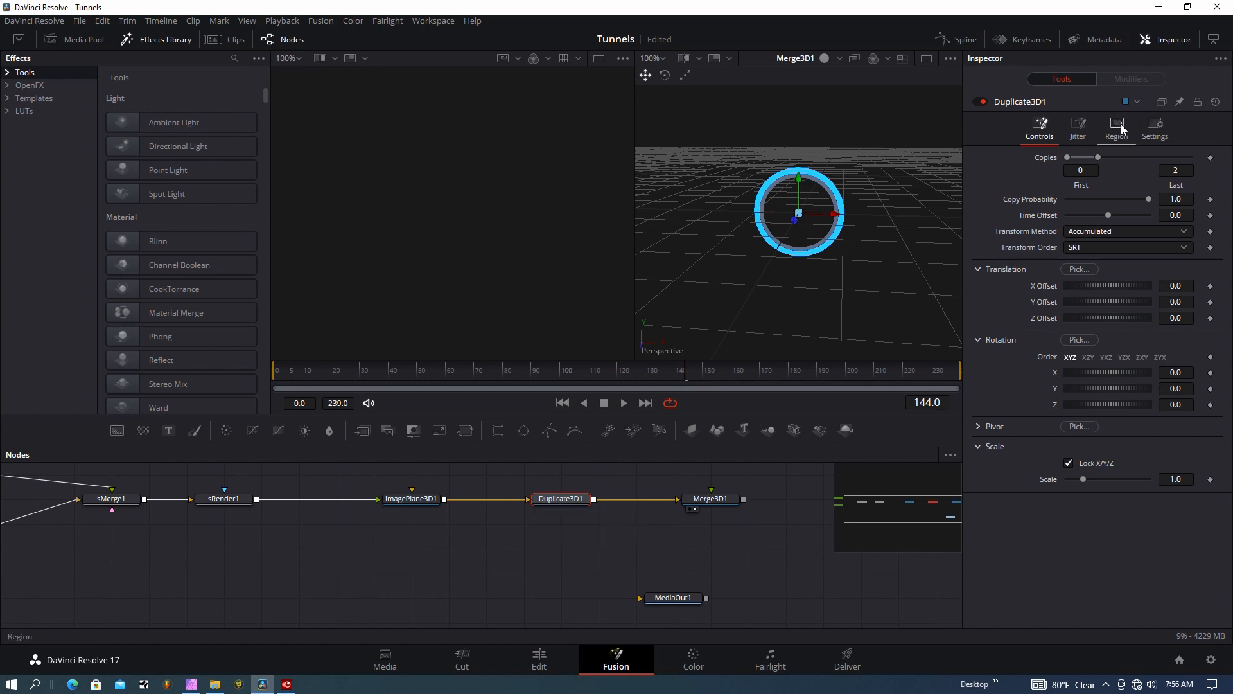
mouse_move(1098, 127)
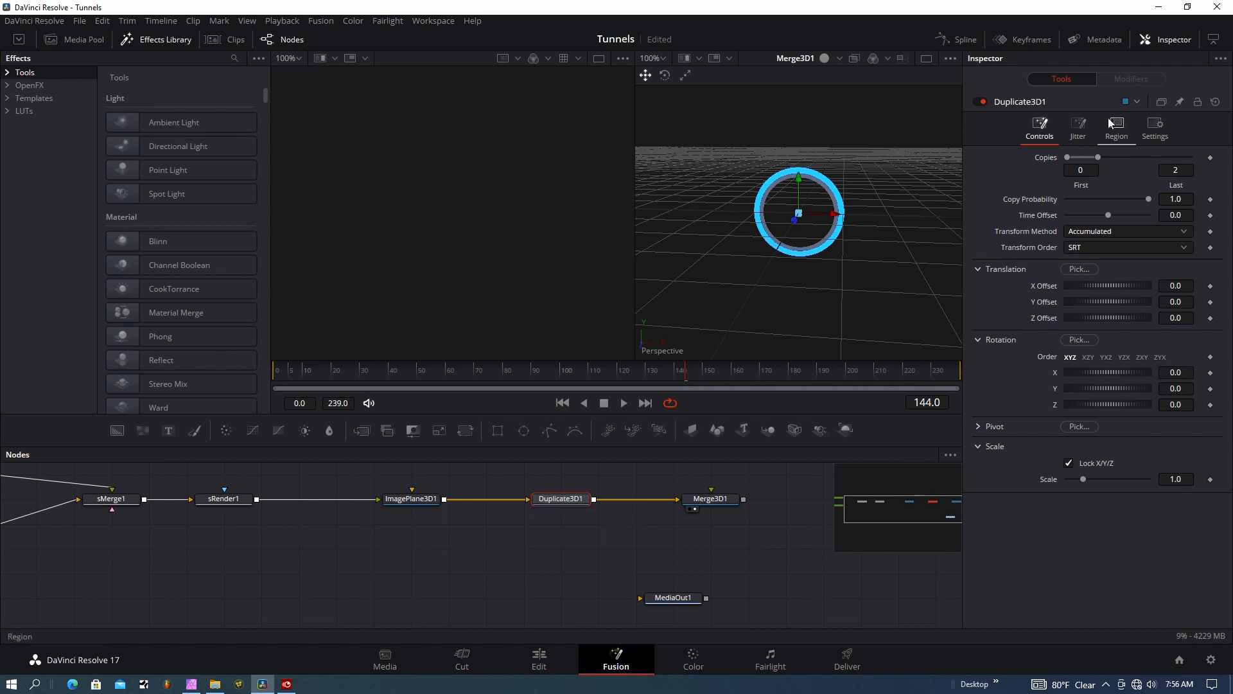
left_click(1175, 169)
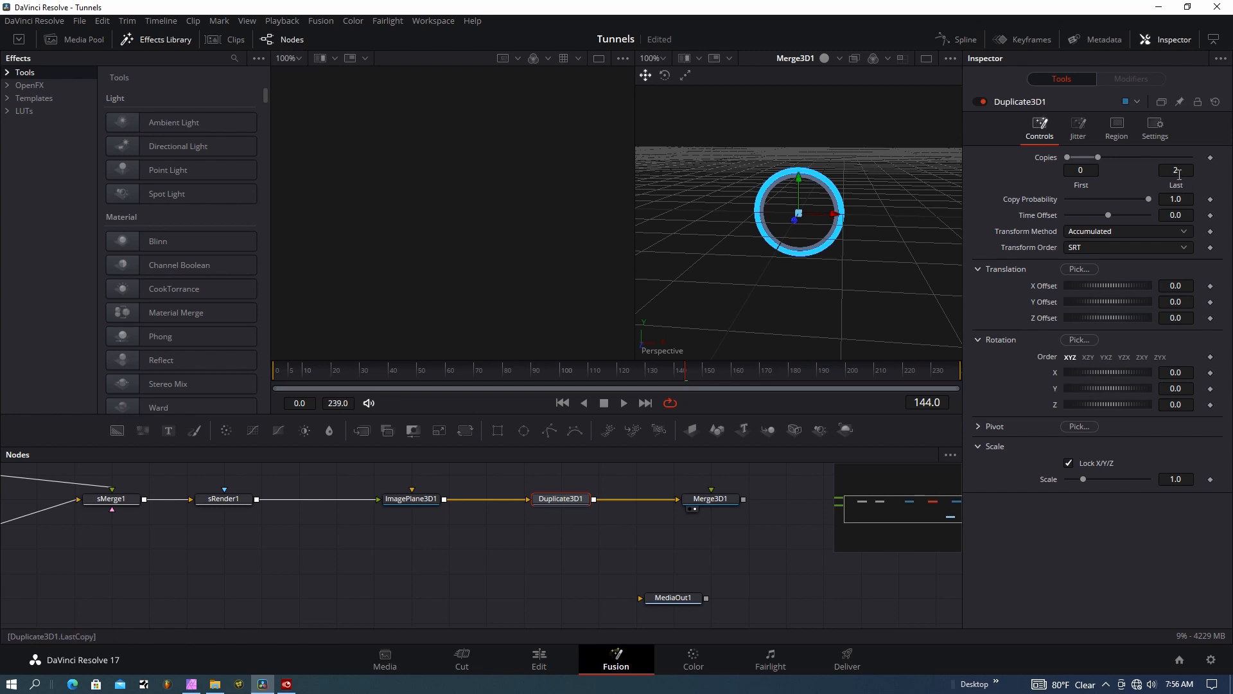
left_click(1175, 169)
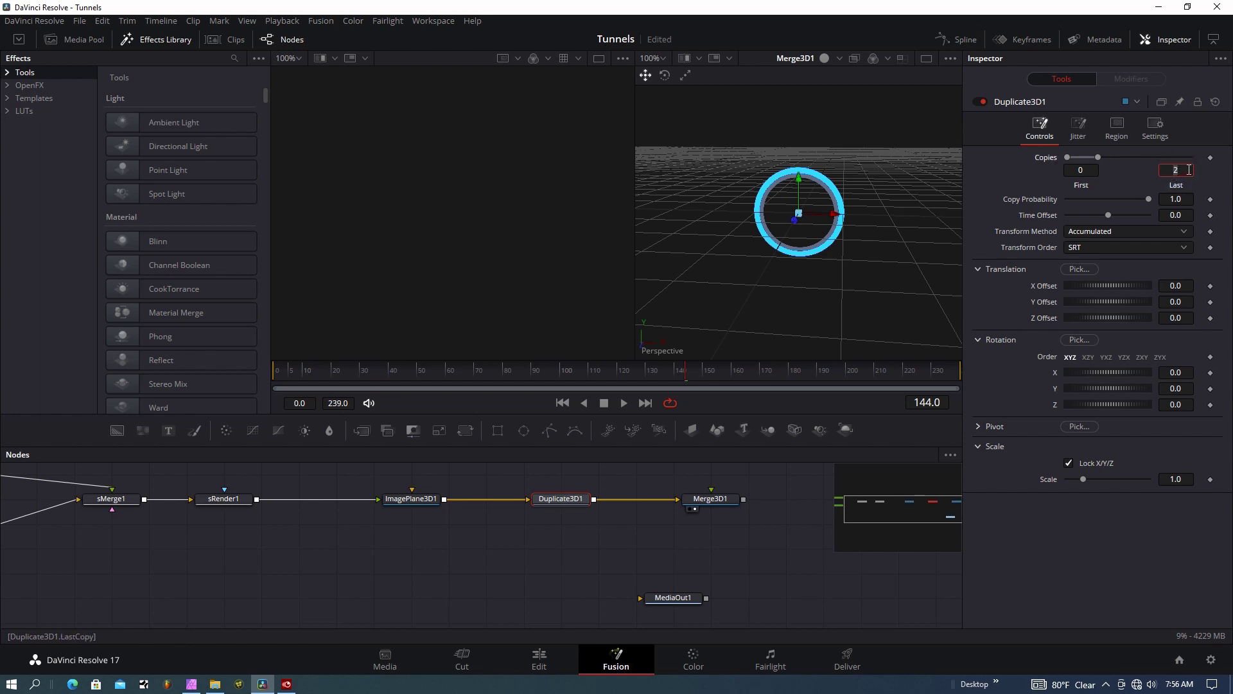
type("25")
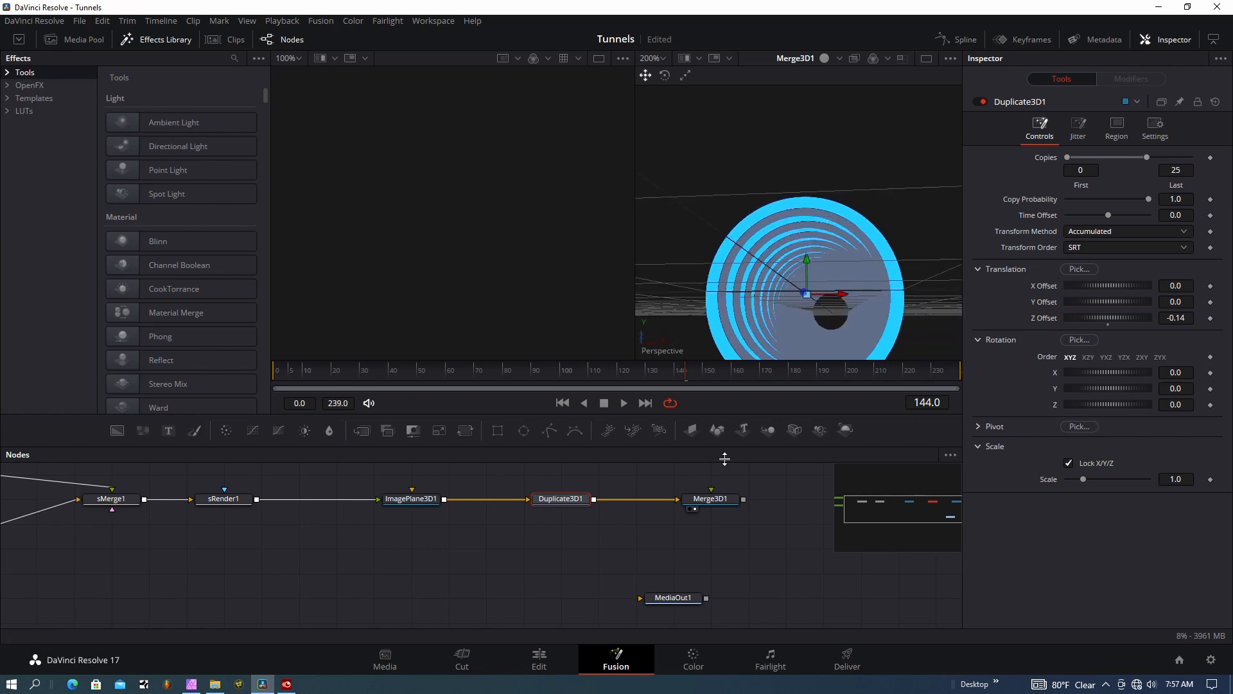
- Insert a Soft Glow node after ImagePlane3D1 so the ring glows before duplication
left_click(411, 498)
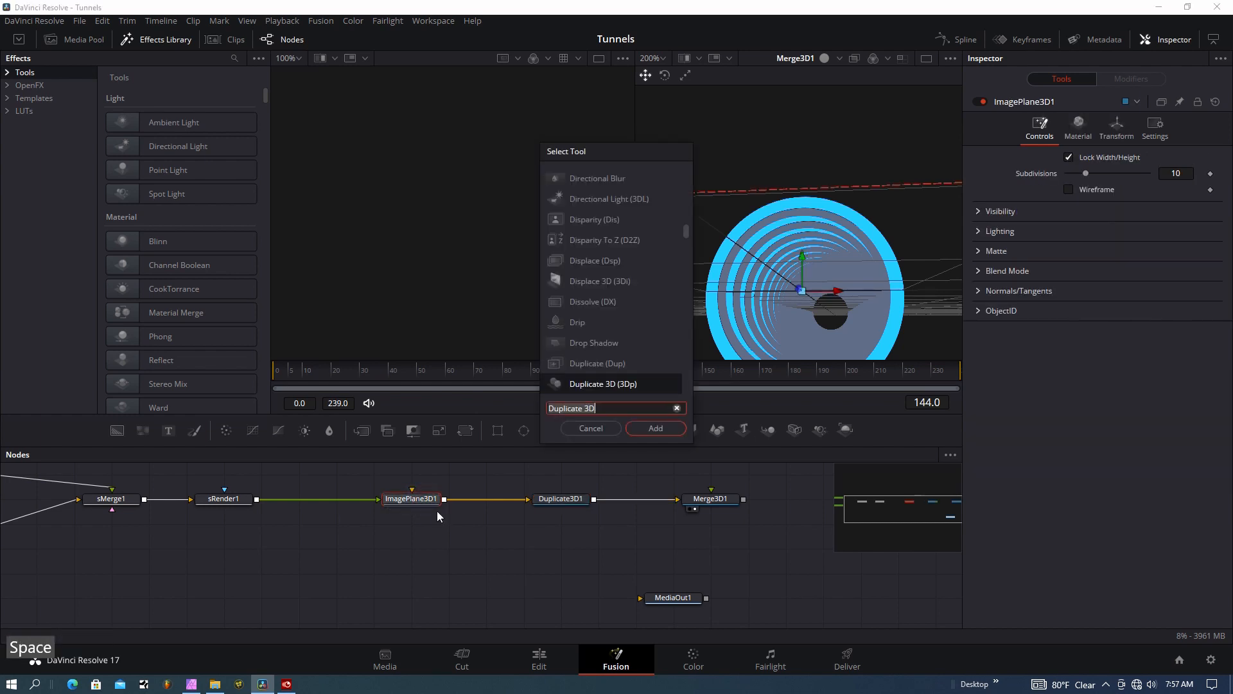
type("SOF")
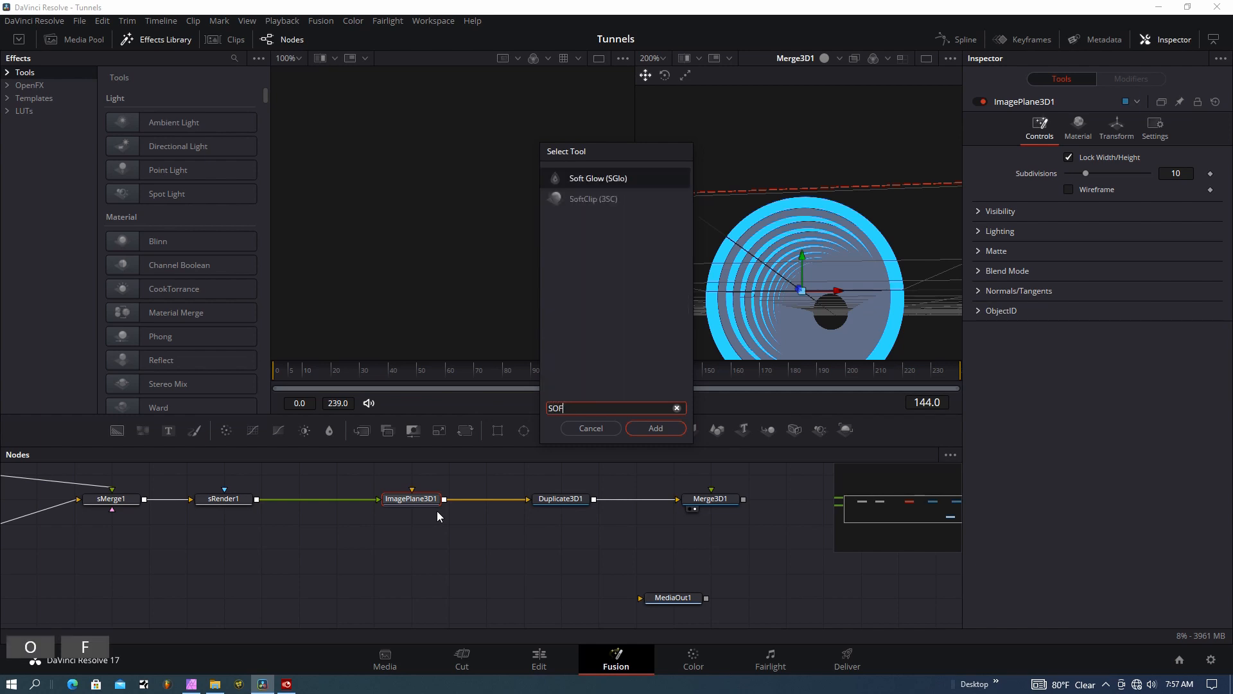
type("T")
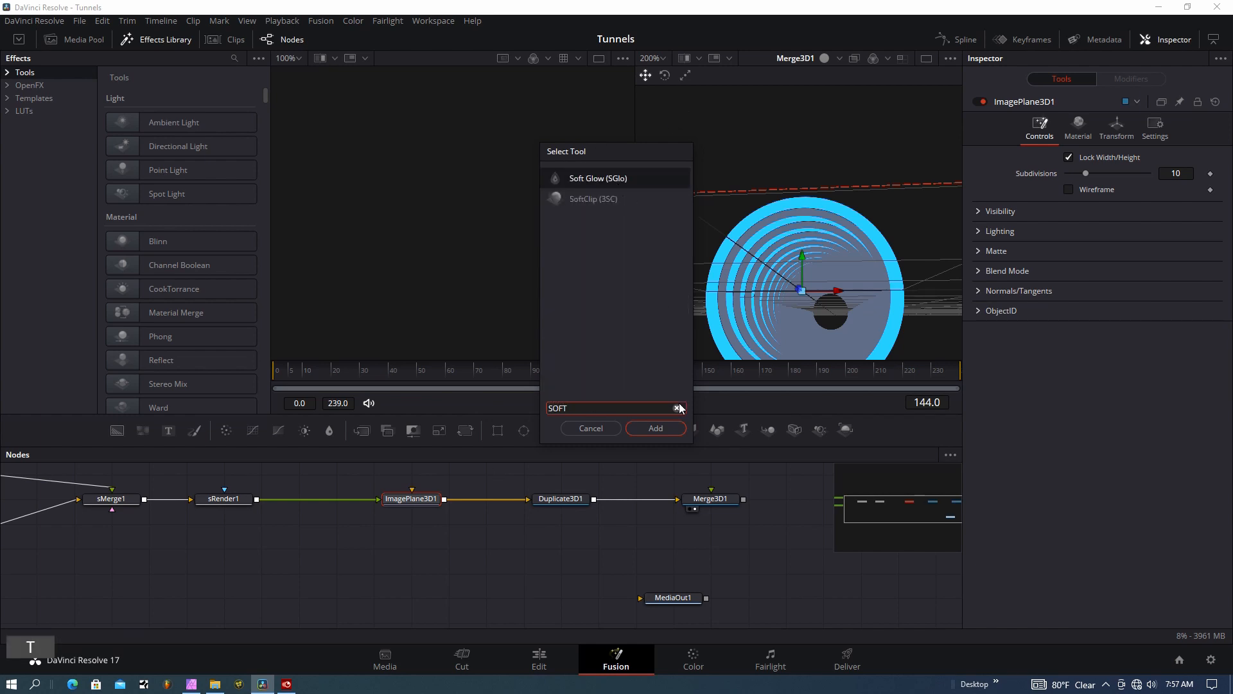
left_click(656, 428)
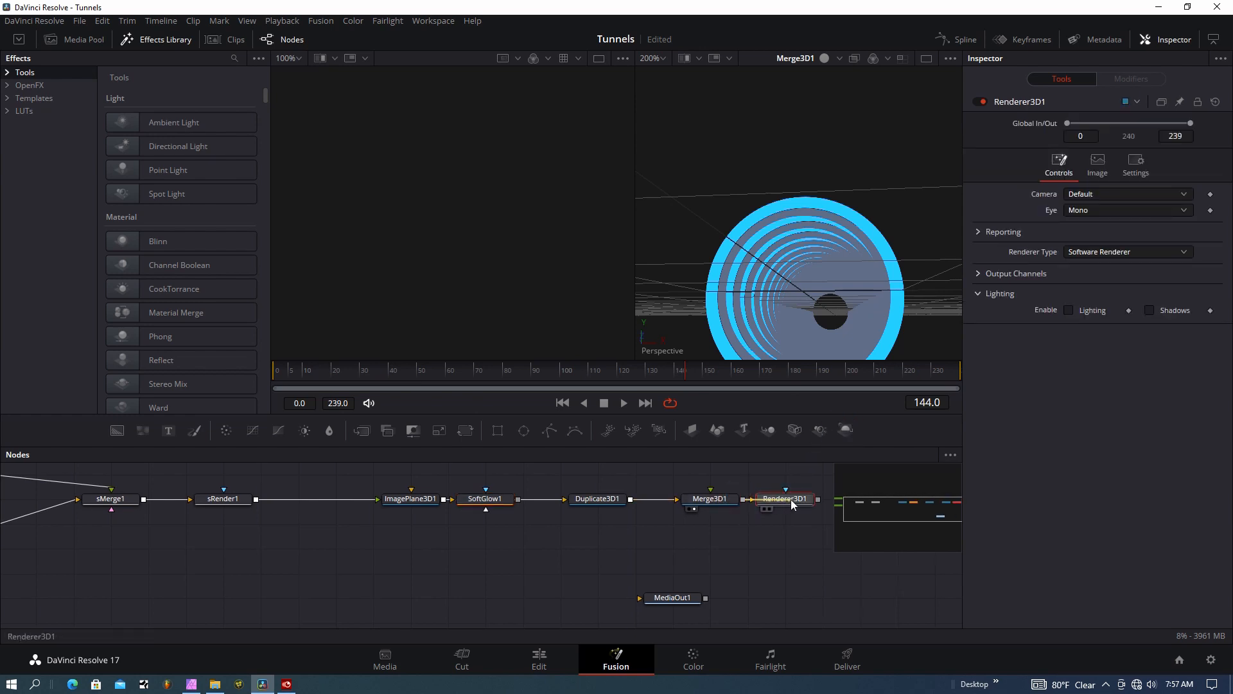
- View Renderer3D1 and add Camera3D1 to Merge3D1 with Z translation about 1.52
left_click(785, 498)
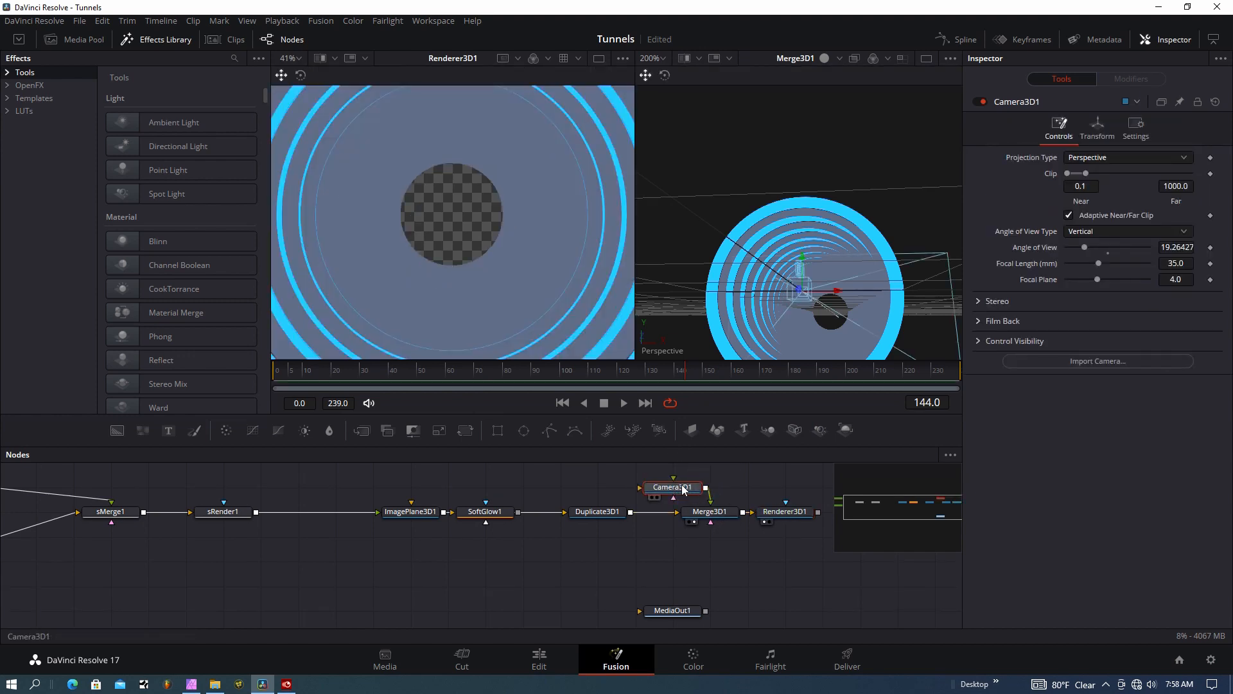
left_click(1097, 129)
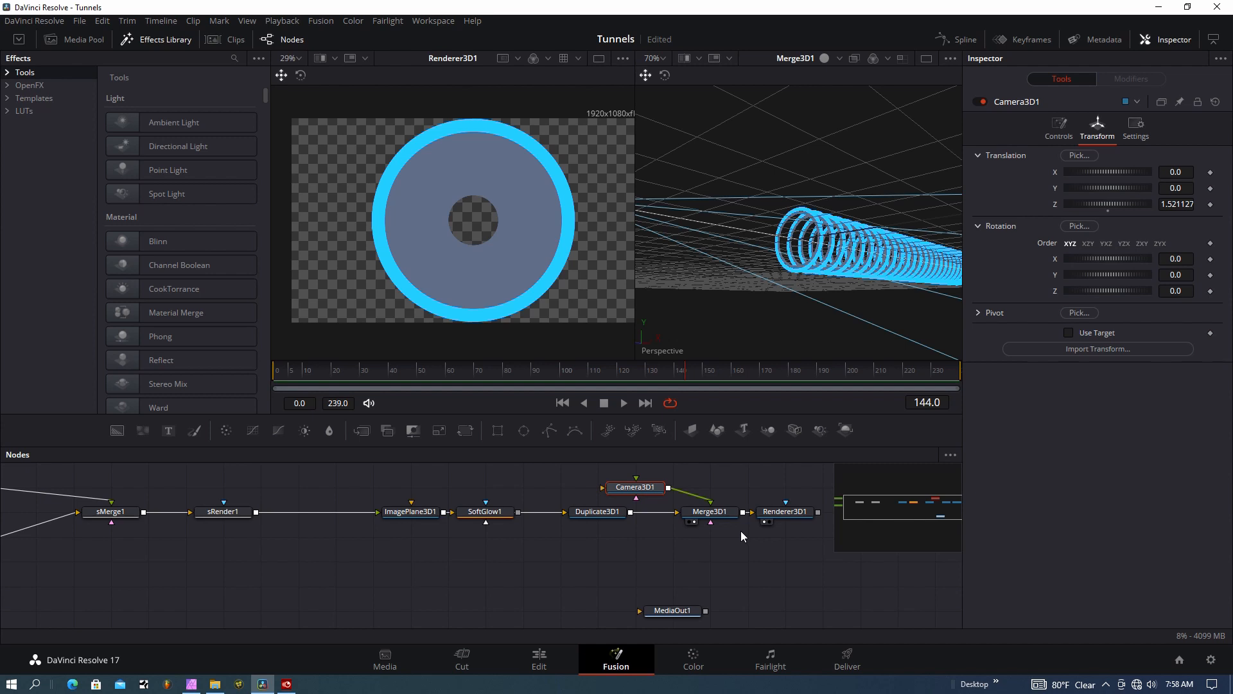
mouse_move(754, 552)
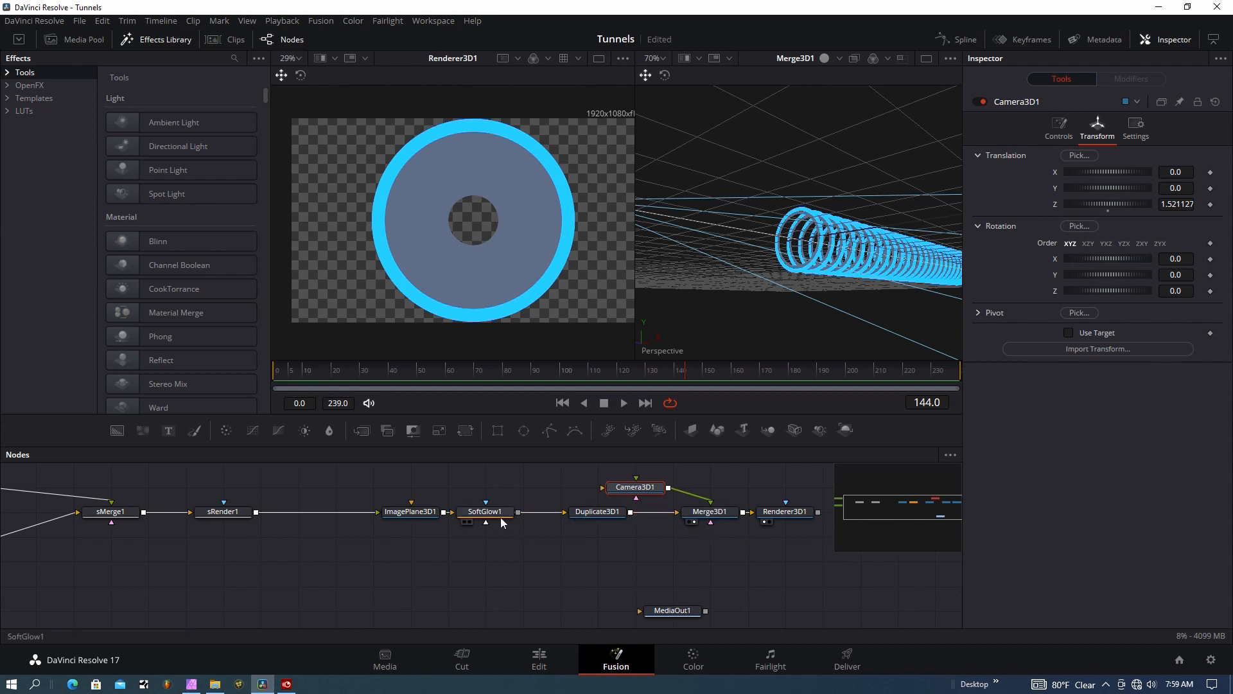
- Lower SoftGlow1's Gain to about 0.55 and Glow Size to 7.1
left_click(485, 511)
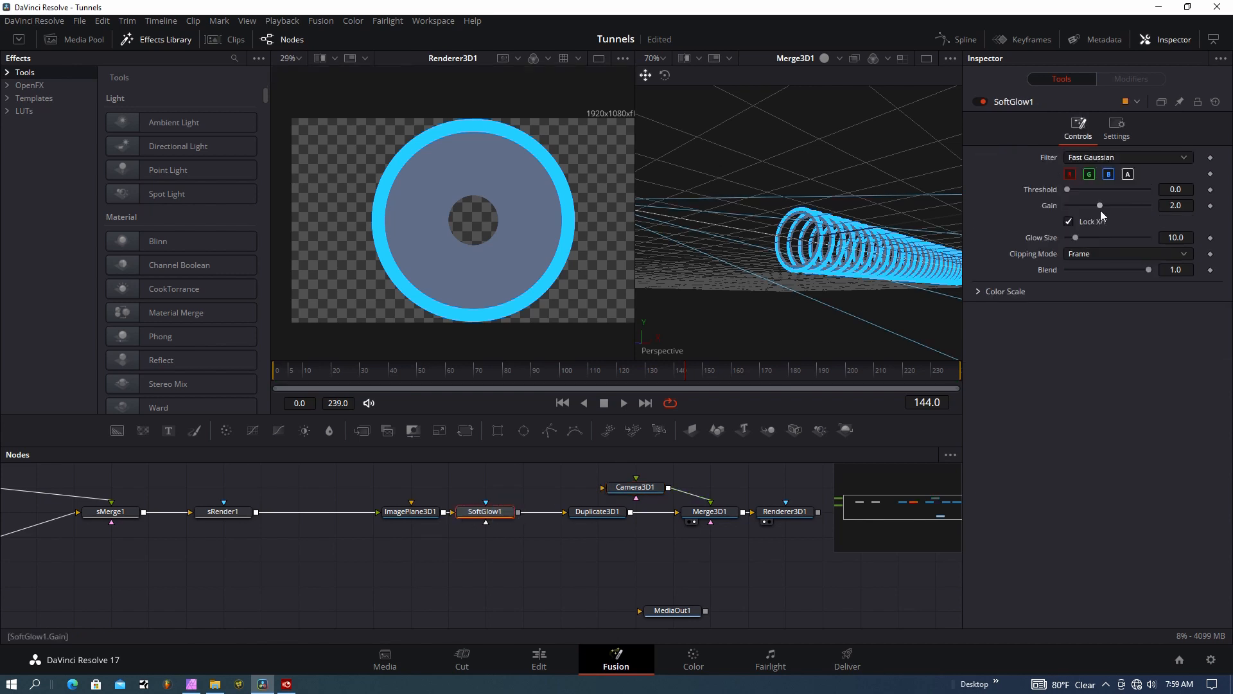
left_click_drag(1100, 206, 1092, 206)
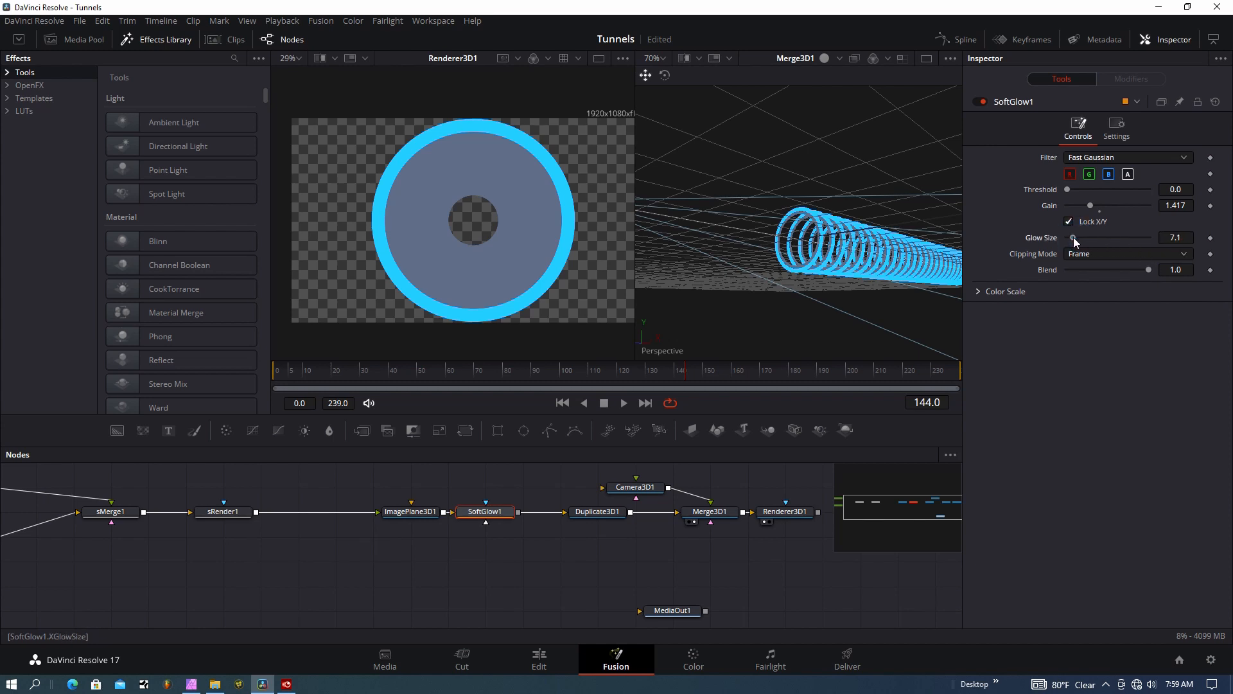
left_click_drag(1090, 206, 1087, 206)
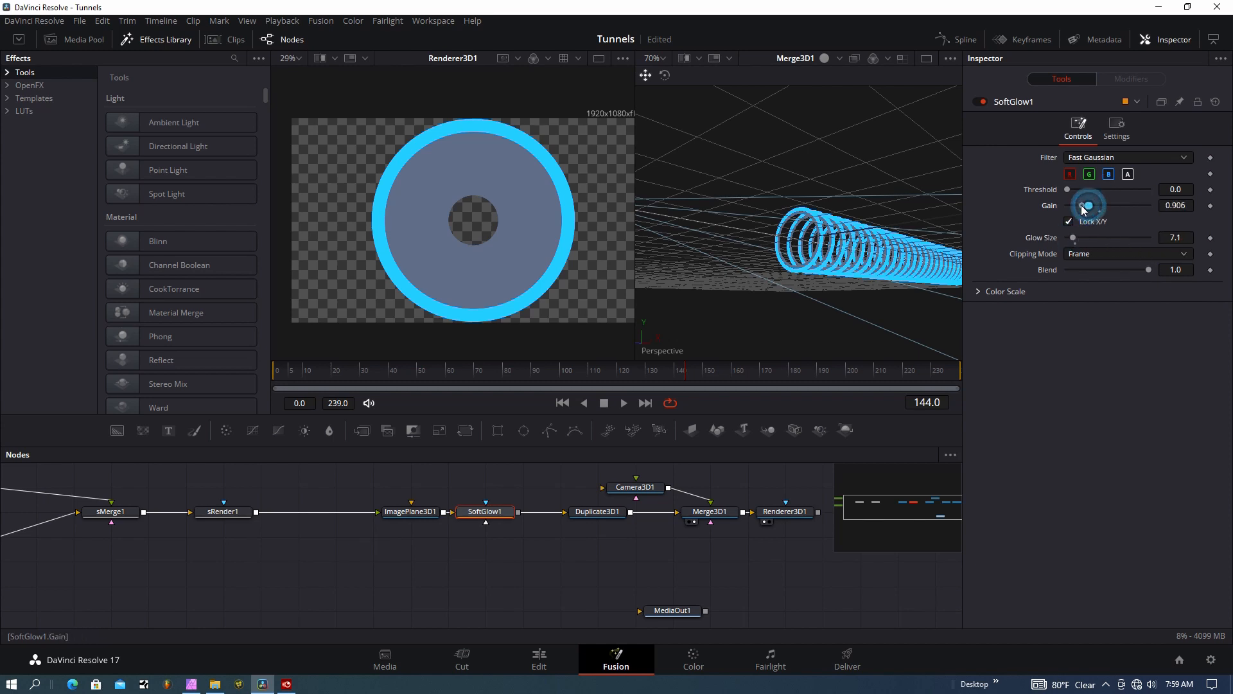
left_click_drag(1088, 206, 1077, 206)
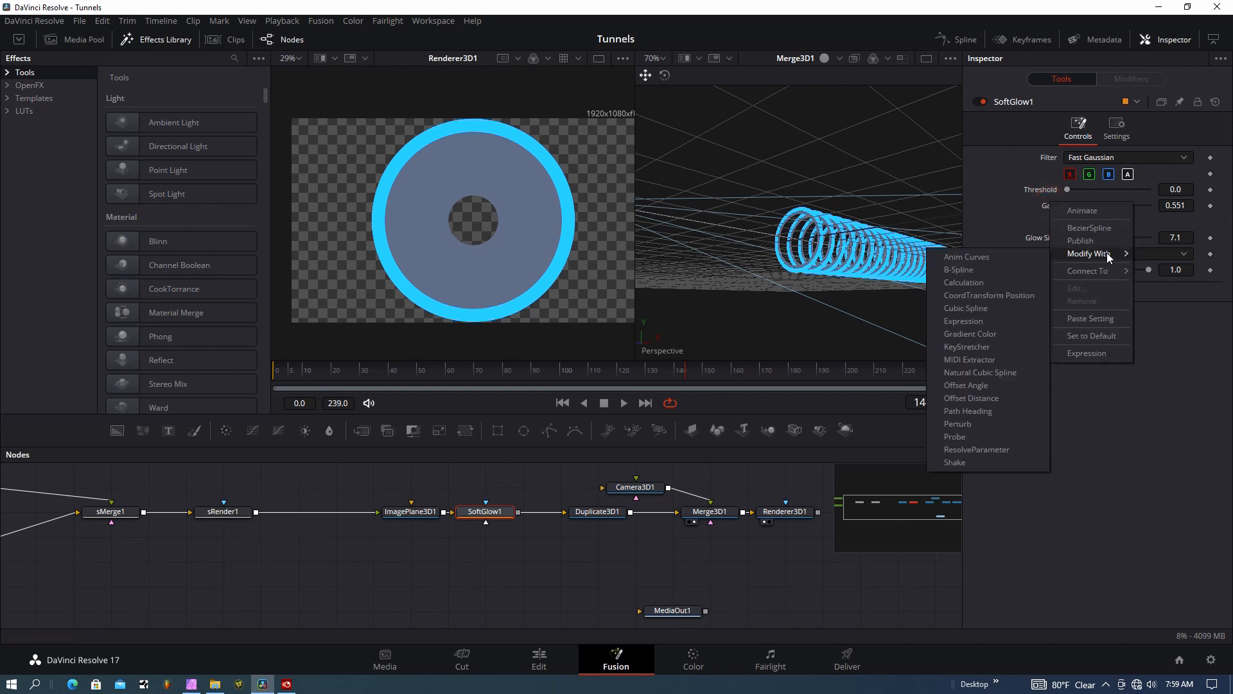
mouse_move(963, 326)
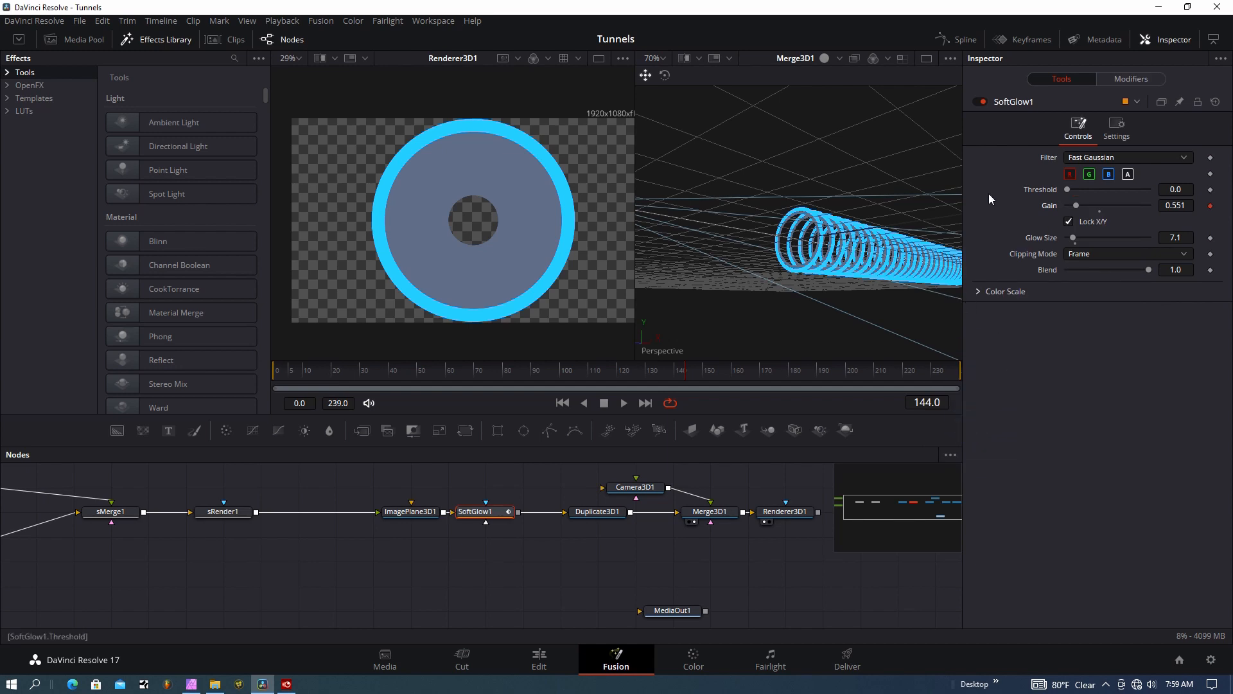
- Drive the glow Gain with Perturb1 at strength 1.34, wobble 1.42 and speed 1.65
left_click(1130, 78)
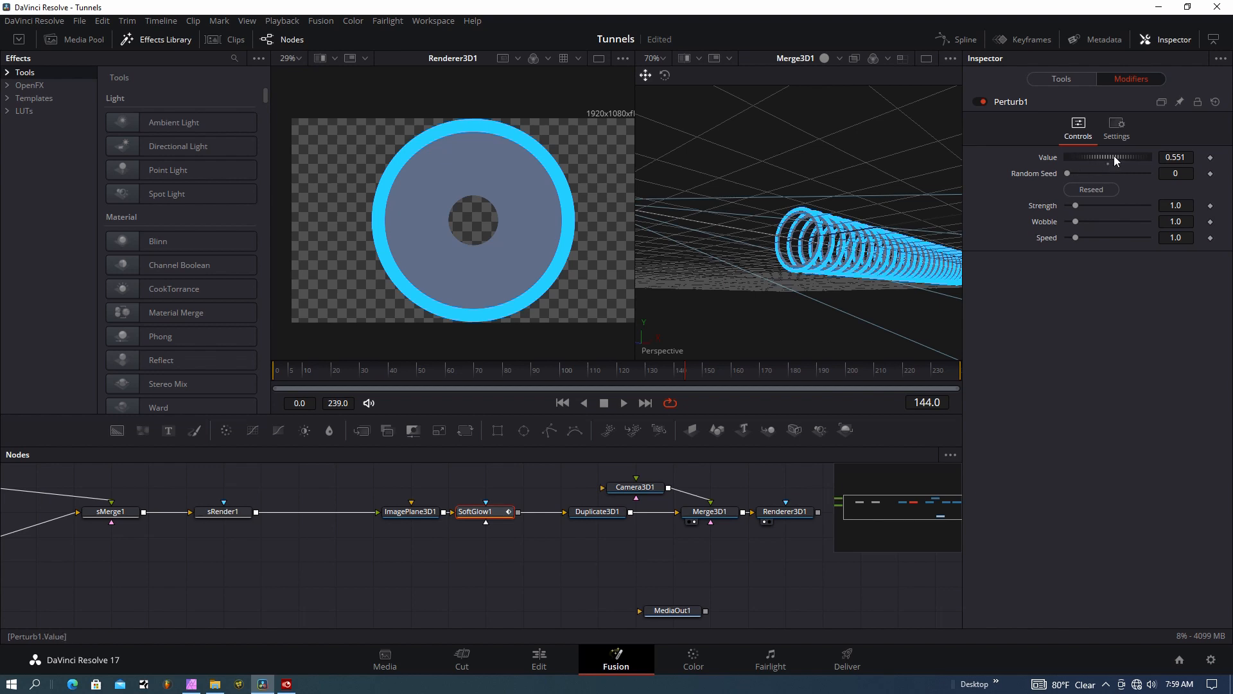
left_click_drag(1076, 205, 1090, 206)
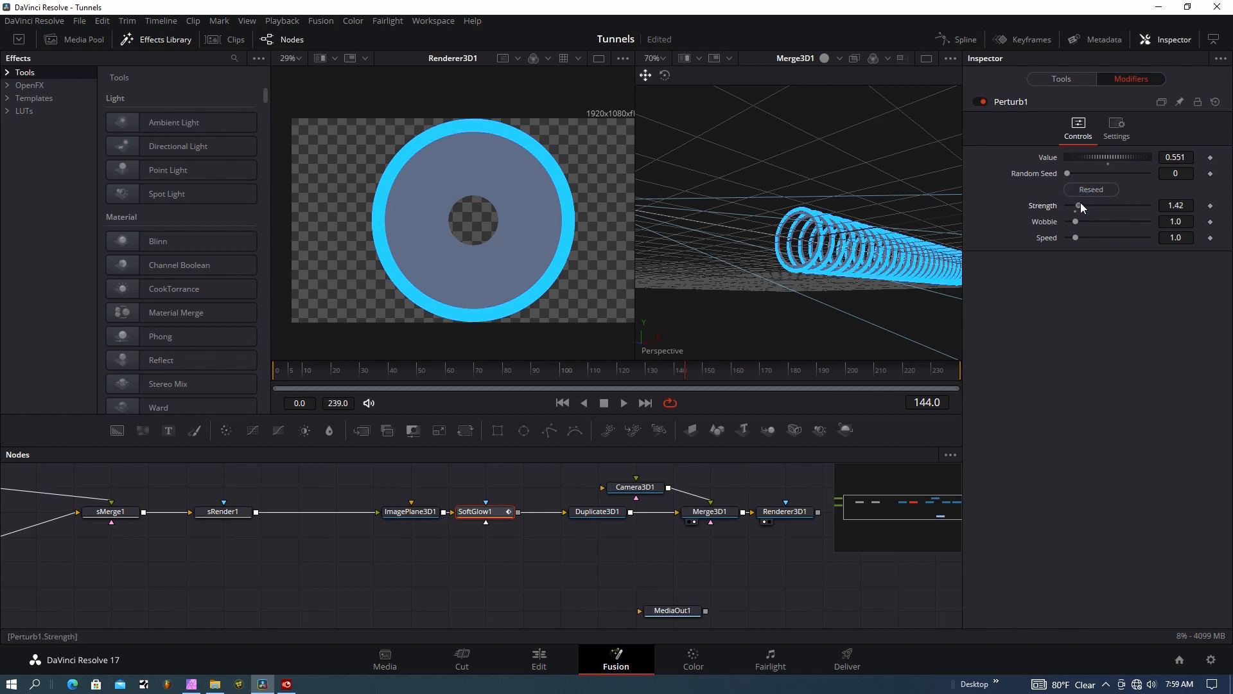
left_click_drag(1074, 220, 1079, 221)
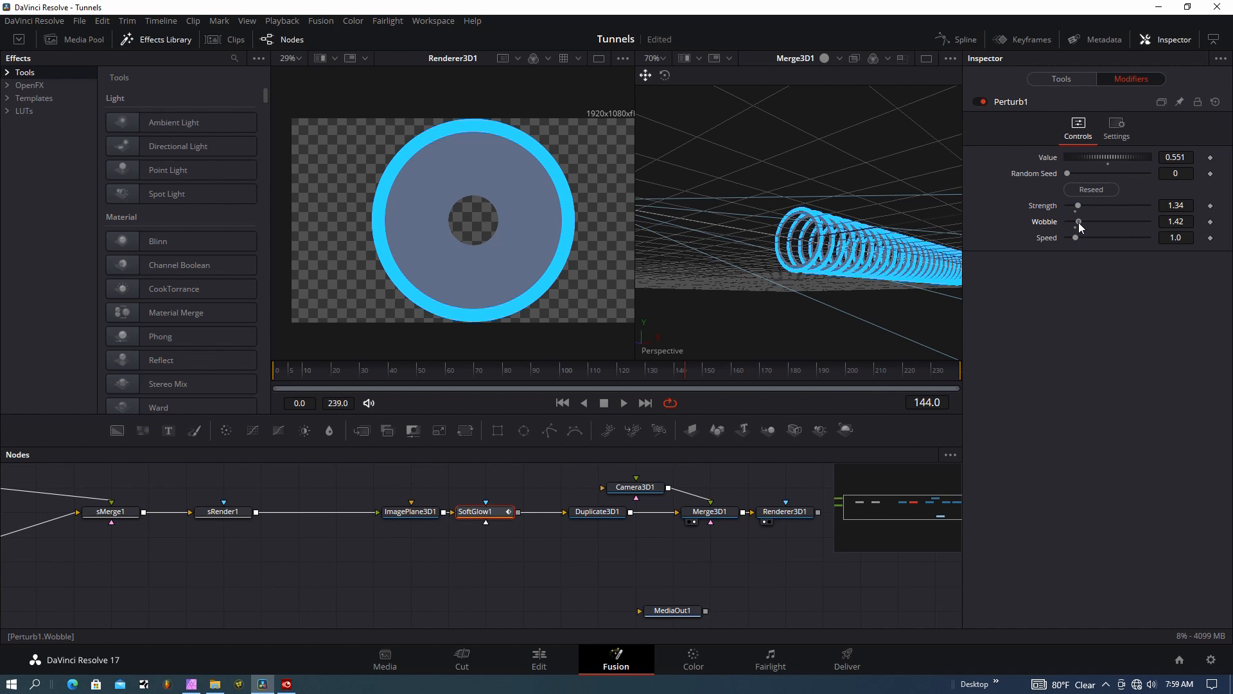
left_click_drag(1075, 238, 1078, 238)
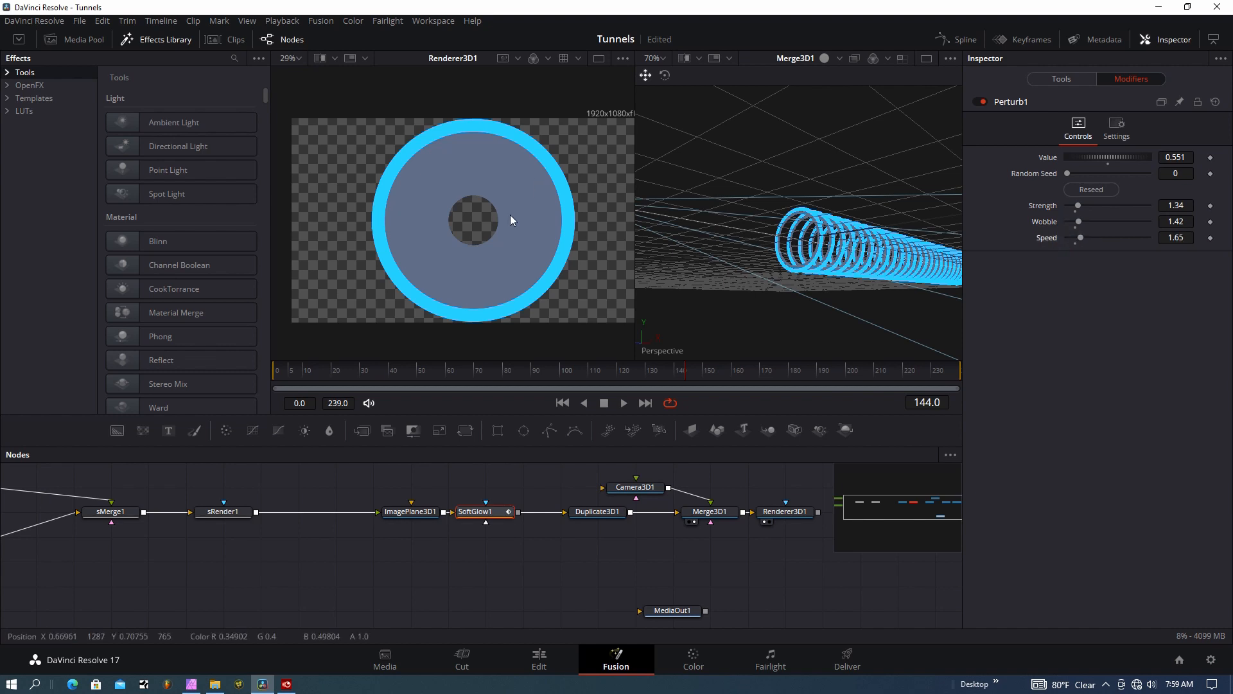
mouse_move(752, 601)
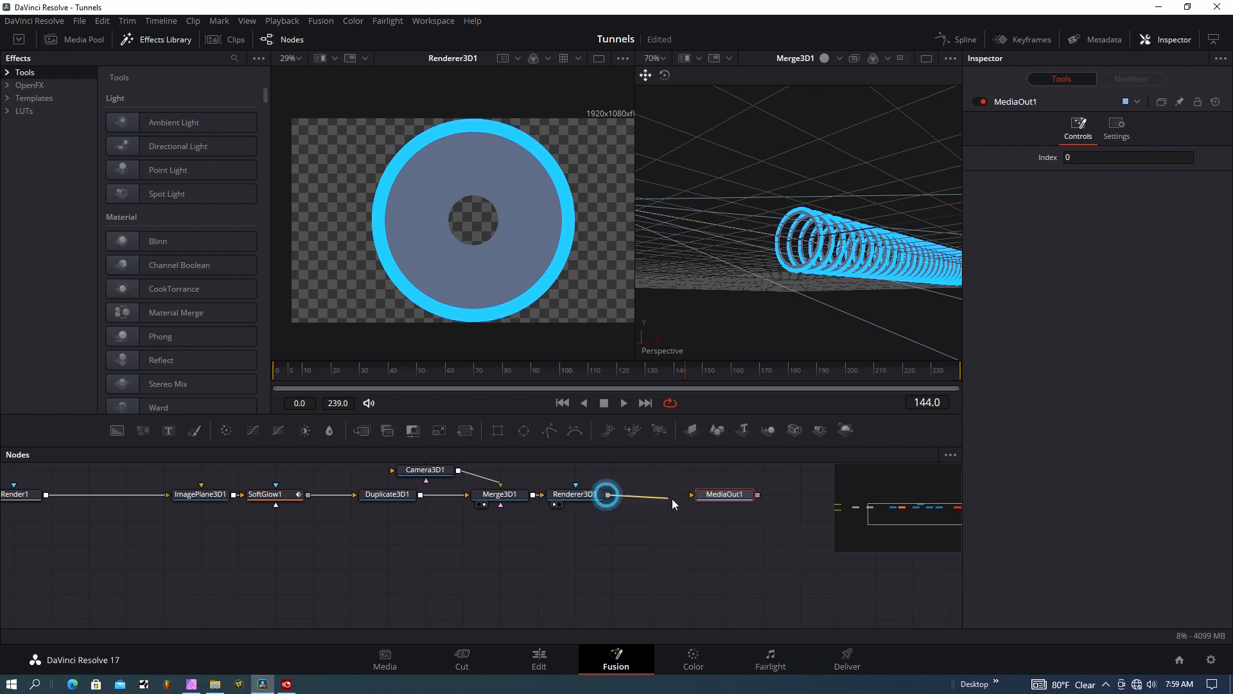
- Wire Camera3D1 into Merge3D1 and route Renderer3D1 into MediaOut1
left_click(725, 493)
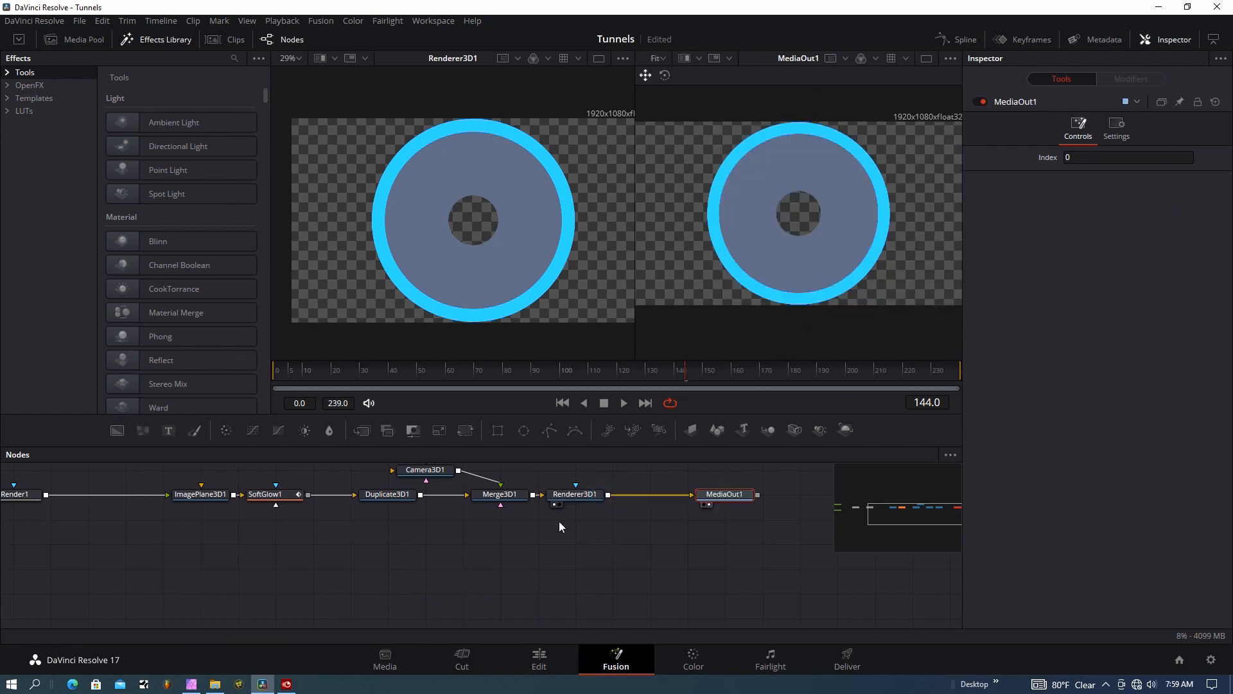
left_click(426, 470)
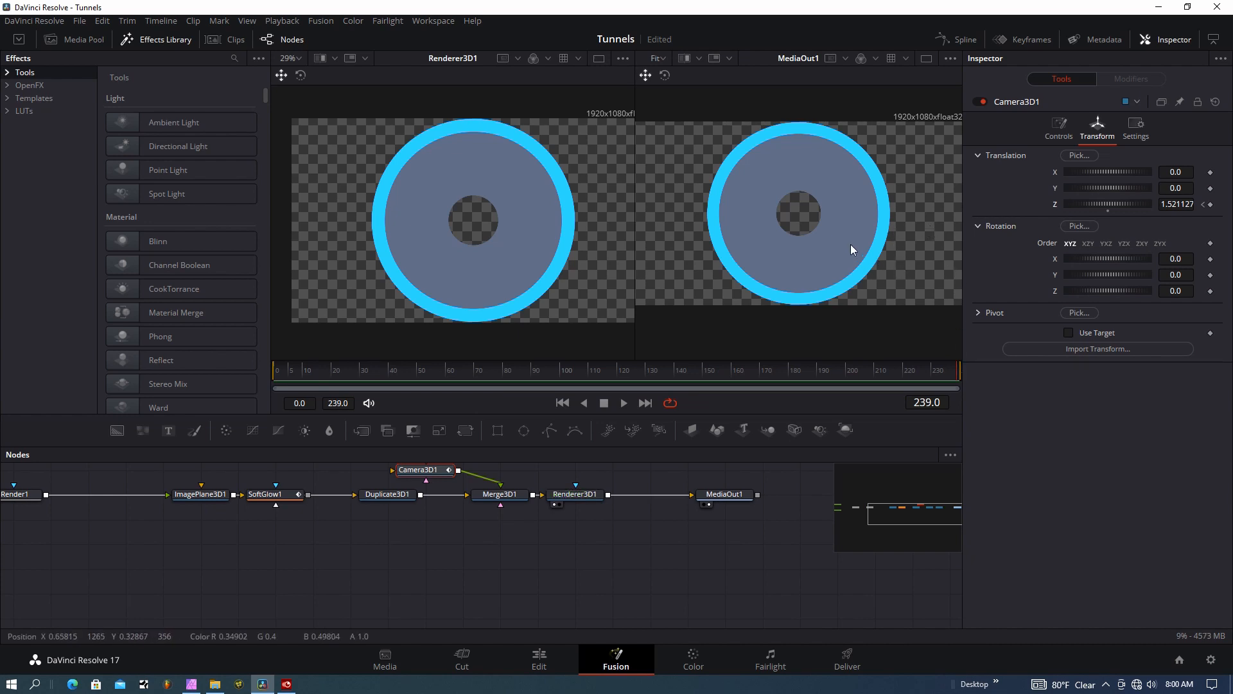
left_click(576, 493)
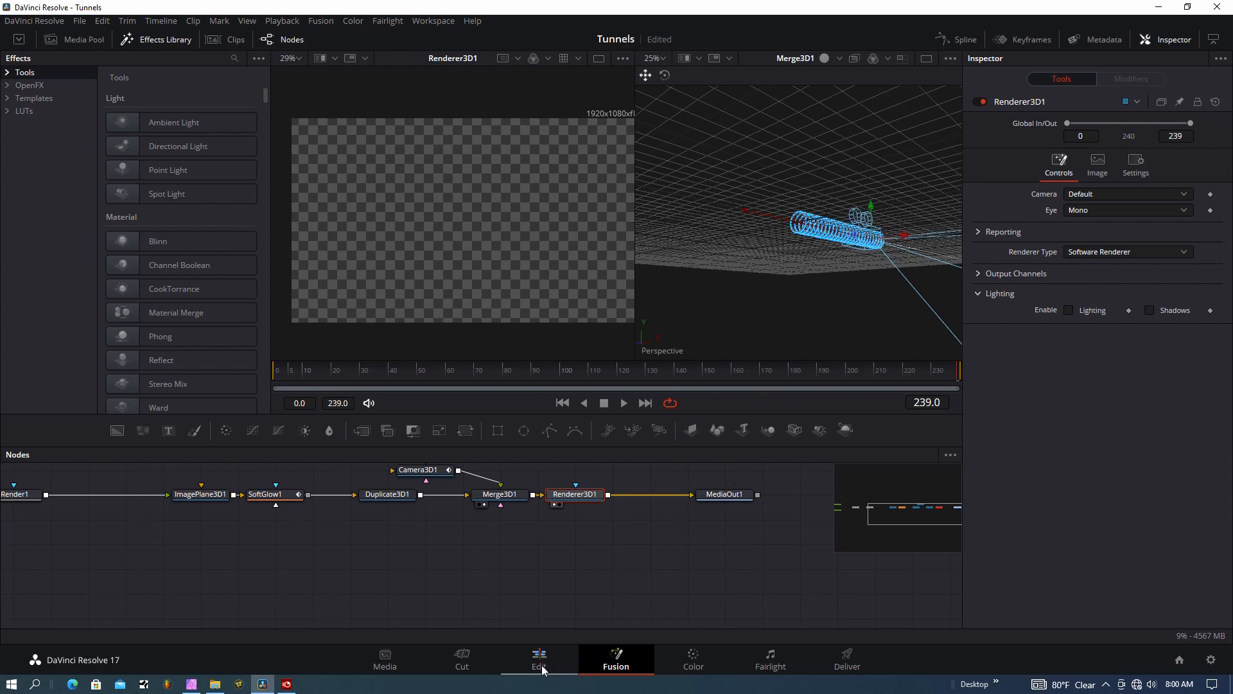
- Play the Fusion Composition clip on the Edit timeline from its first frame
left_click(540, 659)
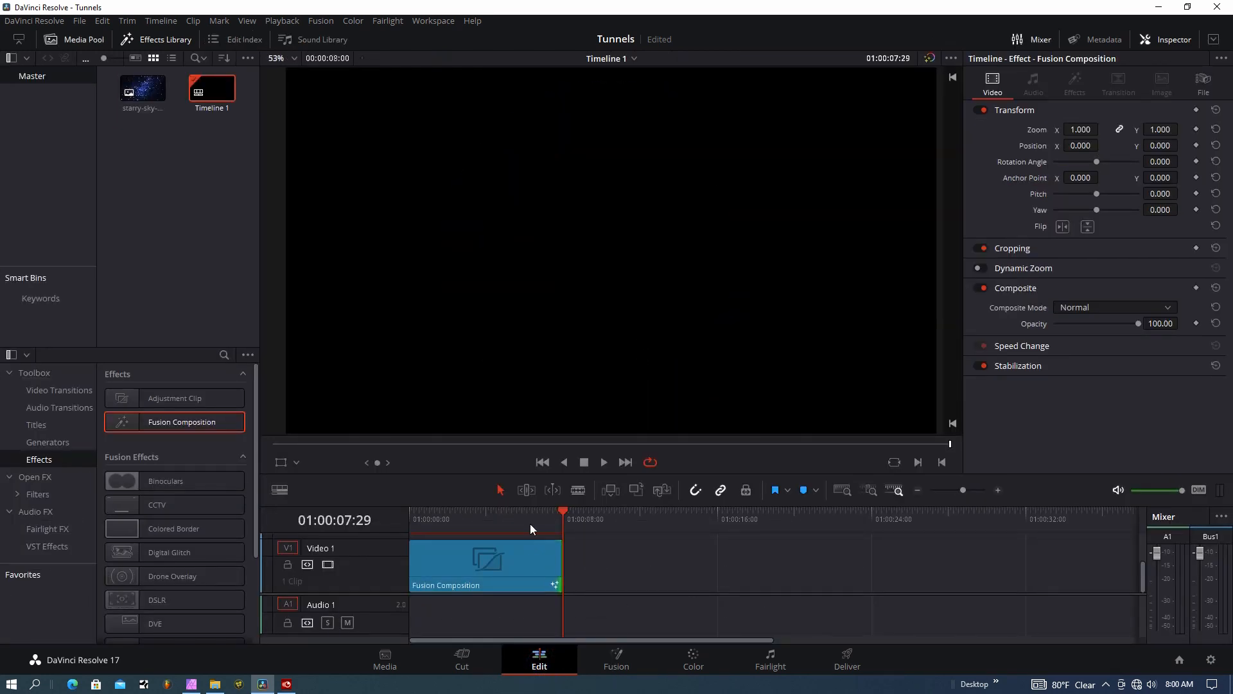
left_click(413, 519)
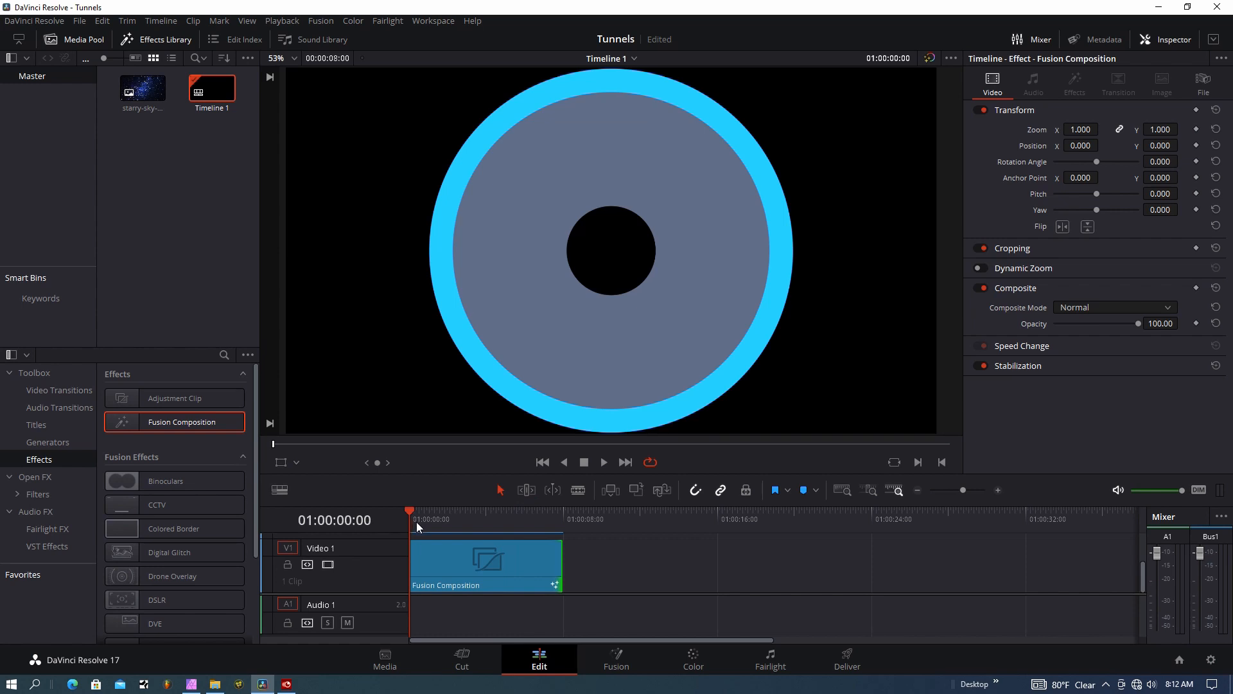
mouse_move(475, 541)
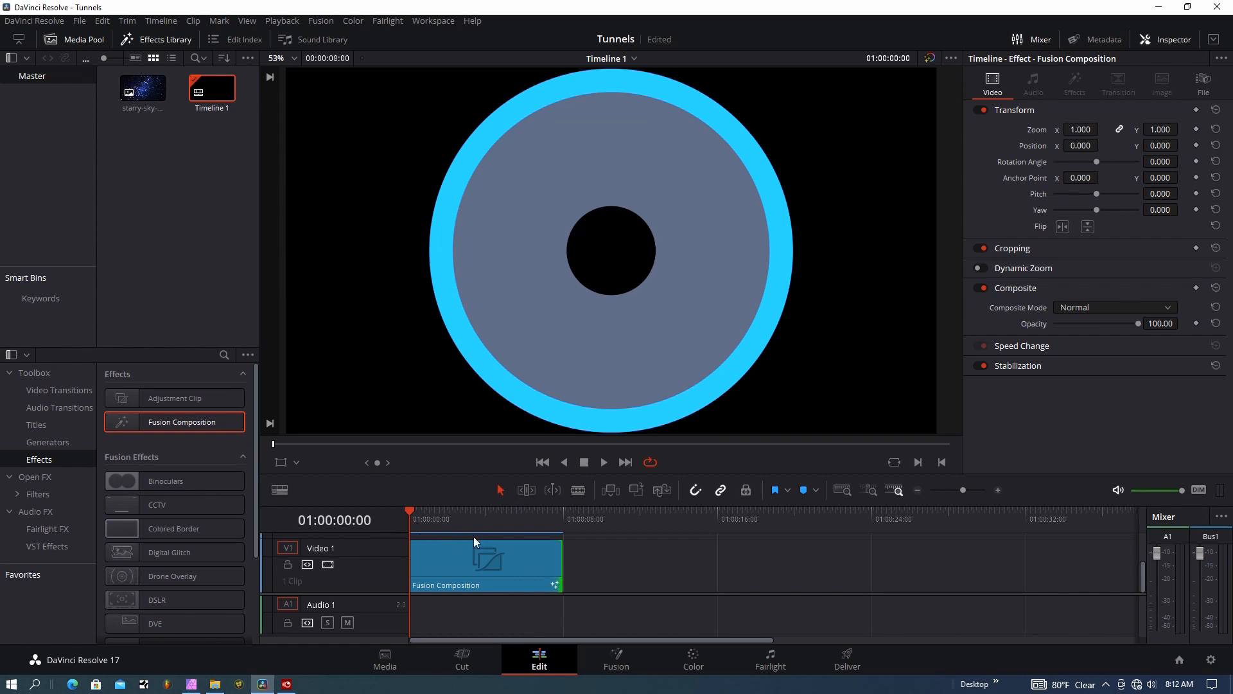
mouse_move(459, 540)
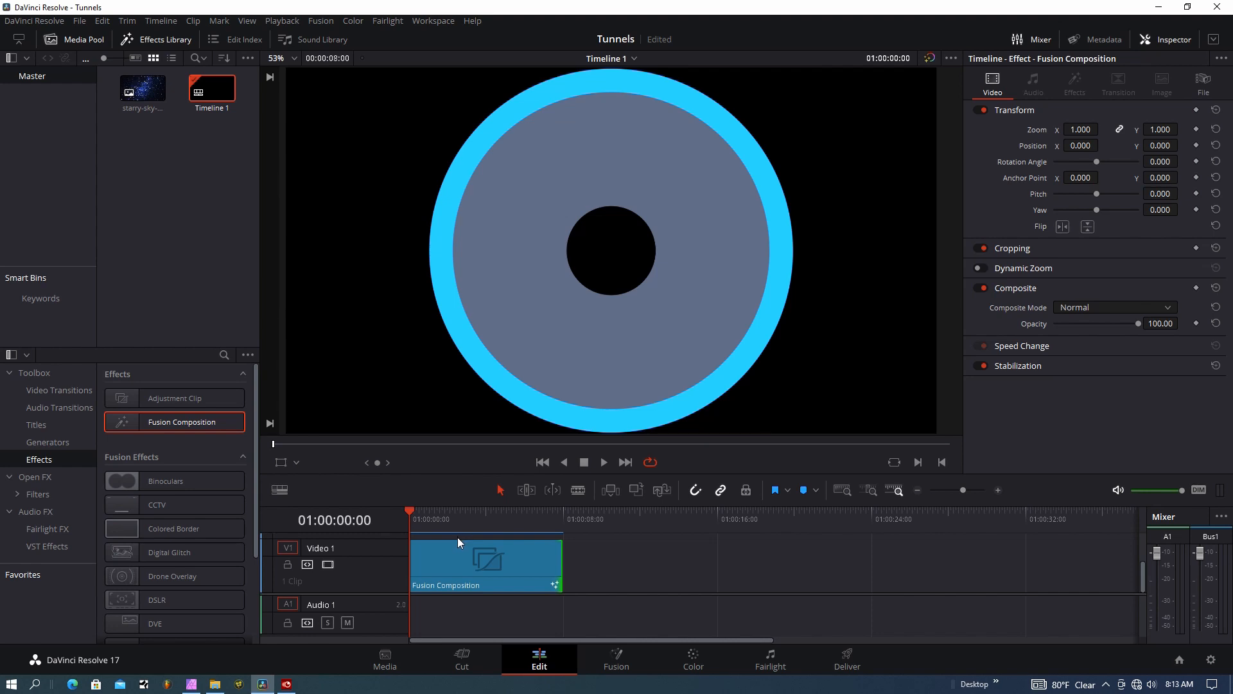
mouse_move(470, 537)
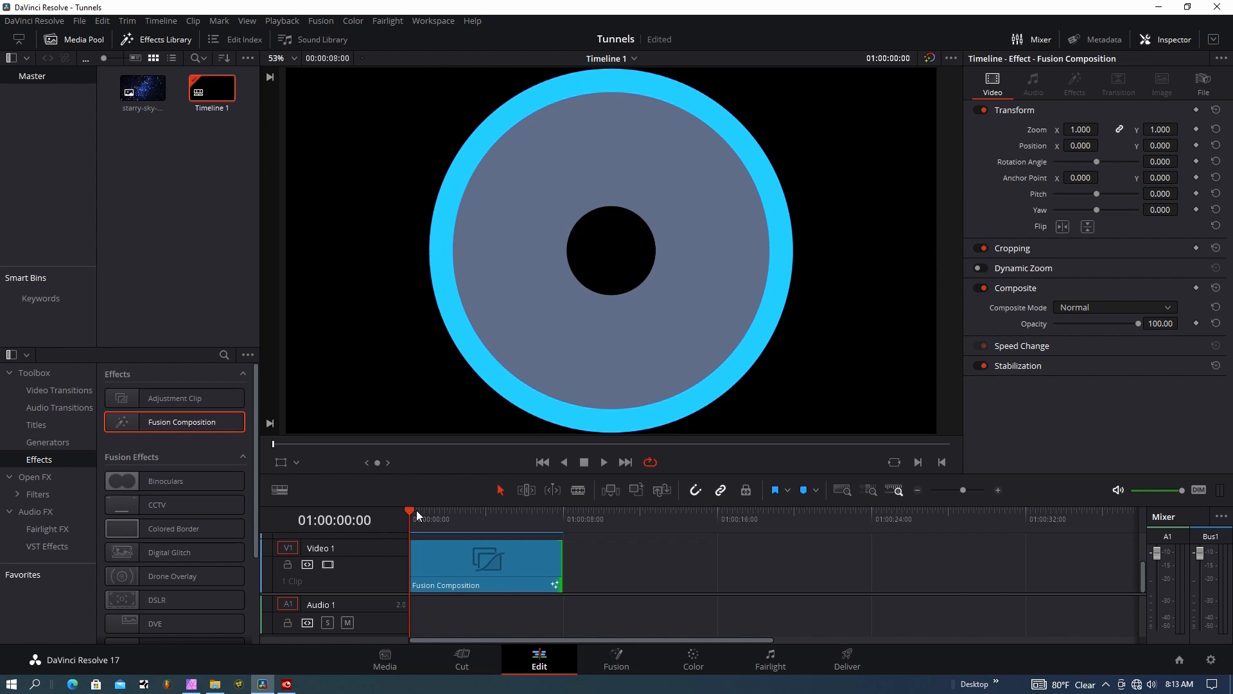
left_click(600, 461)
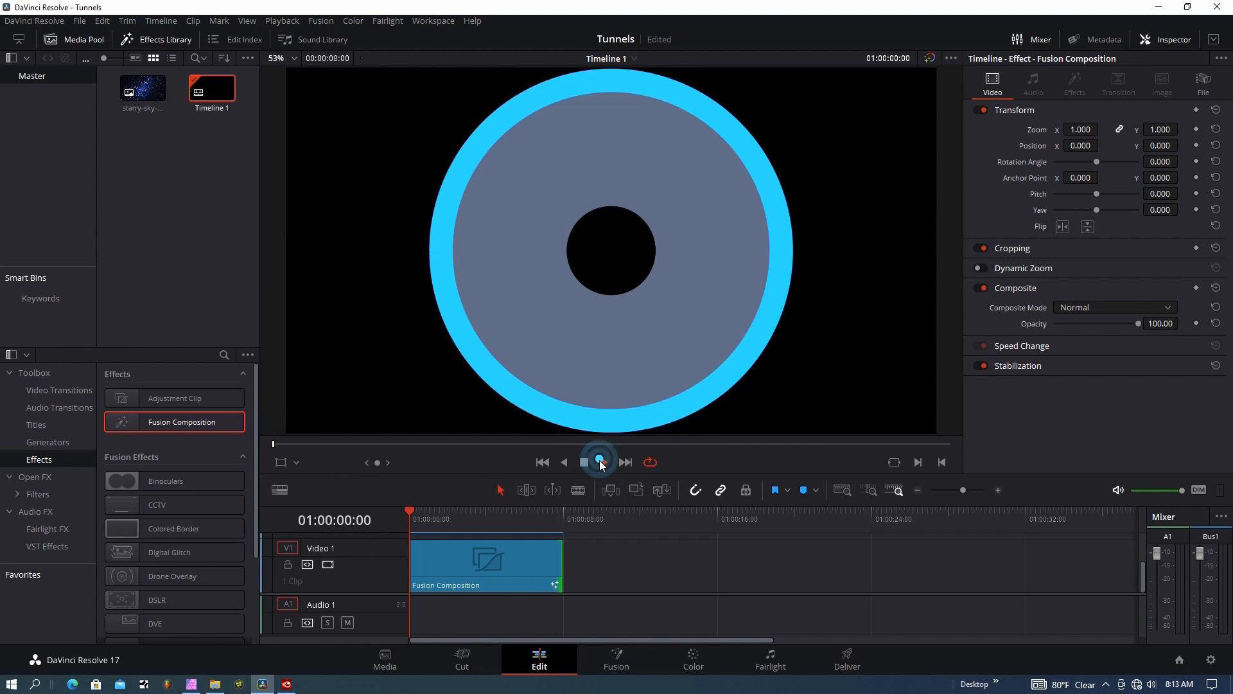
left_click(598, 461)
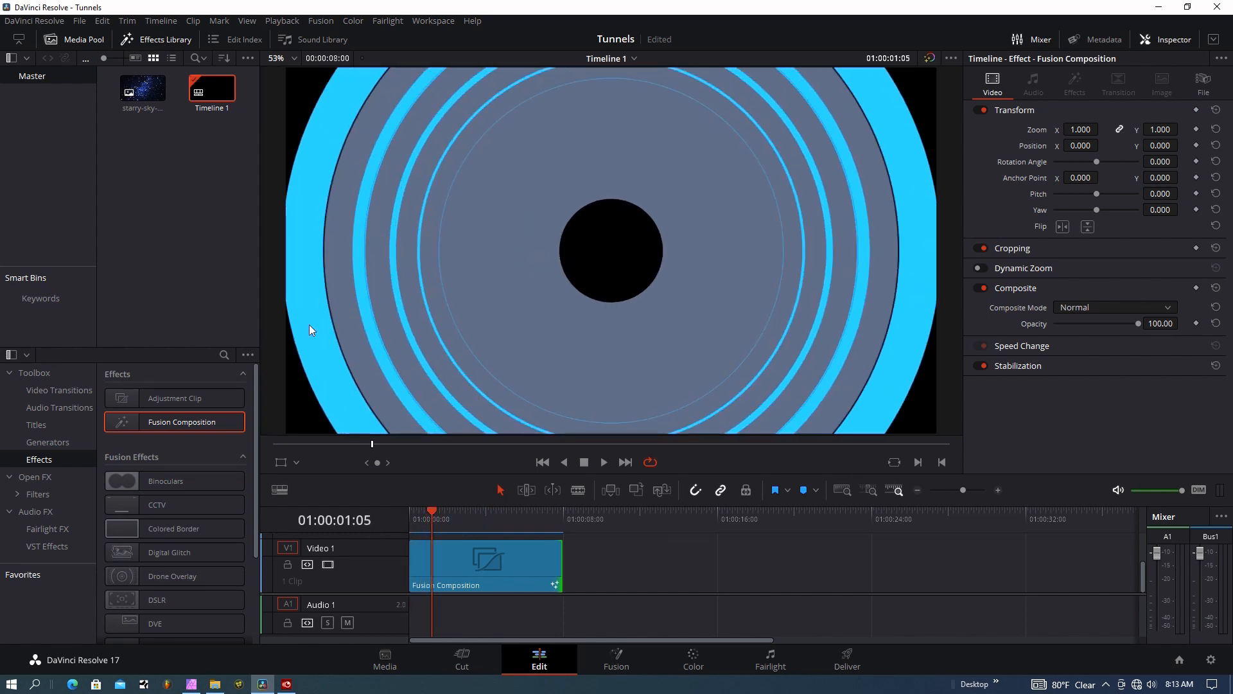
mouse_move(346, 318)
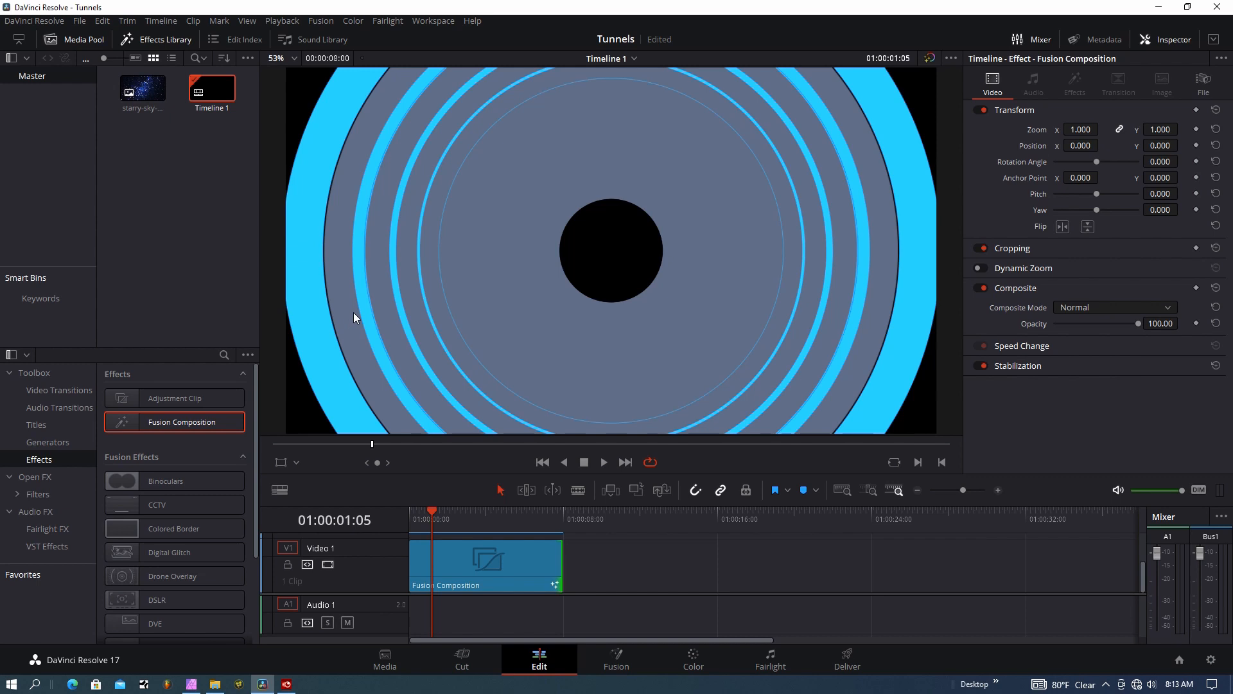
mouse_move(398, 296)
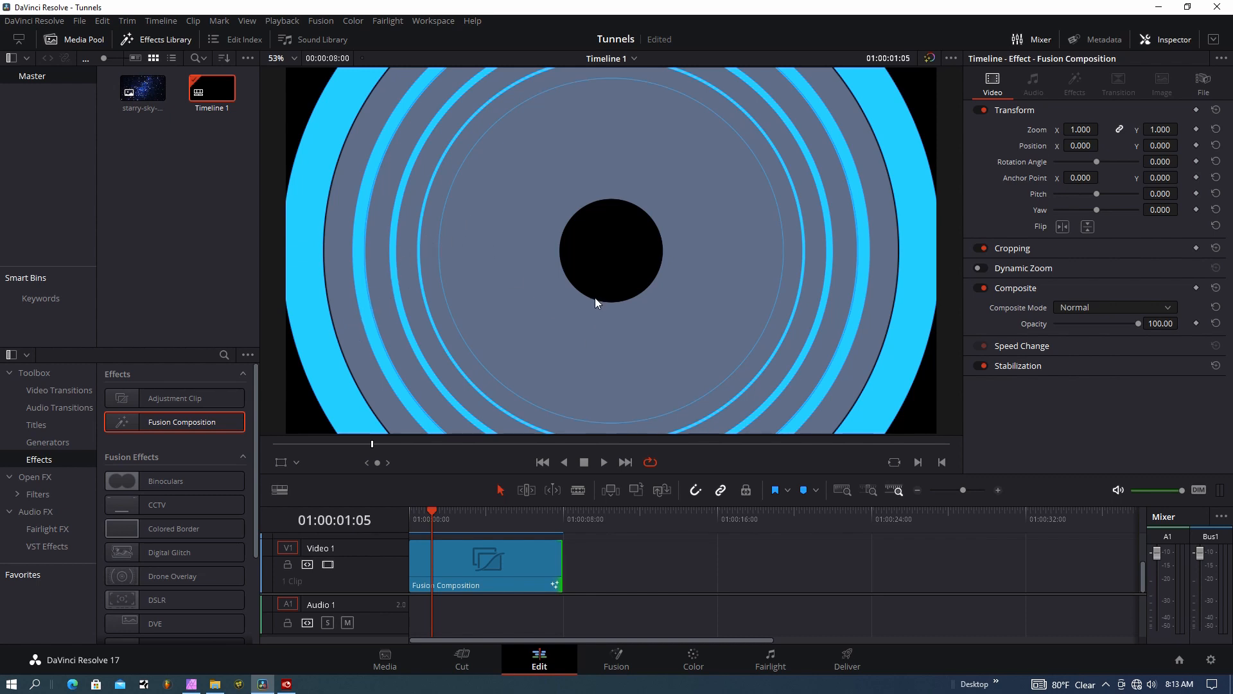
mouse_move(598, 535)
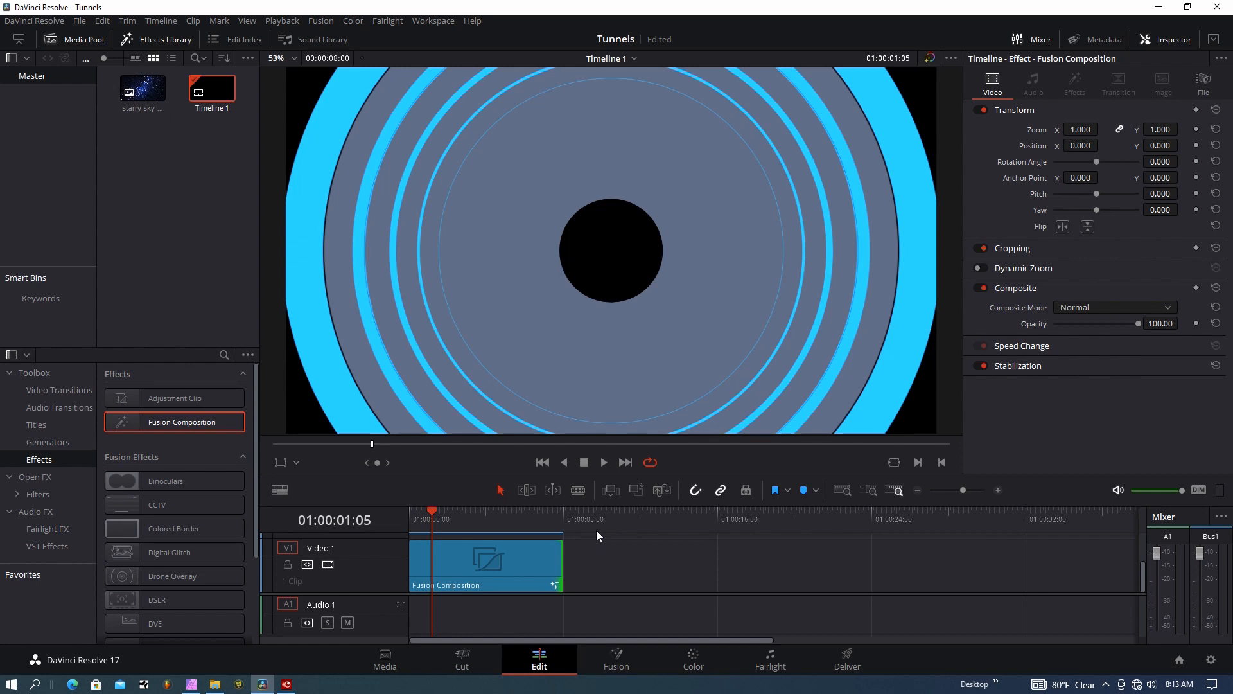
- Back on the Fusion page, thin sEllipse1's border width
left_click(617, 657)
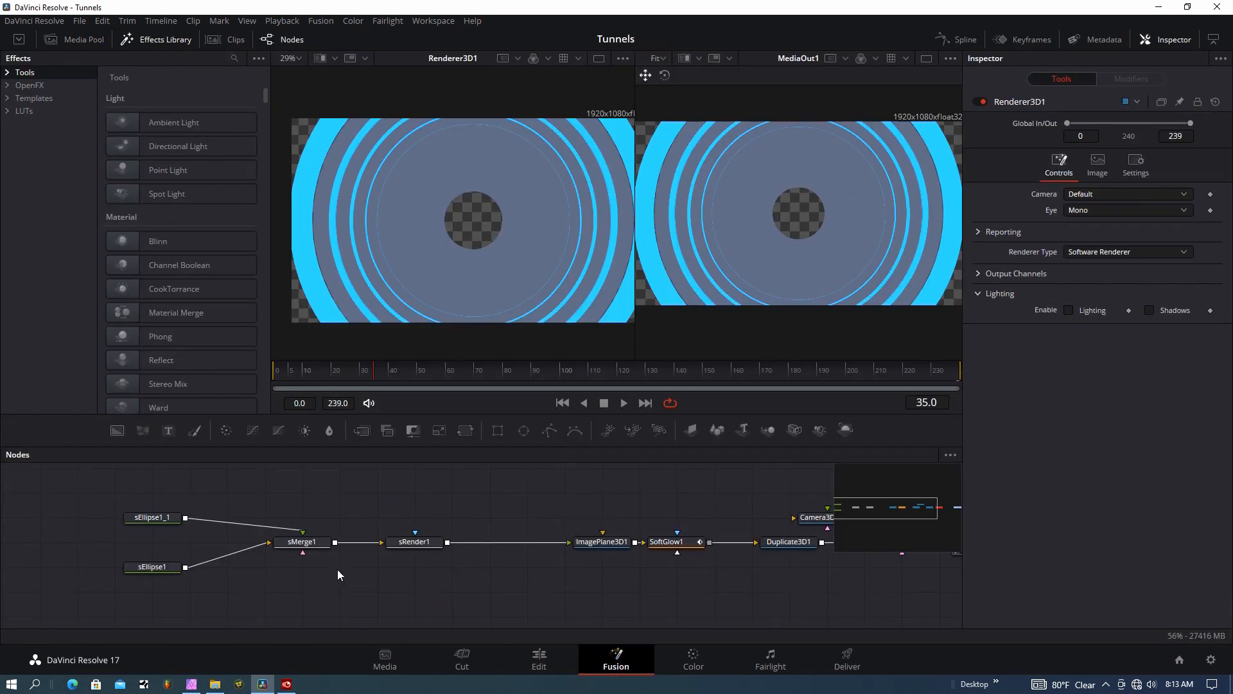
left_click(151, 566)
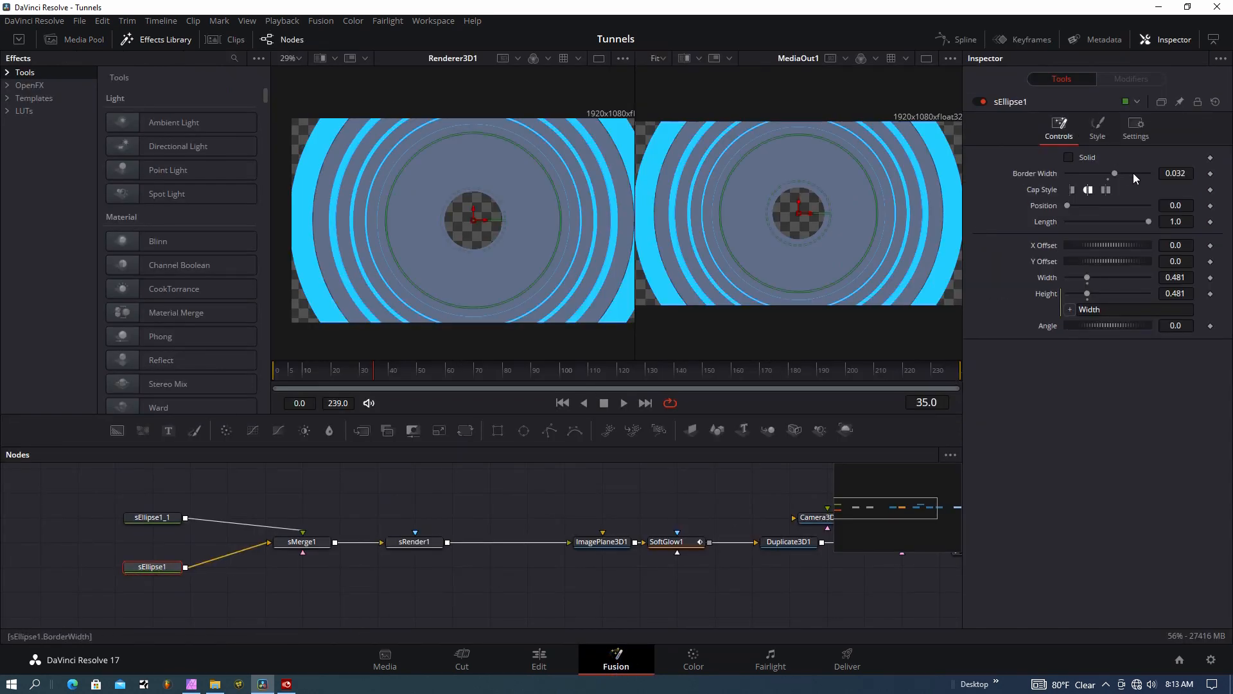
left_click(1115, 173)
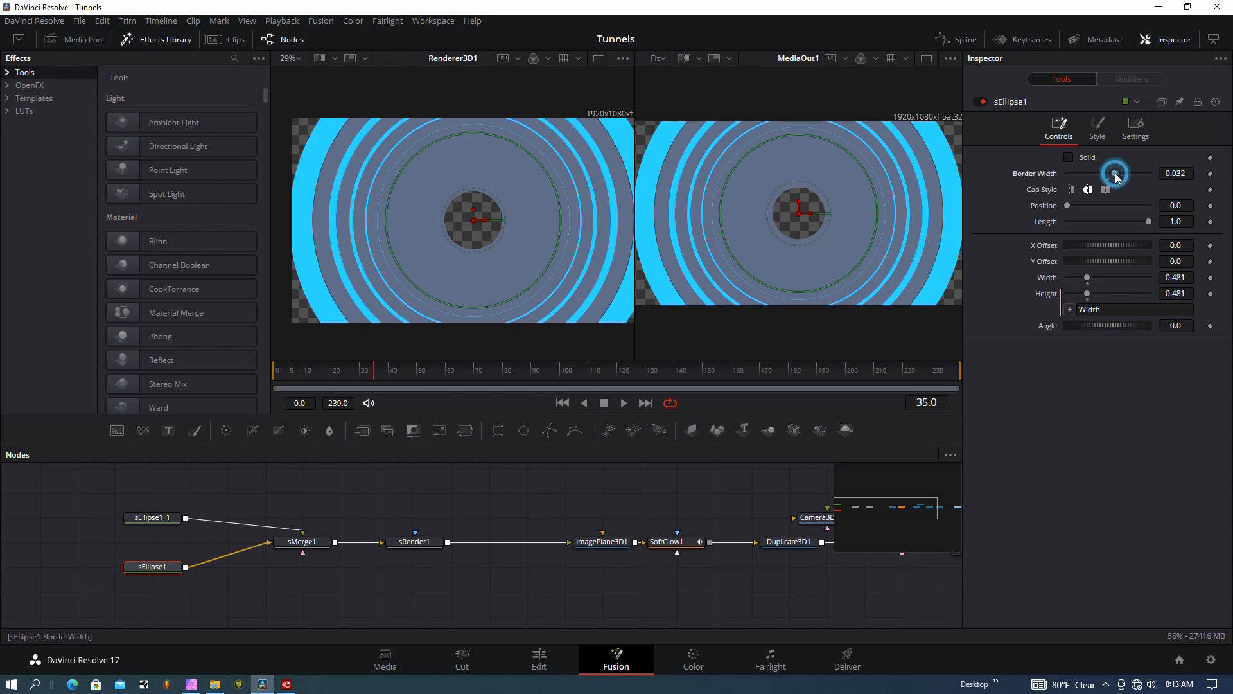
left_click_drag(1115, 173, 1106, 173)
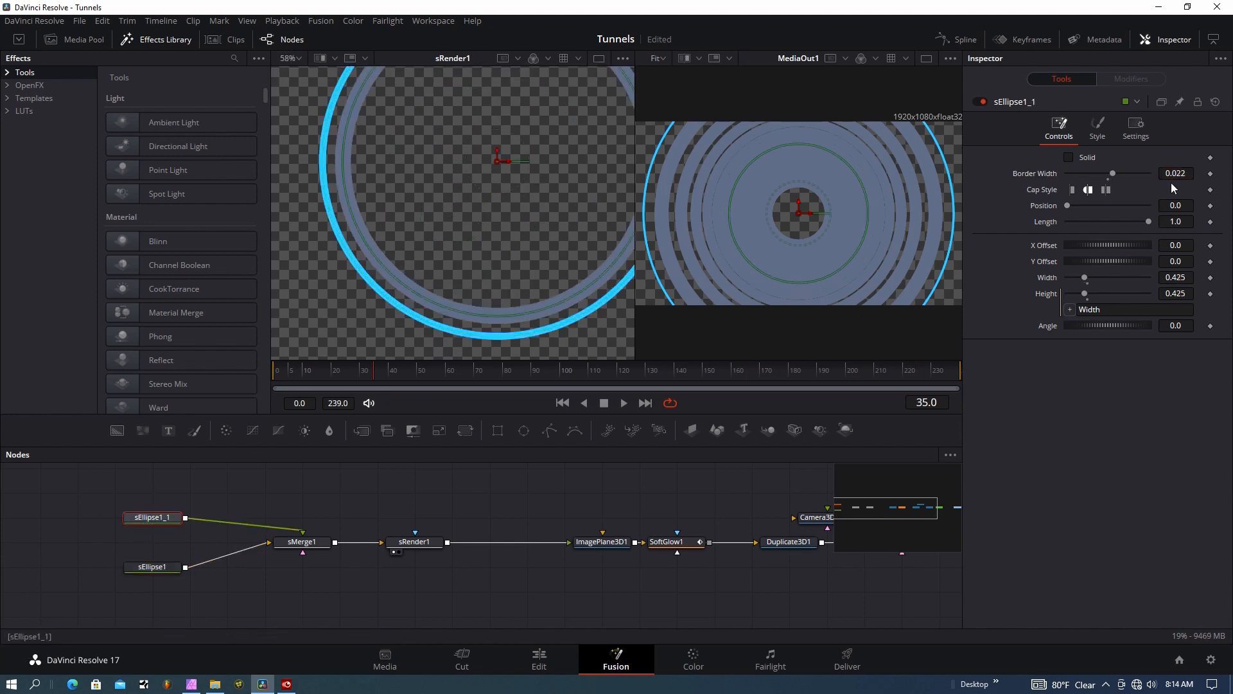
- Thin sEllipse1_1's border to 0.0074 and enlarge it to about 0.465
left_click(1176, 174)
type("0.0166")
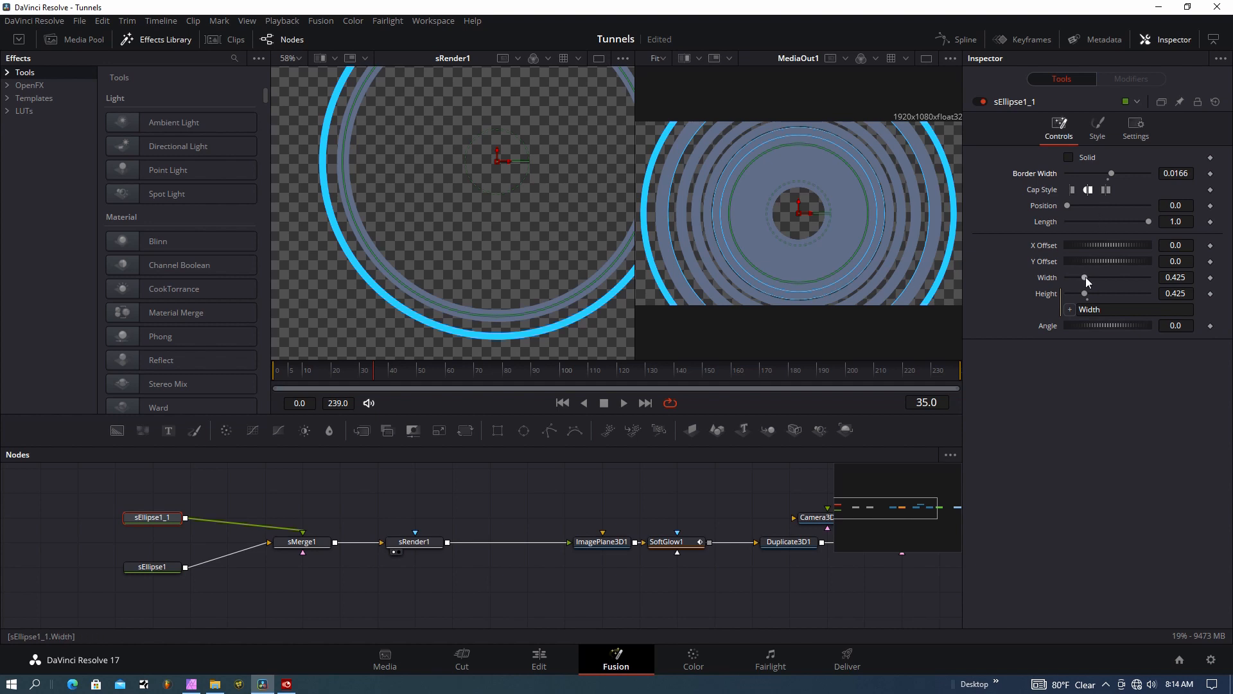
left_click_drag(1085, 277, 1088, 277)
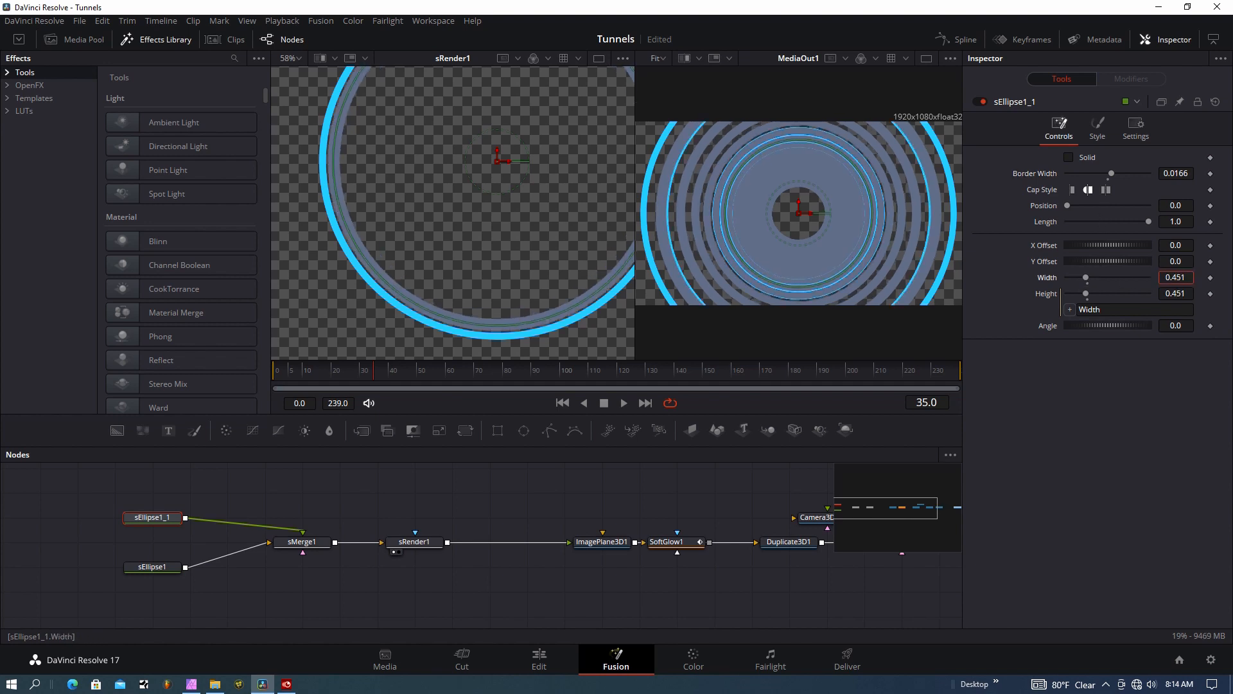
left_click_drag(1086, 277, 1093, 277)
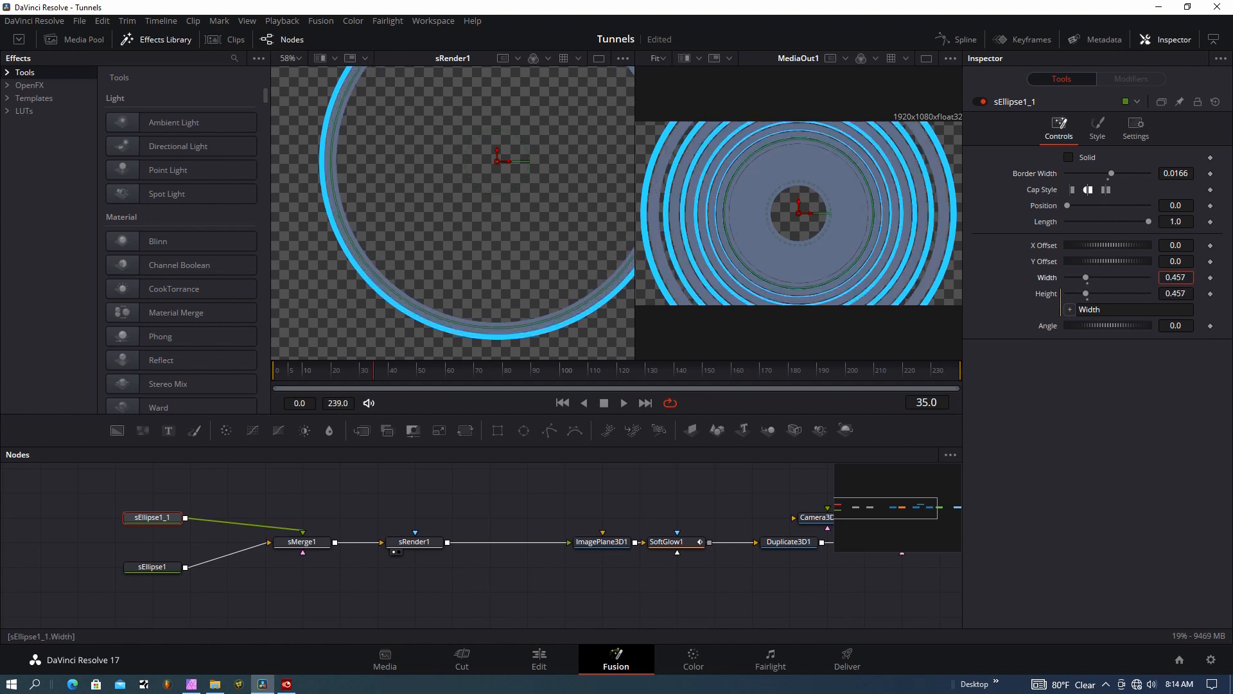
left_click_drag(1087, 277, 1084, 277)
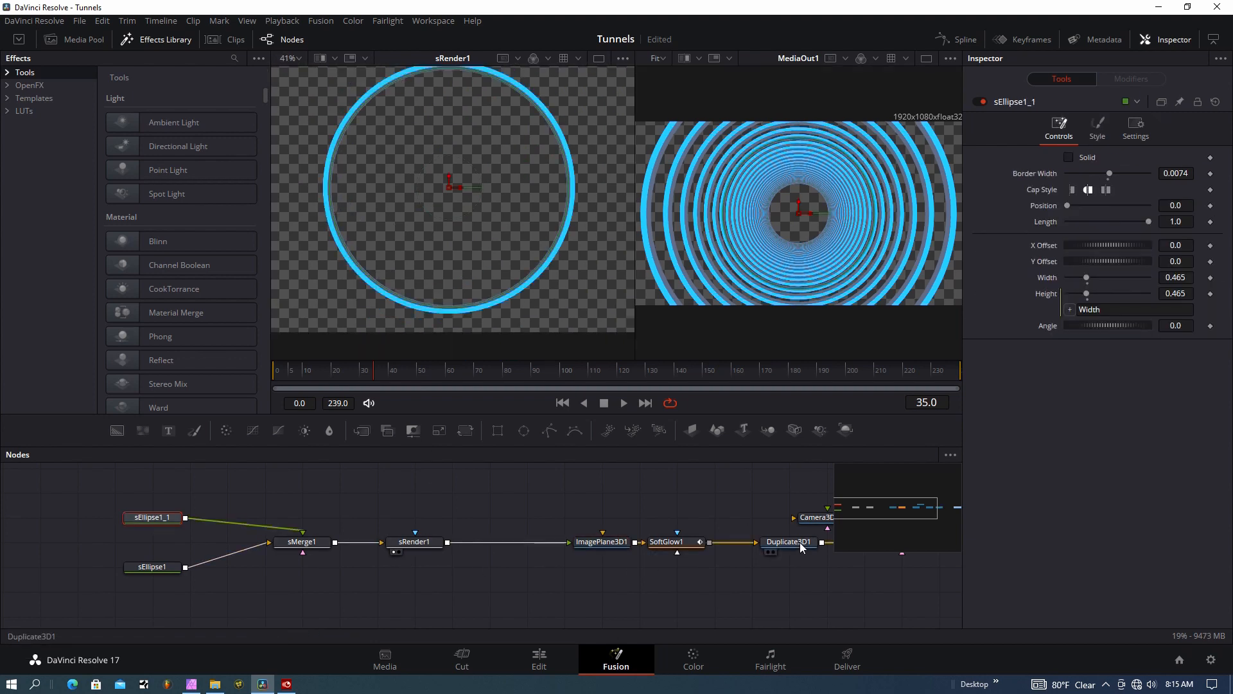
- Set Duplicate3D1's Translation Z Offset to about -0.28 to space the rings along depth
left_click(785, 541)
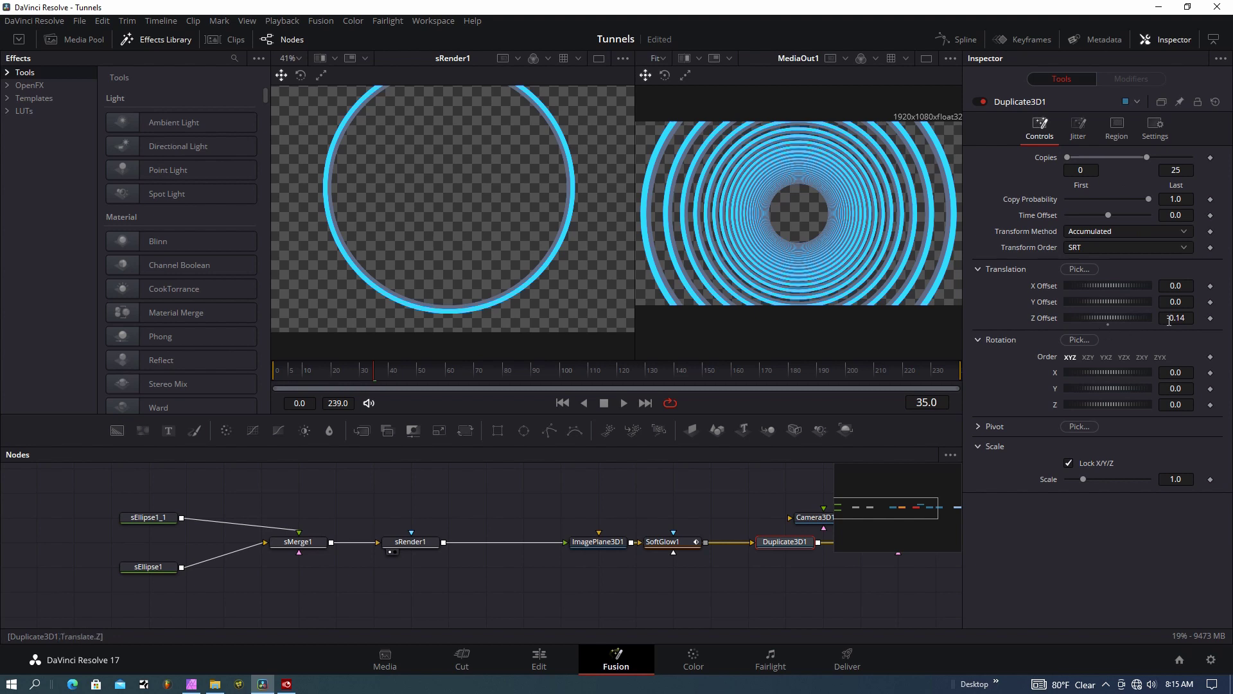
left_click_drag(1133, 317, 1109, 317)
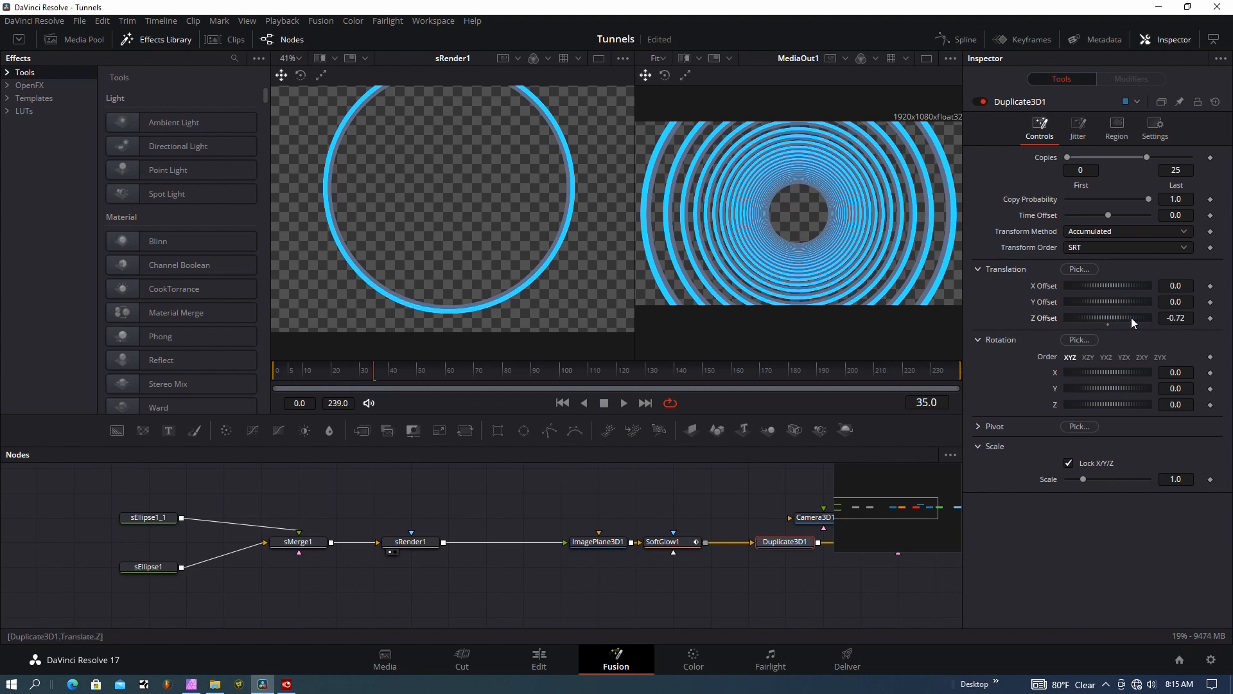
left_click_drag(1133, 317, 1109, 318)
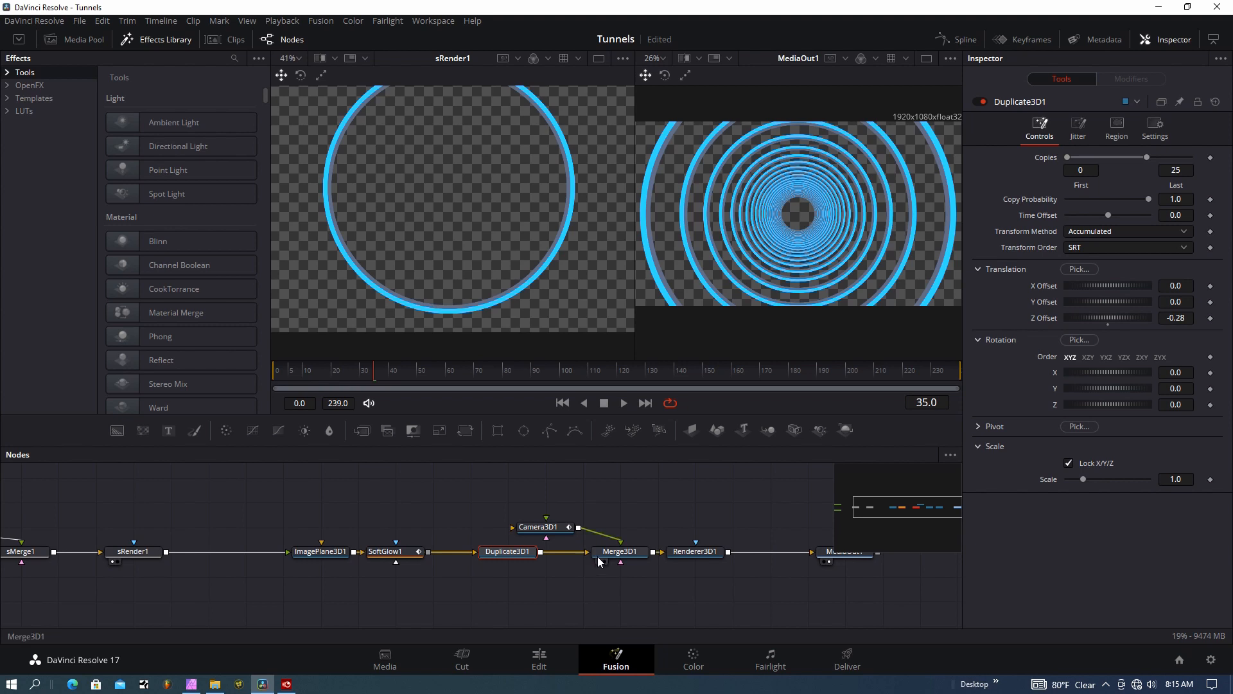
- View Merge3D1's 3D scene and orbit to inspect the longer ring tunnel
left_click(619, 551)
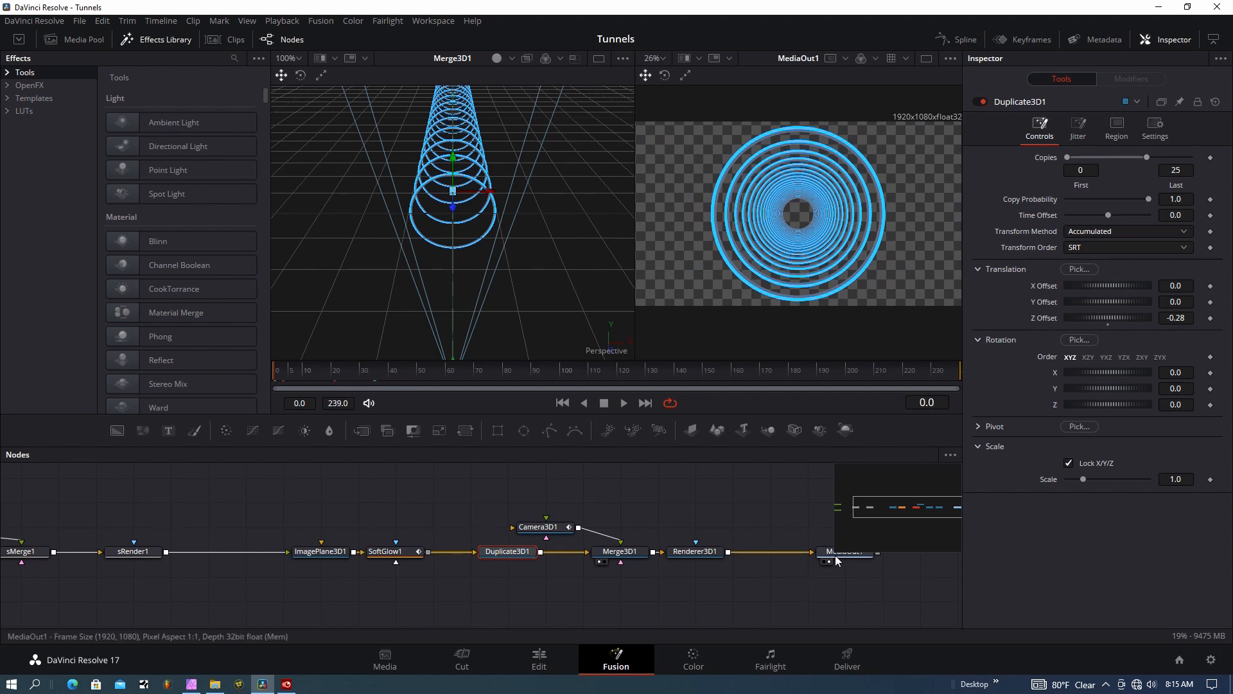
mouse_move(855, 233)
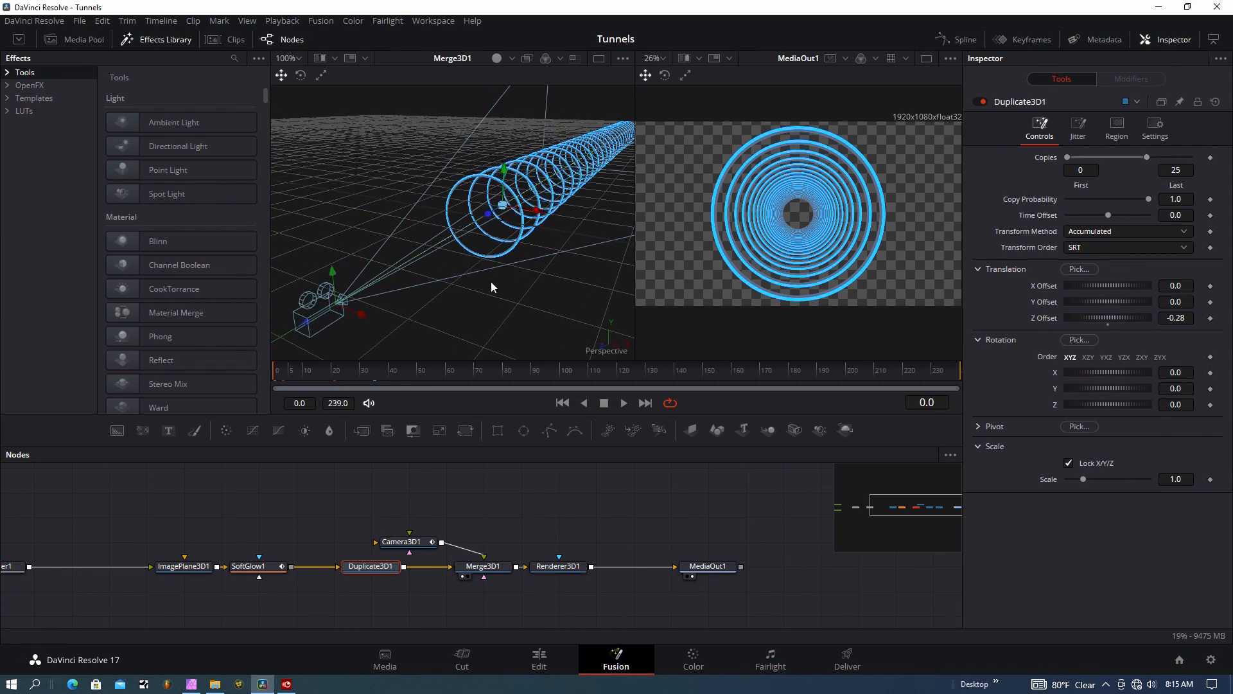
left_click(645, 403)
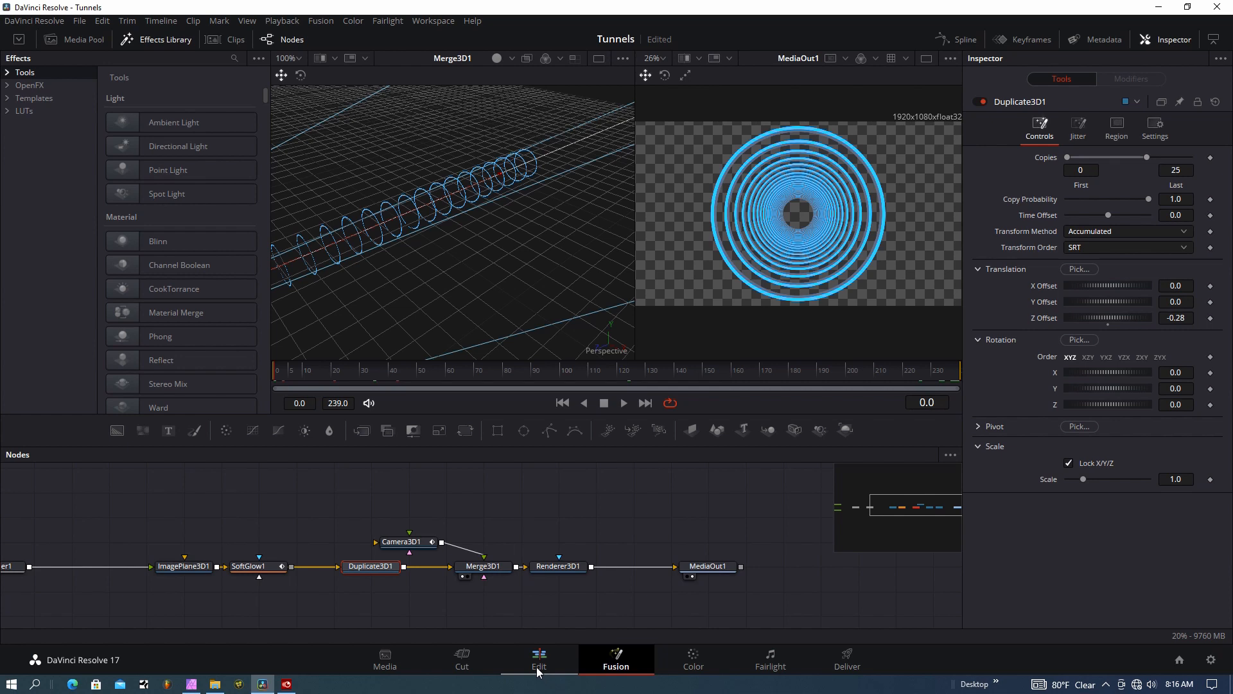
left_click(539, 659)
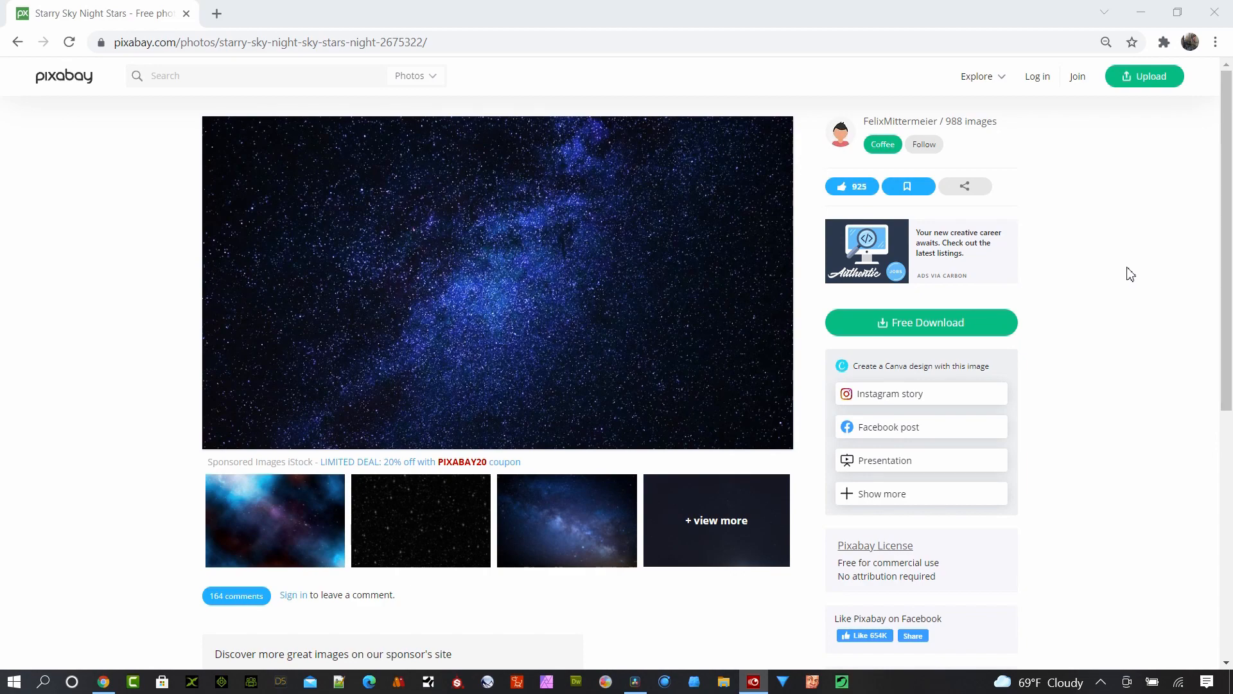
- Open photographer FelixMittermeier's Pixabay profile from the starry sky photo page
scroll("down", 3)
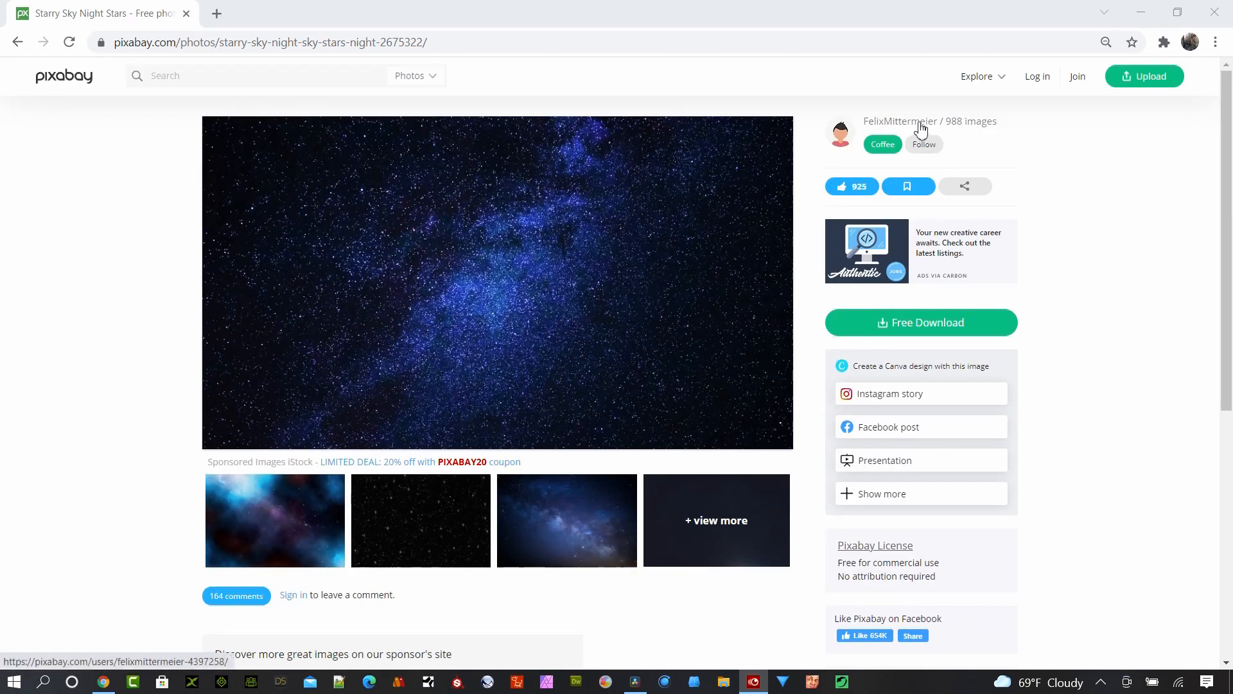
left_click(899, 121)
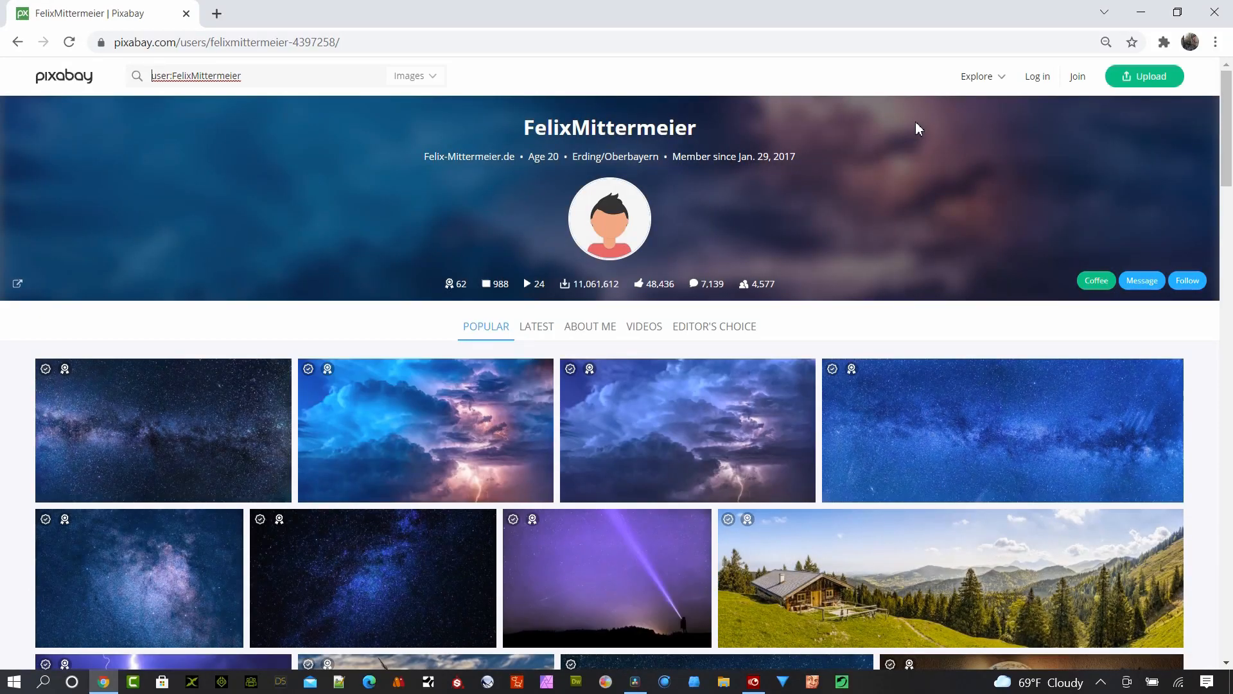